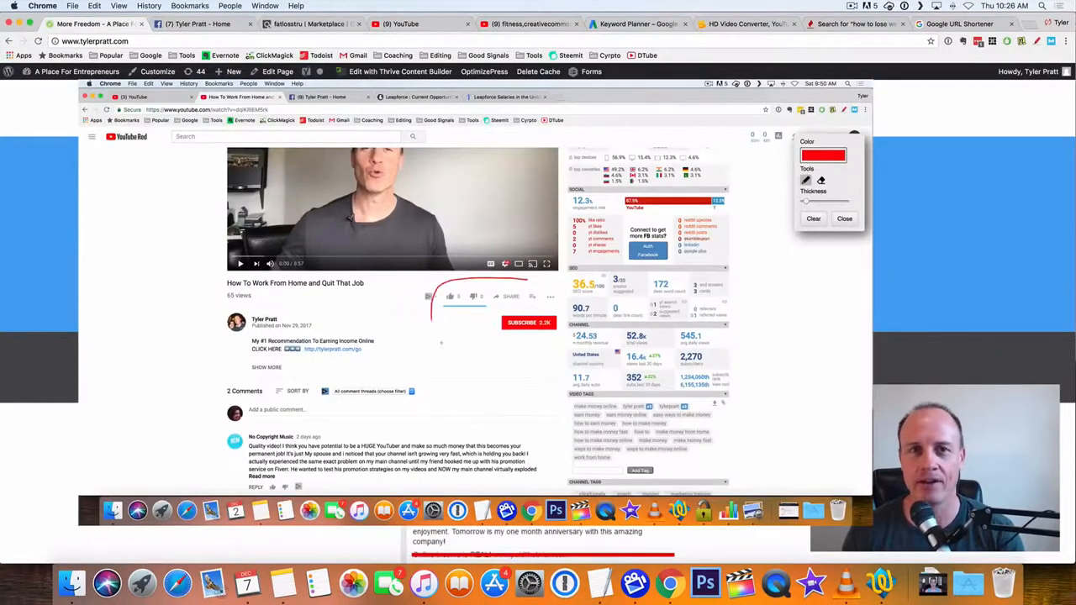
Mark up the video's like and subscribe counts and description link, then move to the Facebook page.
{"action": "left_click_drag", "start_coordinate": [454, 299], "coordinate": [606, 361]}
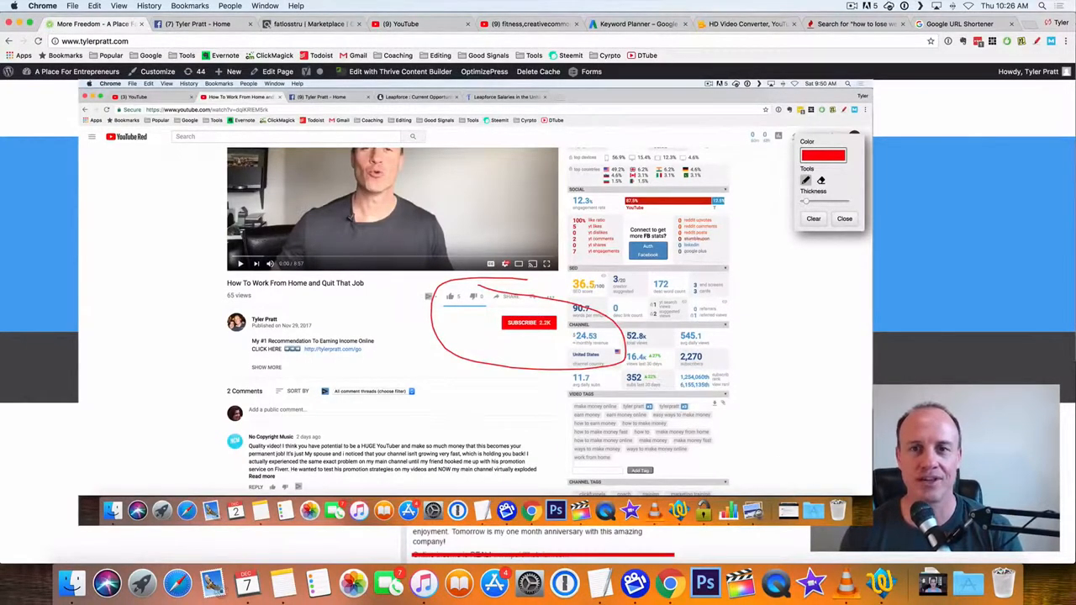
{"action": "left_click", "coordinate": [813, 218]}
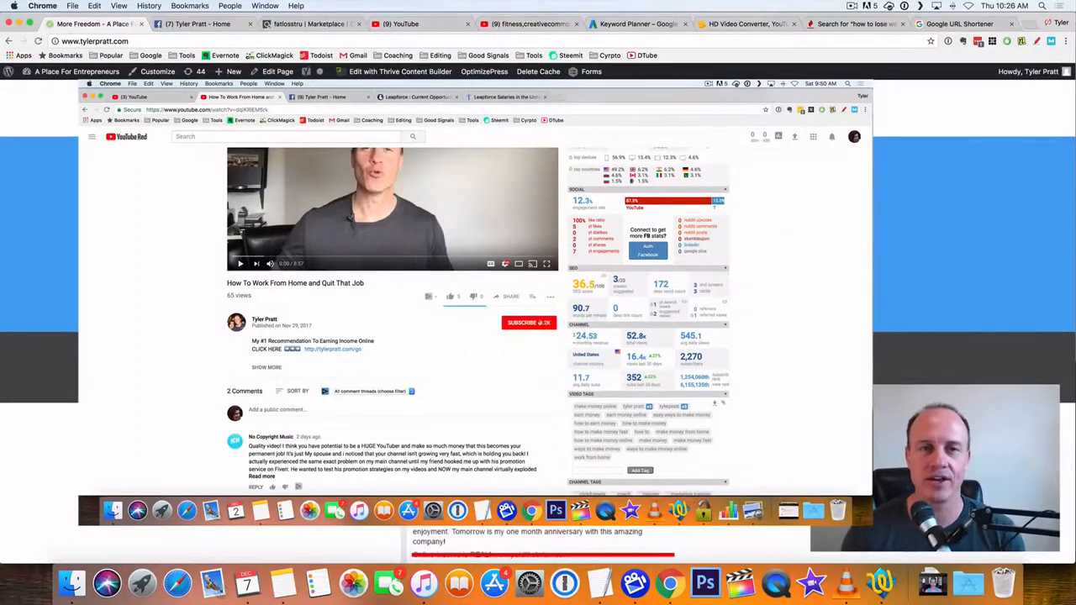
{"action": "left_click", "coordinate": [528, 322]}
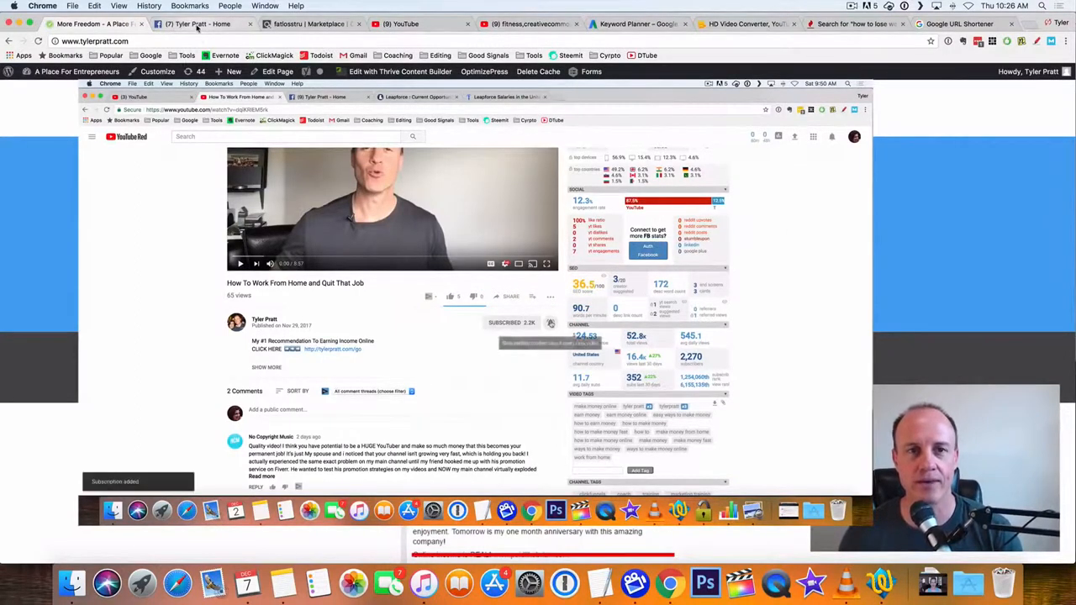
{"action": "left_click", "coordinate": [199, 24]}
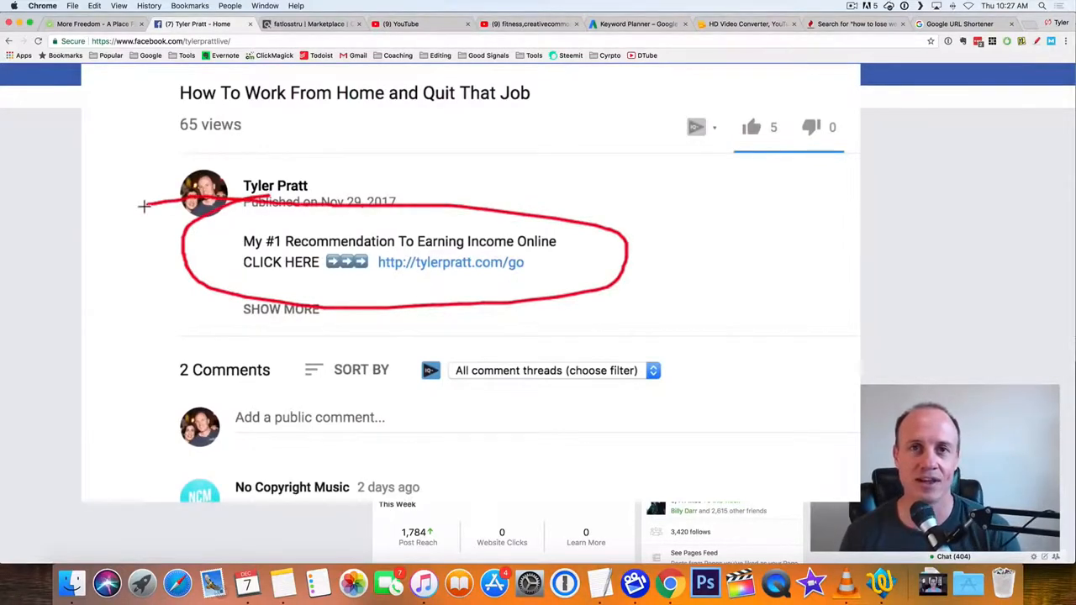
{"action": "mouse_move", "coordinate": [760, 323]}
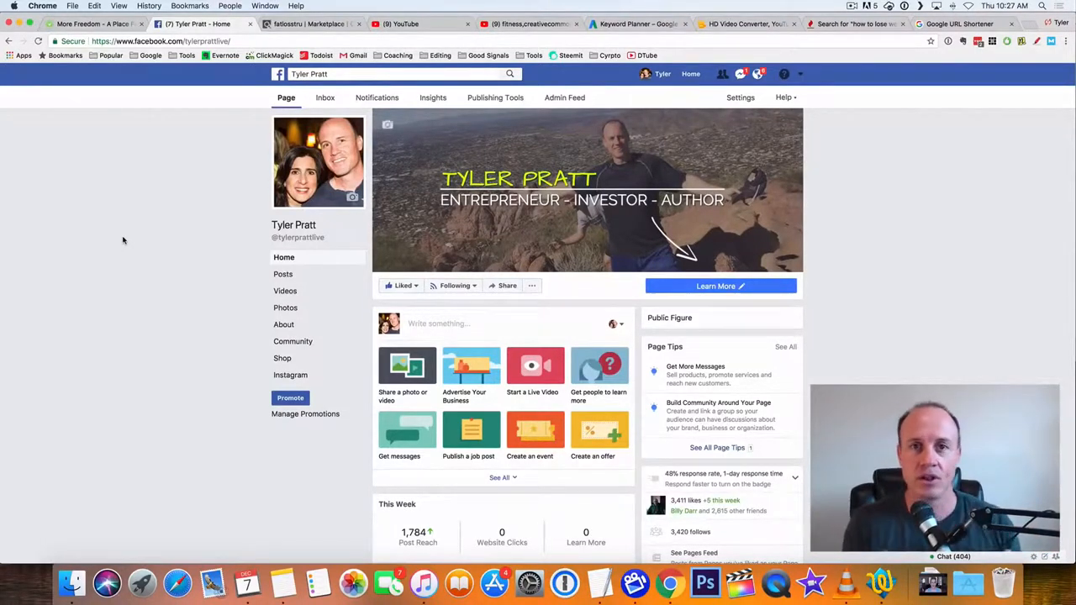
{"action": "mouse_move", "coordinate": [183, 175]}
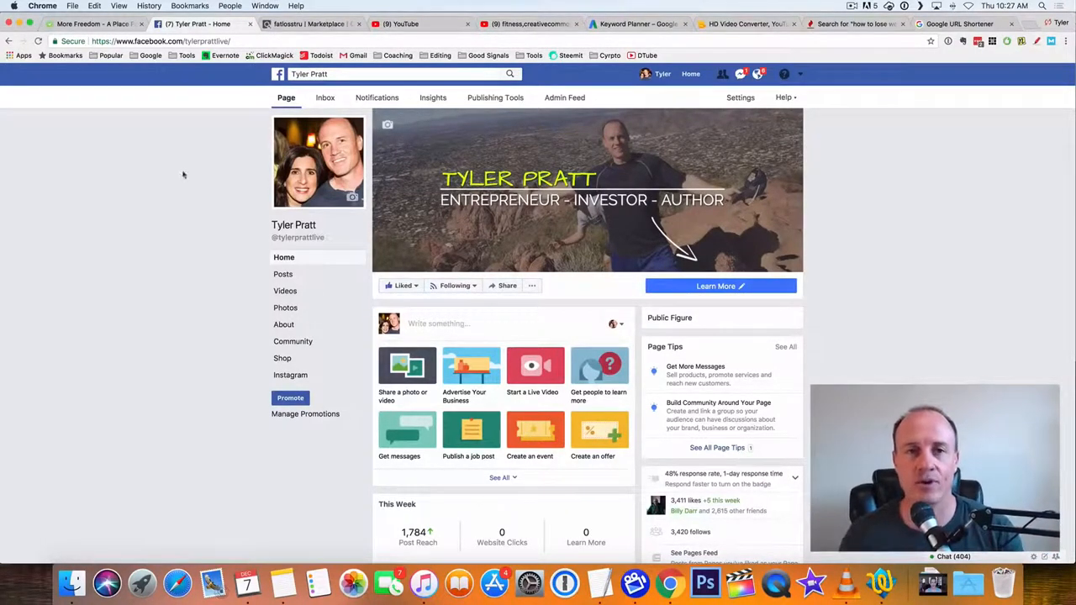
Browse the ClickBank Health & Fitness category sorted by Gravity and scan the top offers.
{"action": "left_click", "coordinate": [309, 23]}
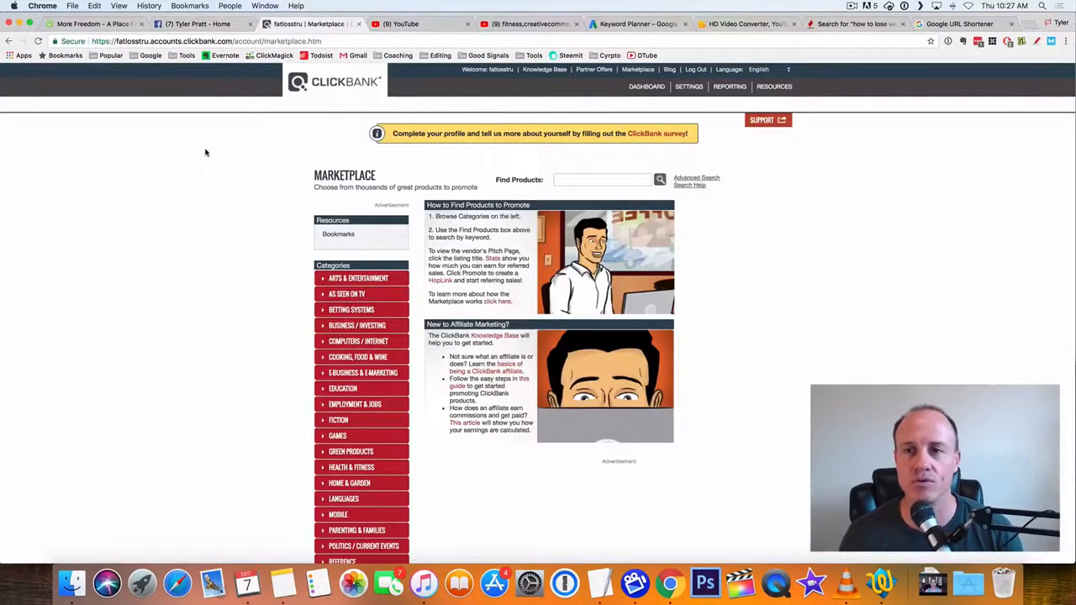
{"action": "mouse_move", "coordinate": [175, 174]}
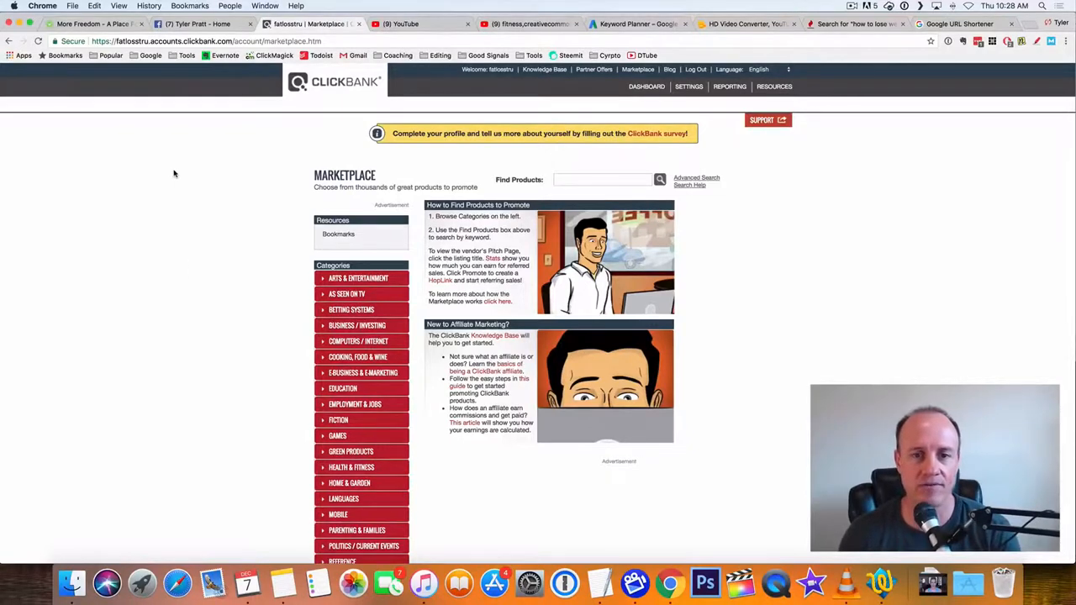
{"action": "scroll", "scroll_direction": "down", "scroll_amount": 3}
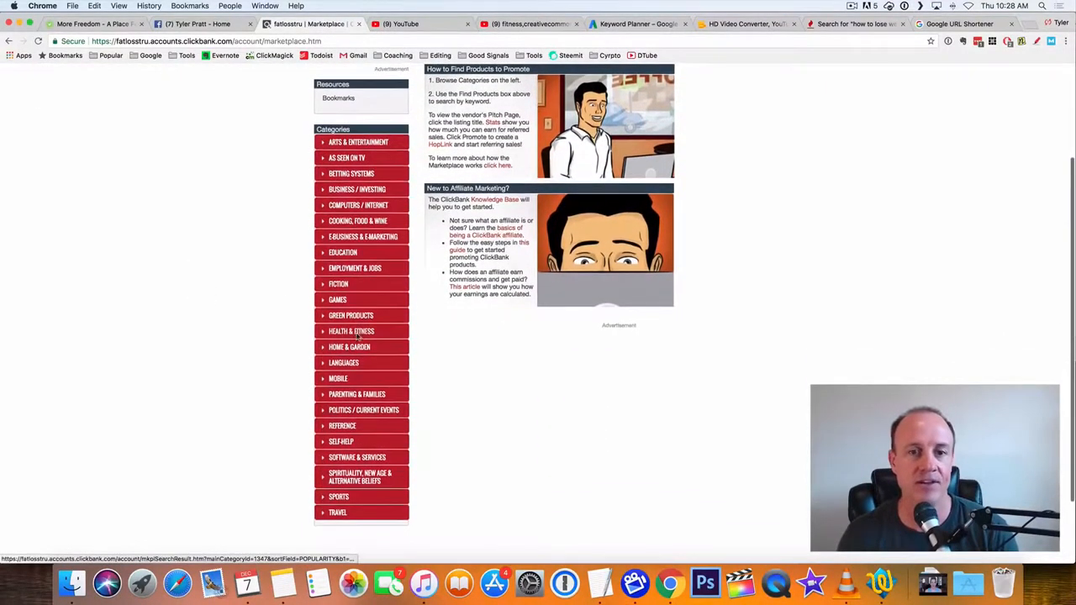
{"action": "left_click", "coordinate": [351, 329]}
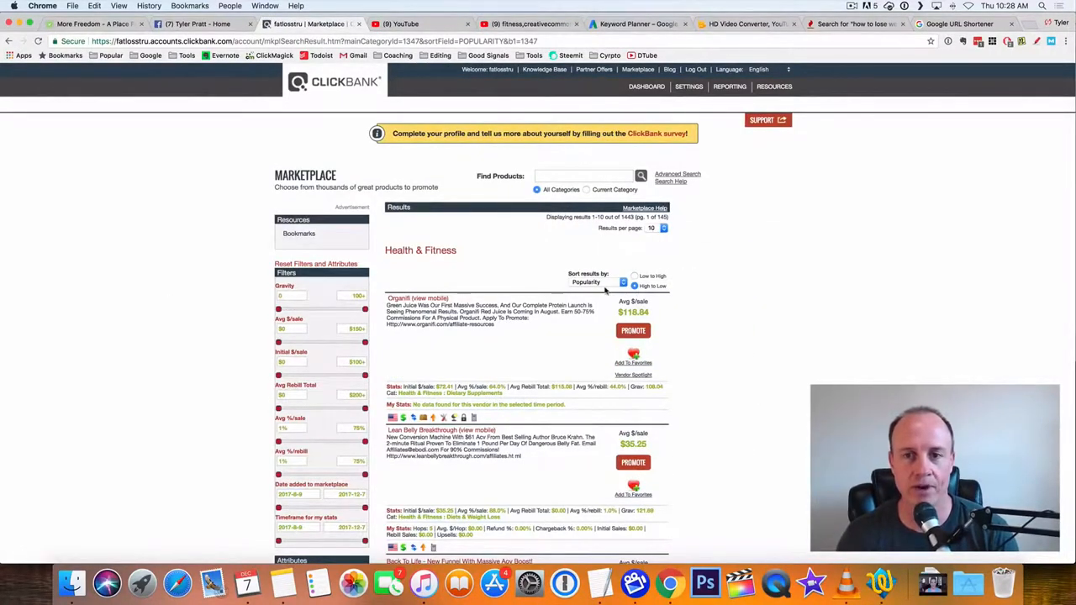
{"action": "left_click", "coordinate": [597, 283]}
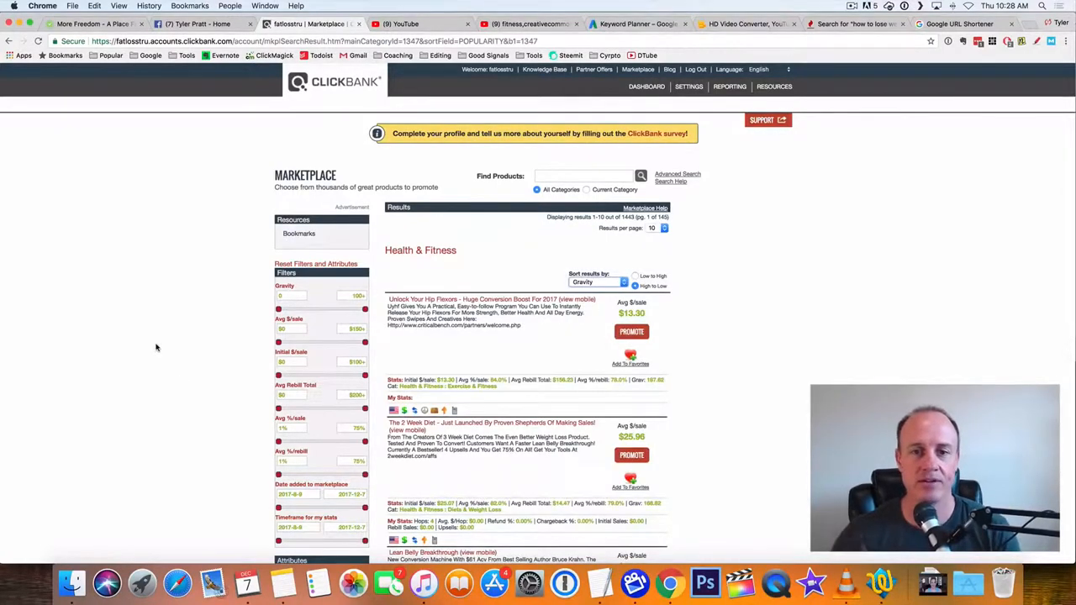
{"action": "scroll", "scroll_direction": "down", "scroll_amount": 3}
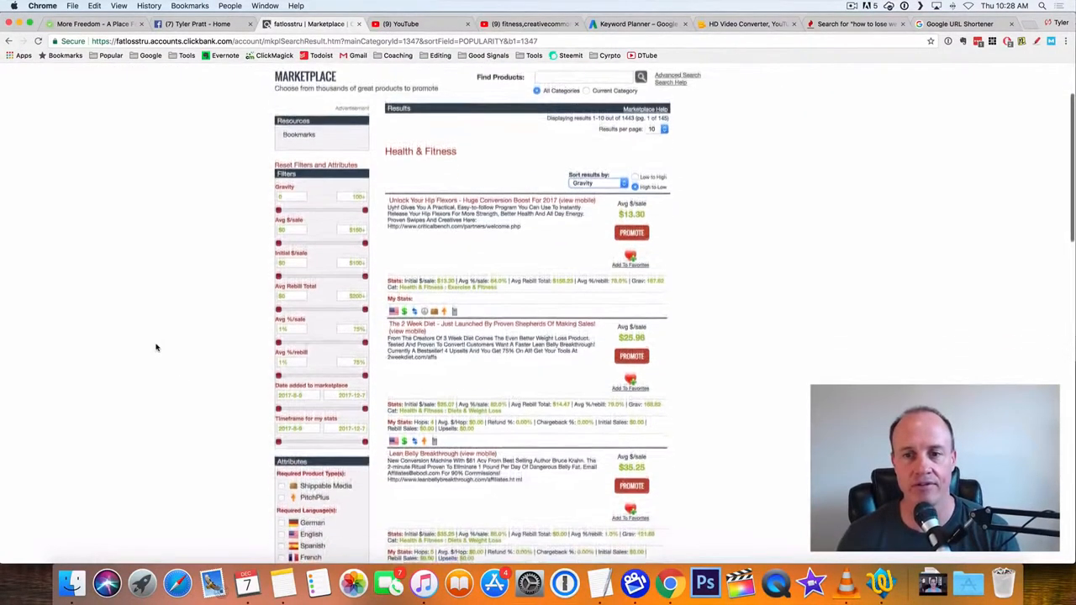
{"action": "scroll", "scroll_direction": "down", "scroll_amount": 3}
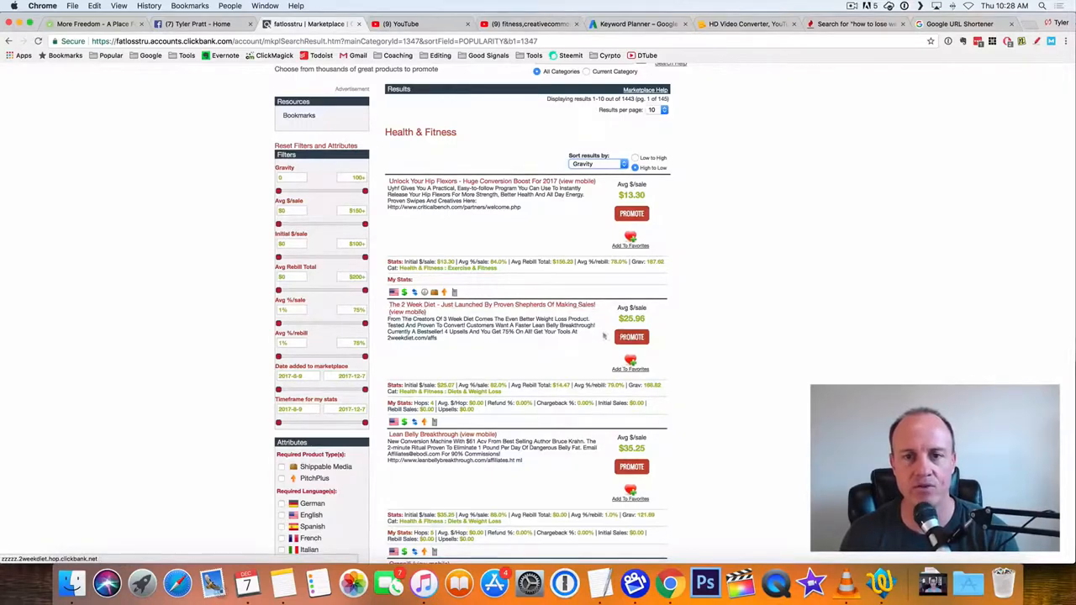
Promote 2 Week Diet, create its affiliate HopLink and copy the HopLink address.
{"action": "left_click", "coordinate": [632, 336]}
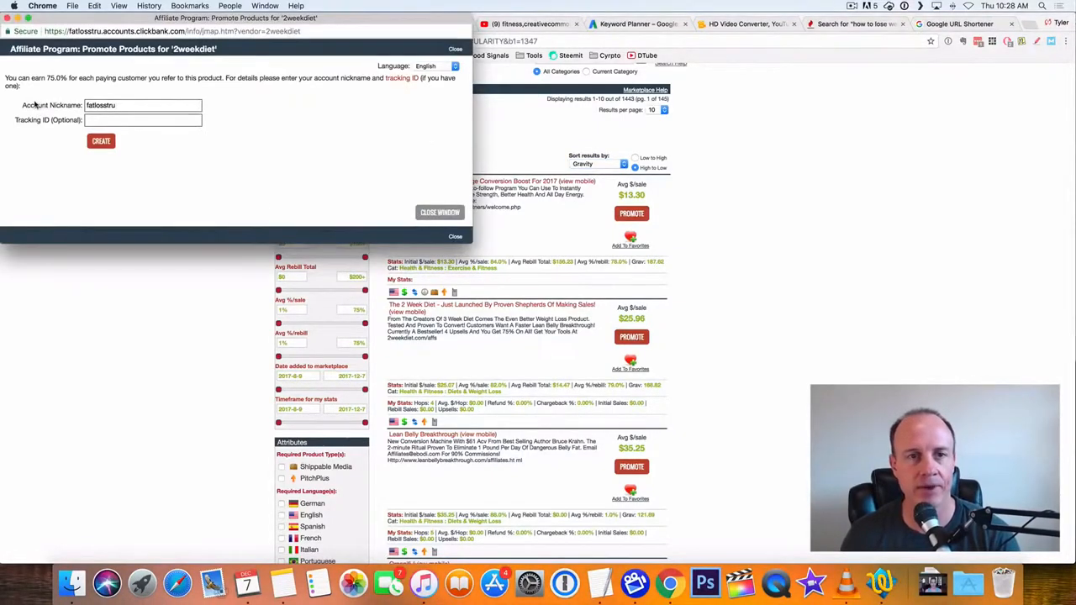
{"action": "left_click", "coordinate": [101, 142]}
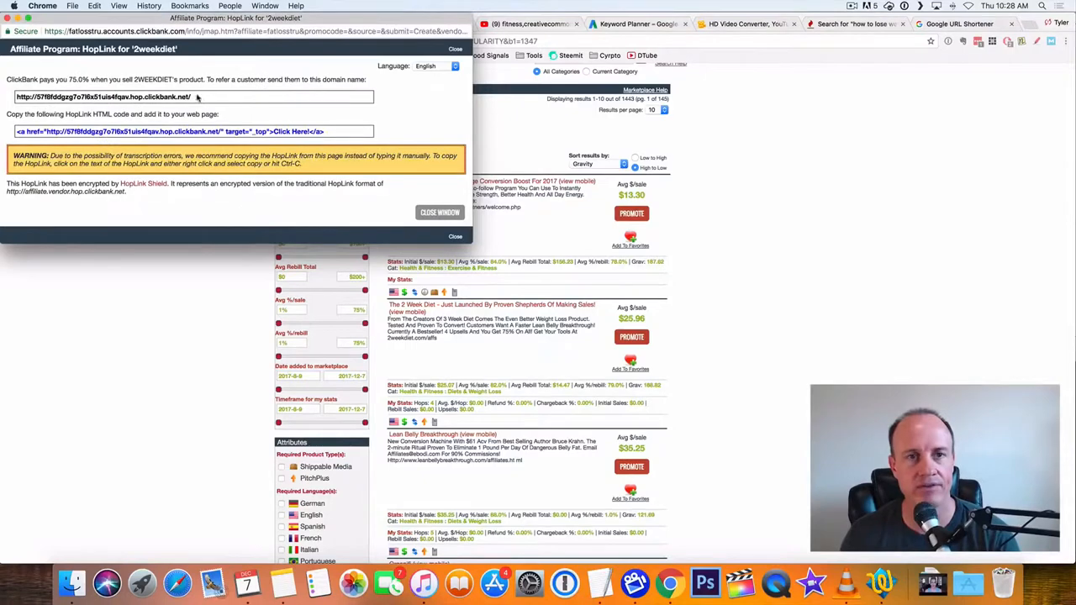
{"action": "right_click", "coordinate": [194, 96]}
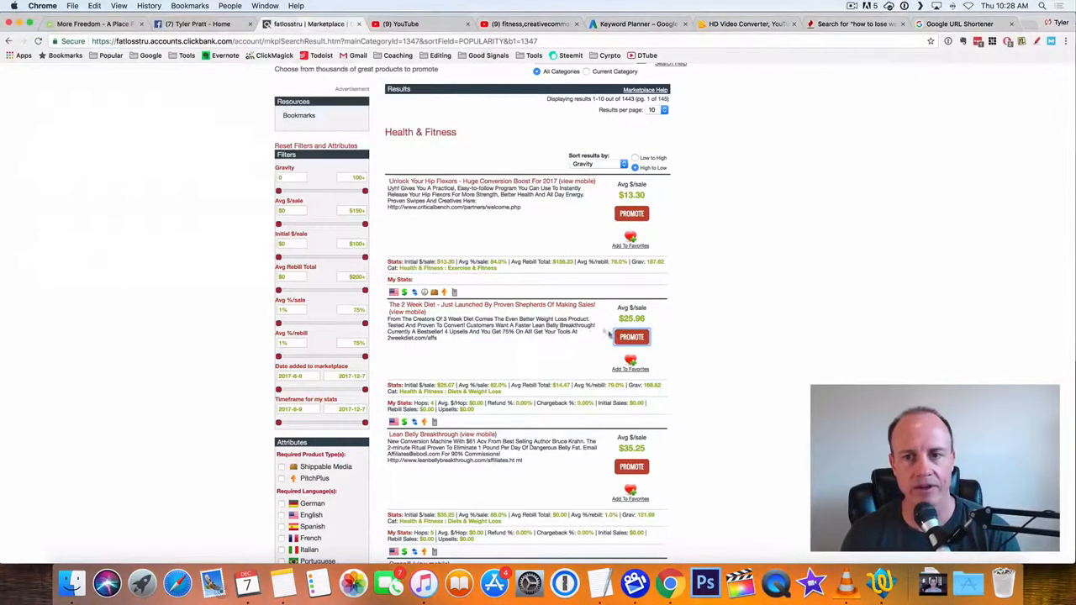
{"action": "left_click", "coordinate": [633, 336]}
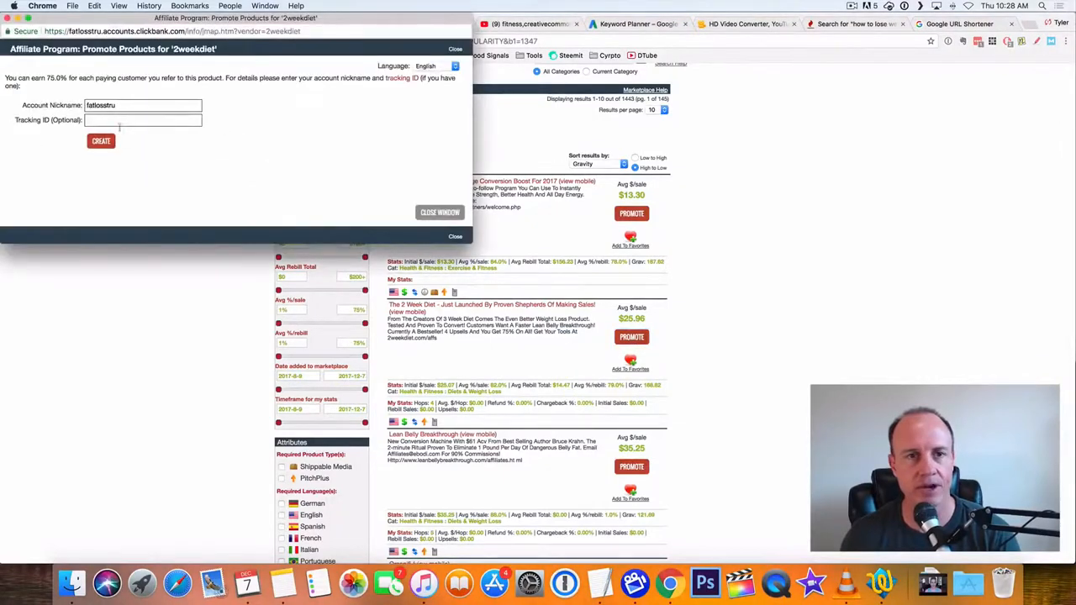
{"action": "left_click", "coordinate": [101, 141]}
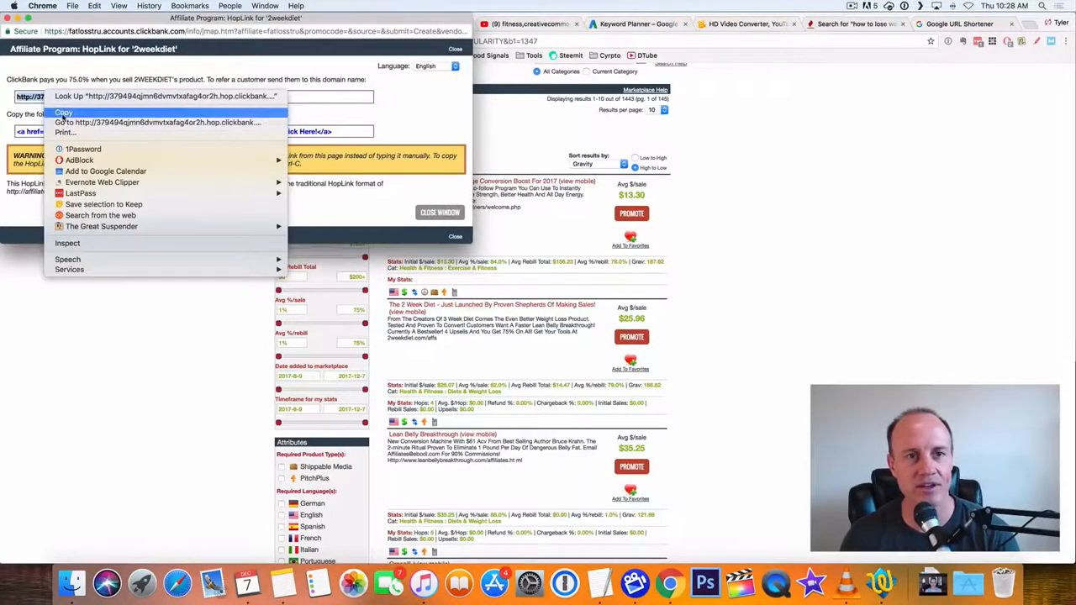
{"action": "left_click", "coordinate": [64, 111]}
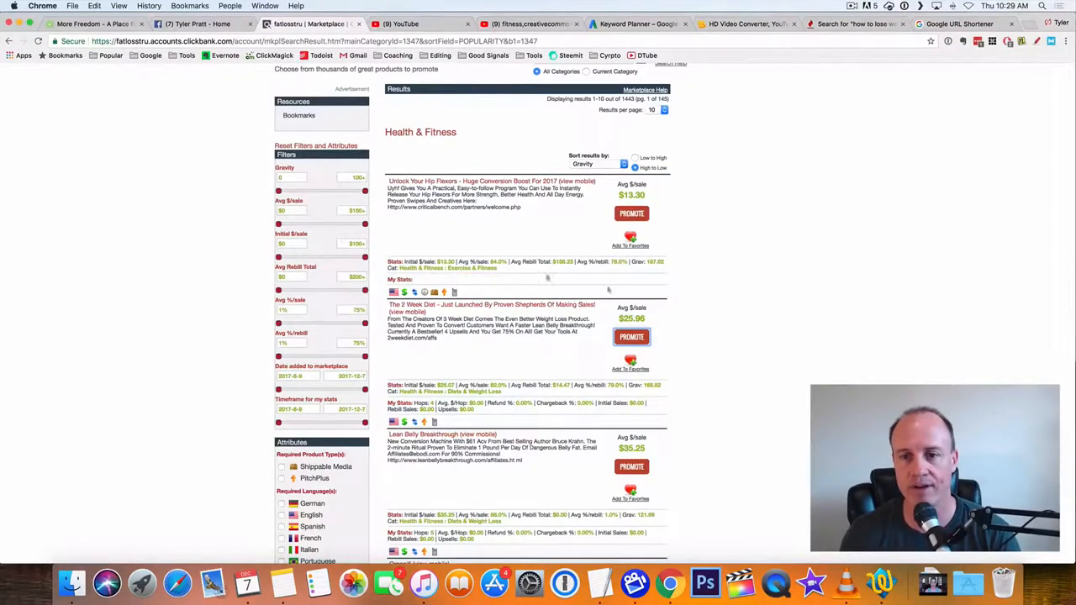
{"action": "mouse_move", "coordinate": [552, 396]}
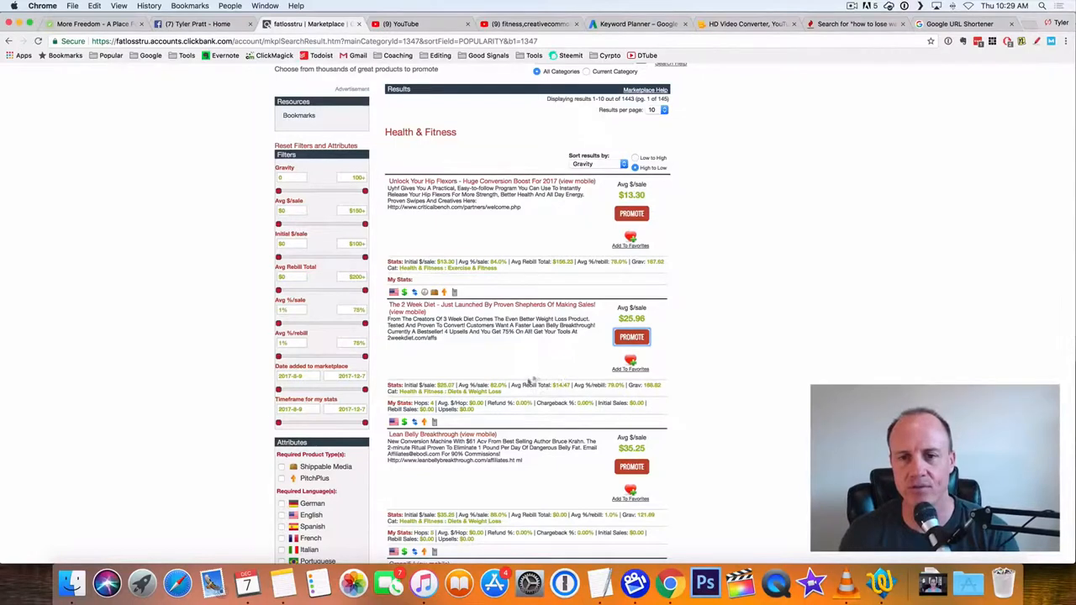
{"action": "mouse_move", "coordinate": [546, 373]}
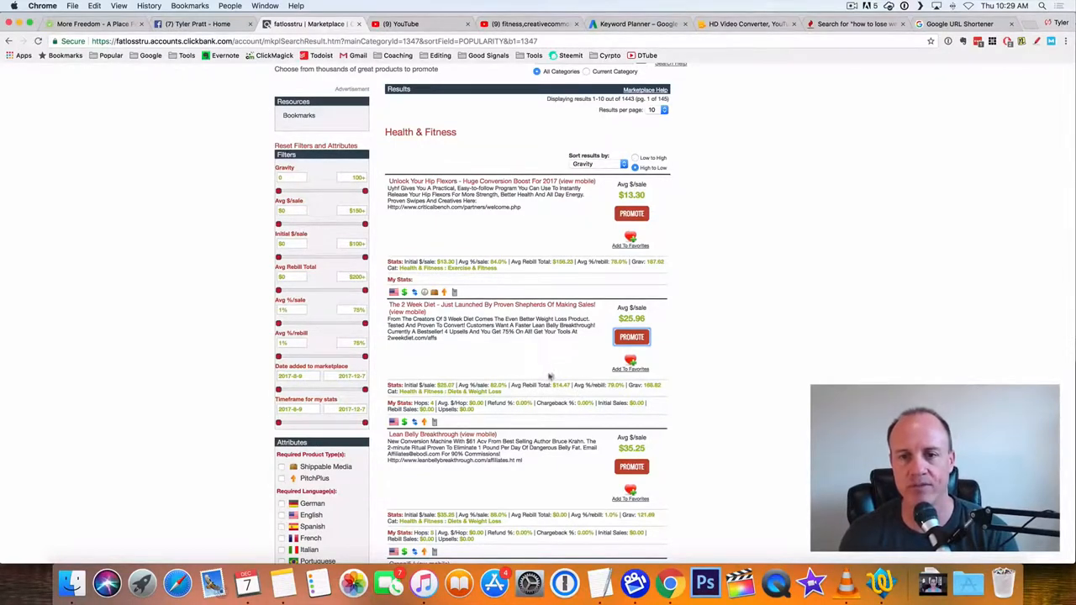
{"action": "mouse_move", "coordinate": [730, 370]}
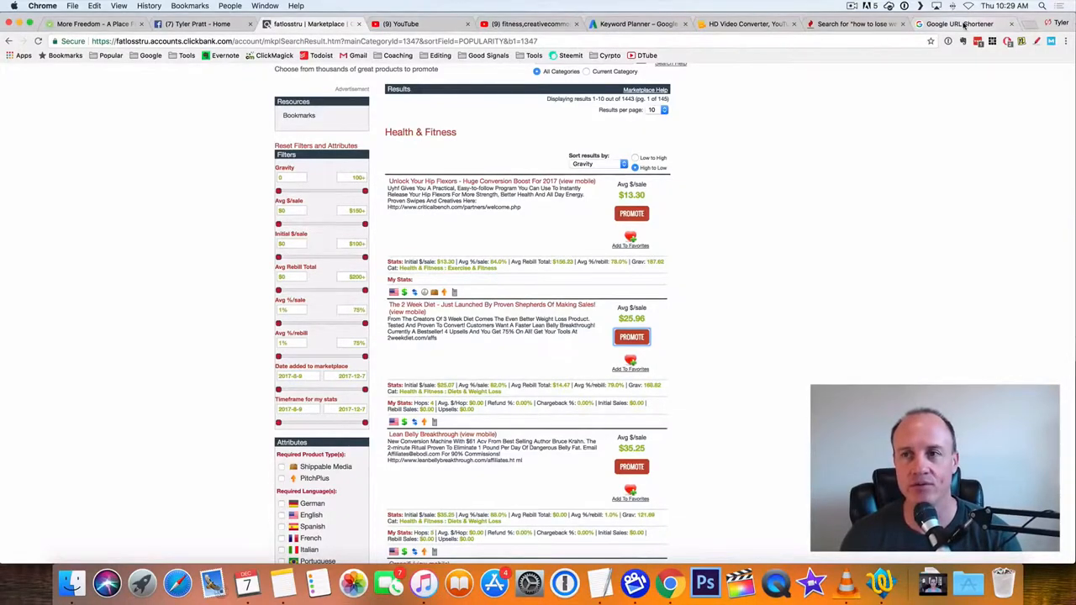
Shorten the pasted 2 Week Diet HopLink into a goo.gl URL and copy the short link.
{"action": "left_click", "coordinate": [959, 24]}
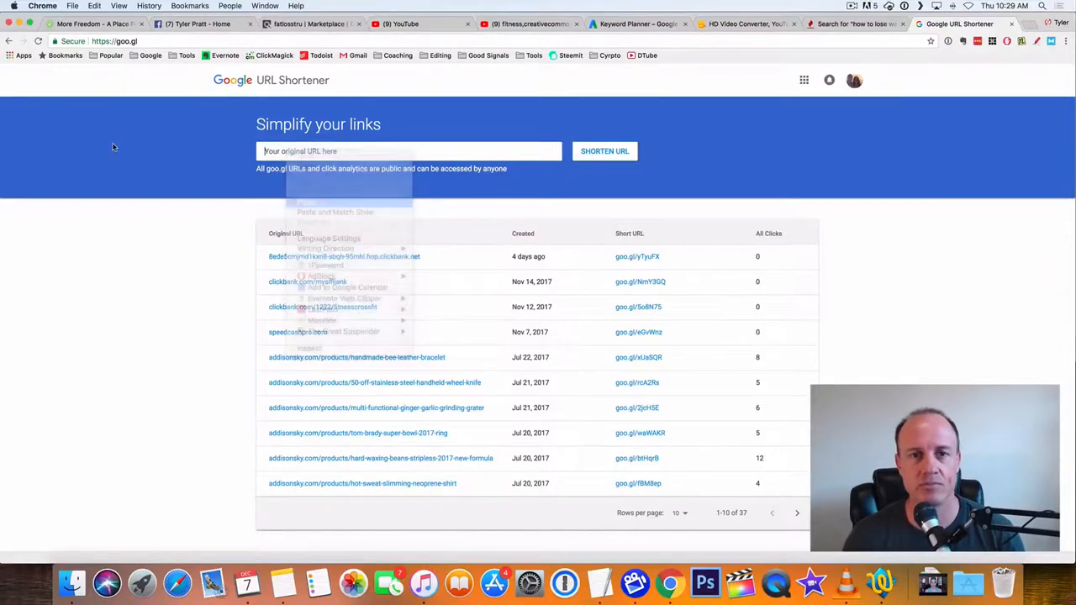
{"action": "left_click", "coordinate": [309, 202]}
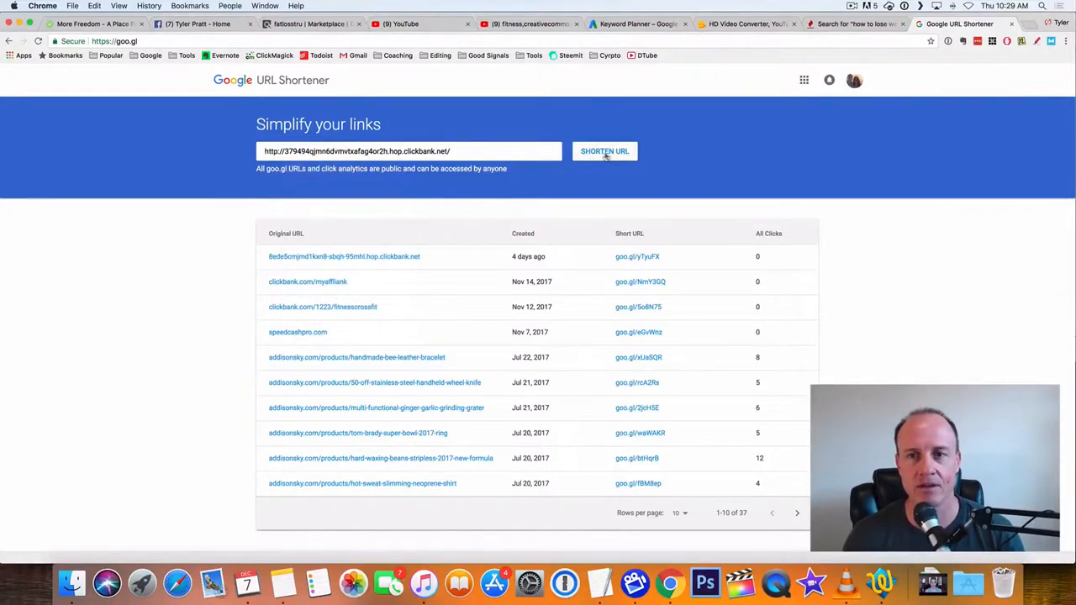
{"action": "left_click", "coordinate": [605, 151]}
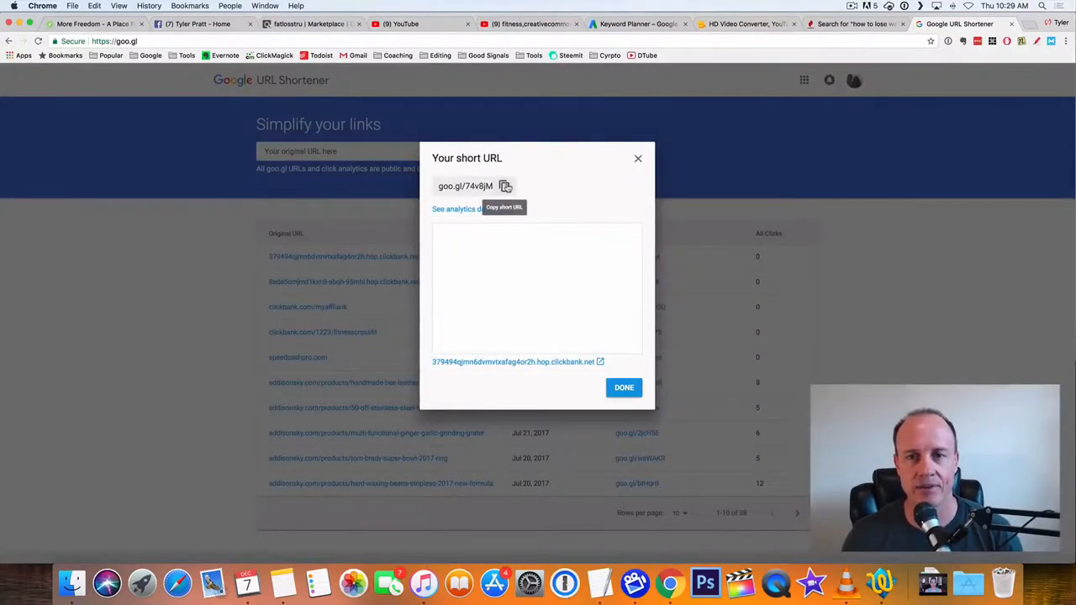
{"action": "left_click", "coordinate": [506, 185]}
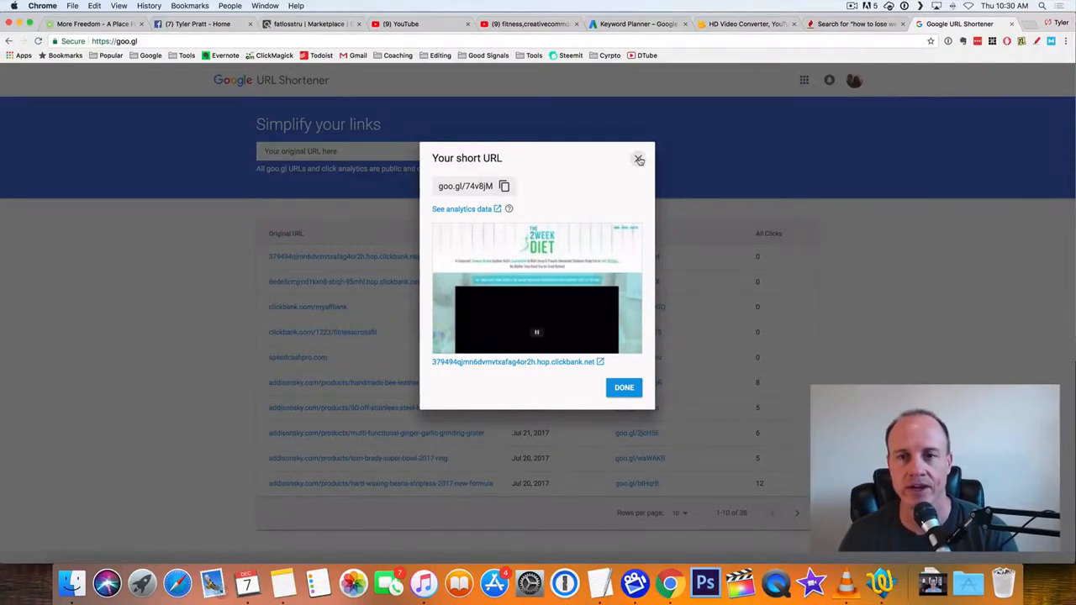
{"action": "left_click", "coordinate": [639, 158]}
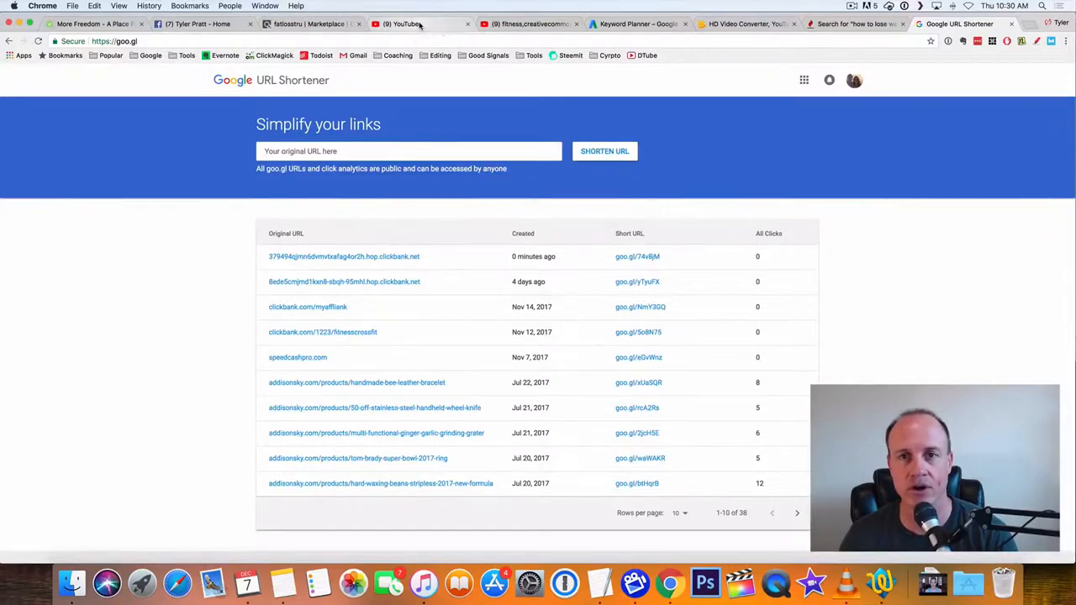
Search YouTube for 'how to lose weight' variants (w, wo, m) to read autocomplete suggestions.
{"action": "left_click", "coordinate": [403, 23]}
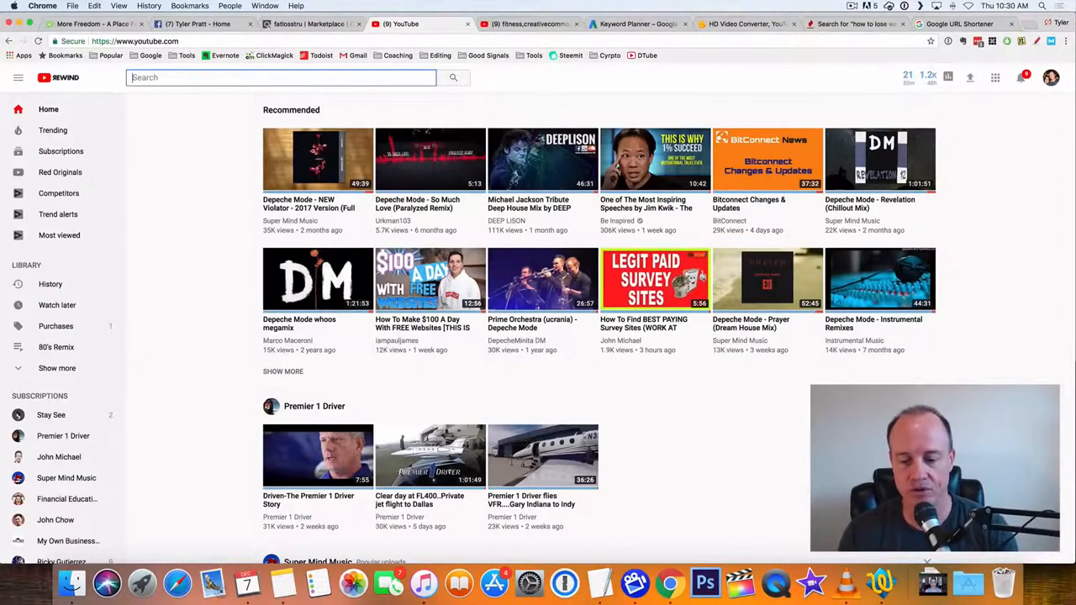
{"action": "type", "text": "how"}
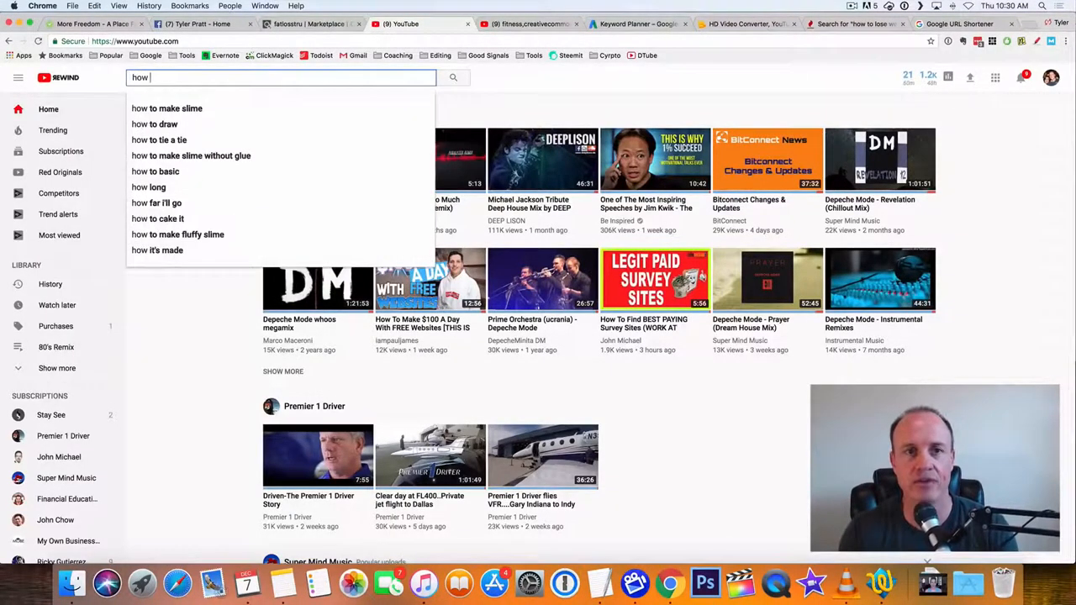
{"action": "type", "text": "to lose"}
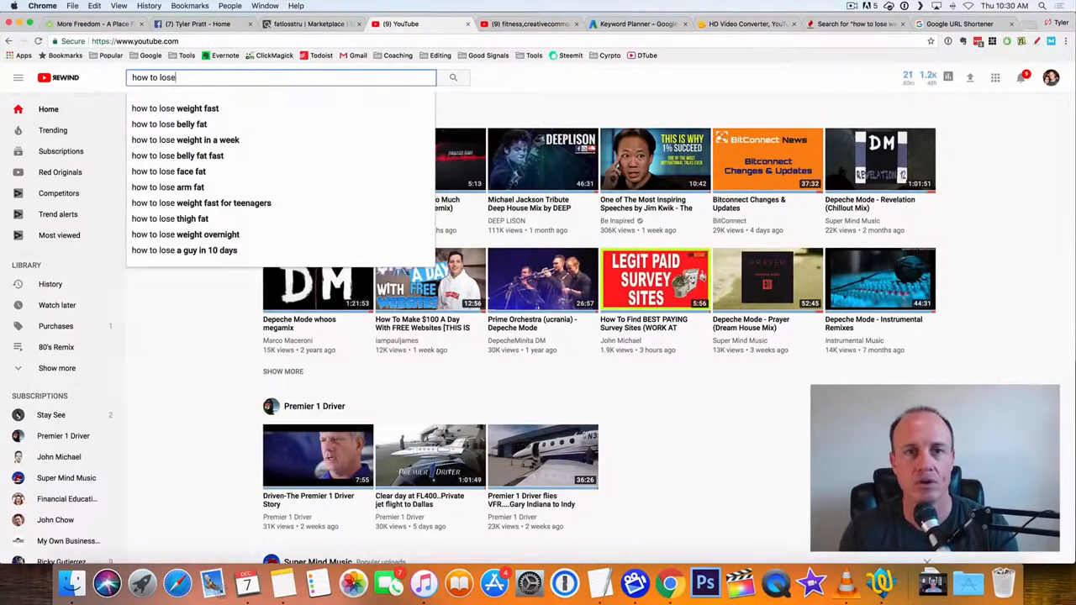
{"action": "type", "text": "we"}
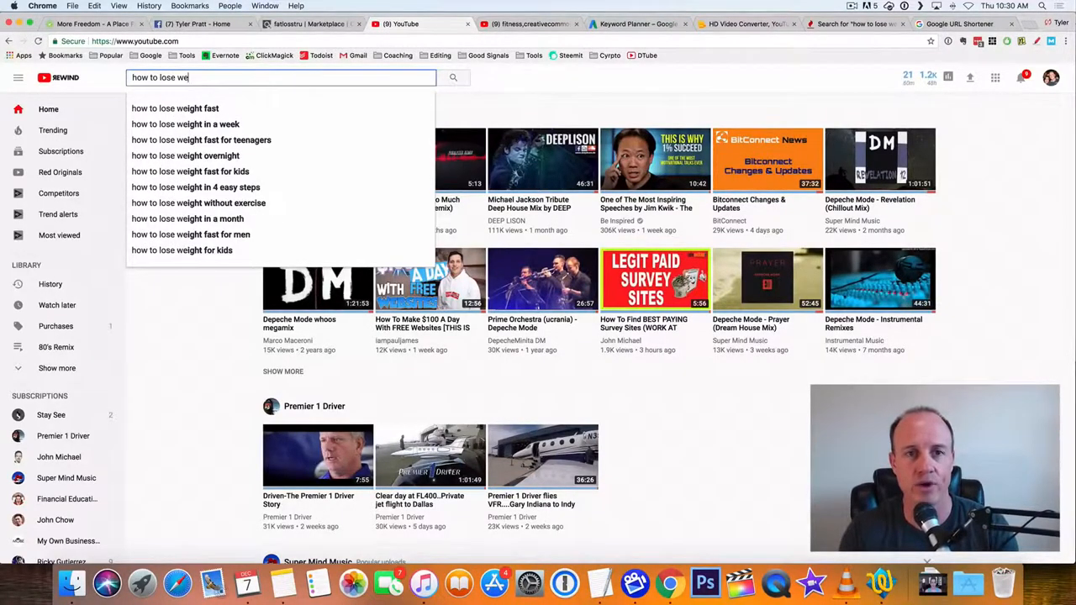
{"action": "key", "text": "Backspace"}
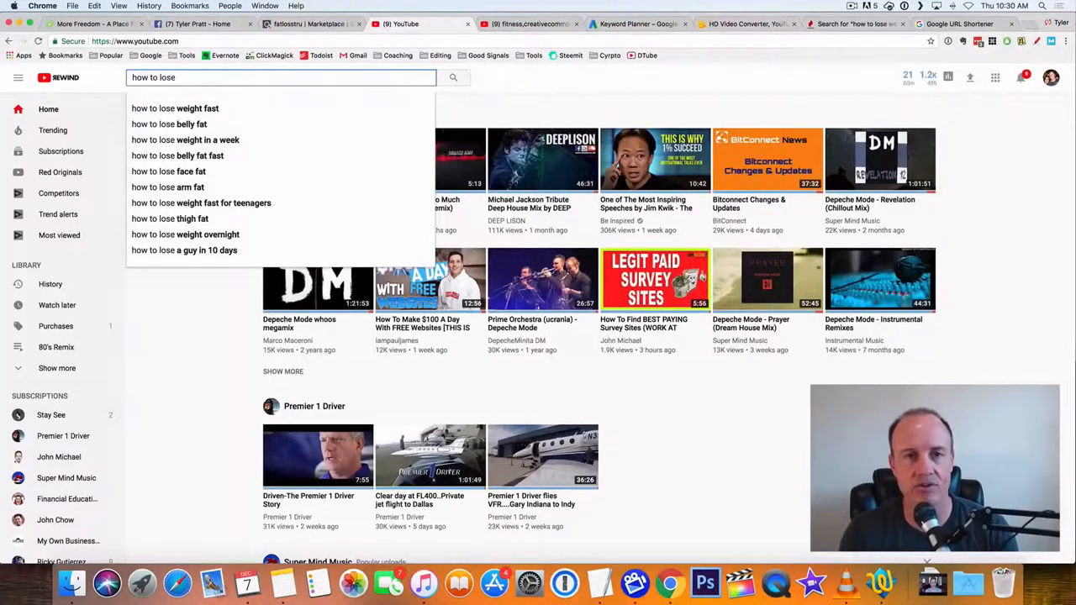
{"action": "type", "text": "s"}
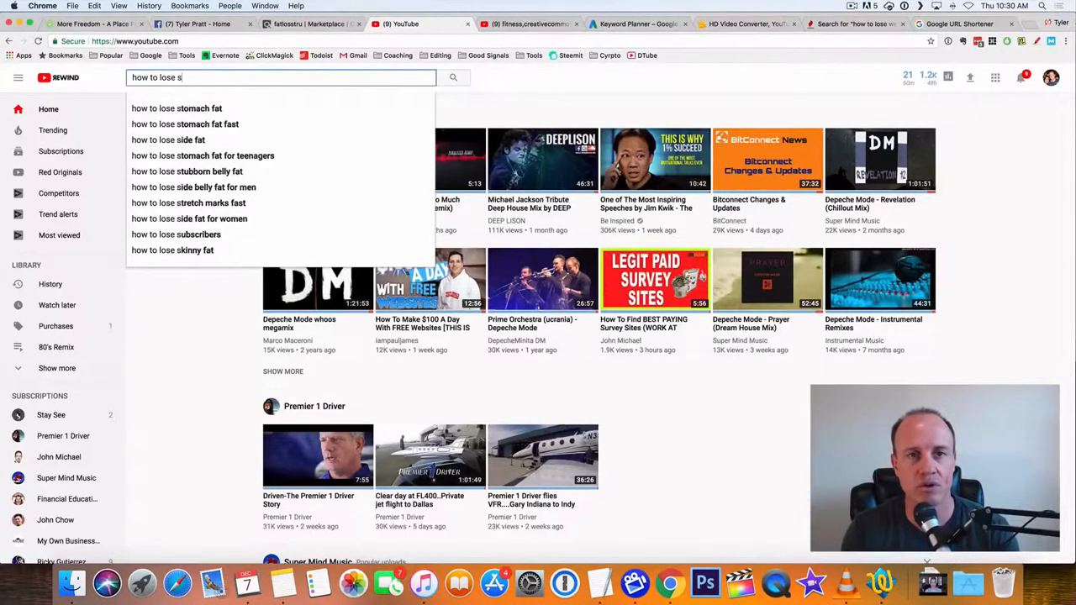
{"action": "type", "text": "weight"}
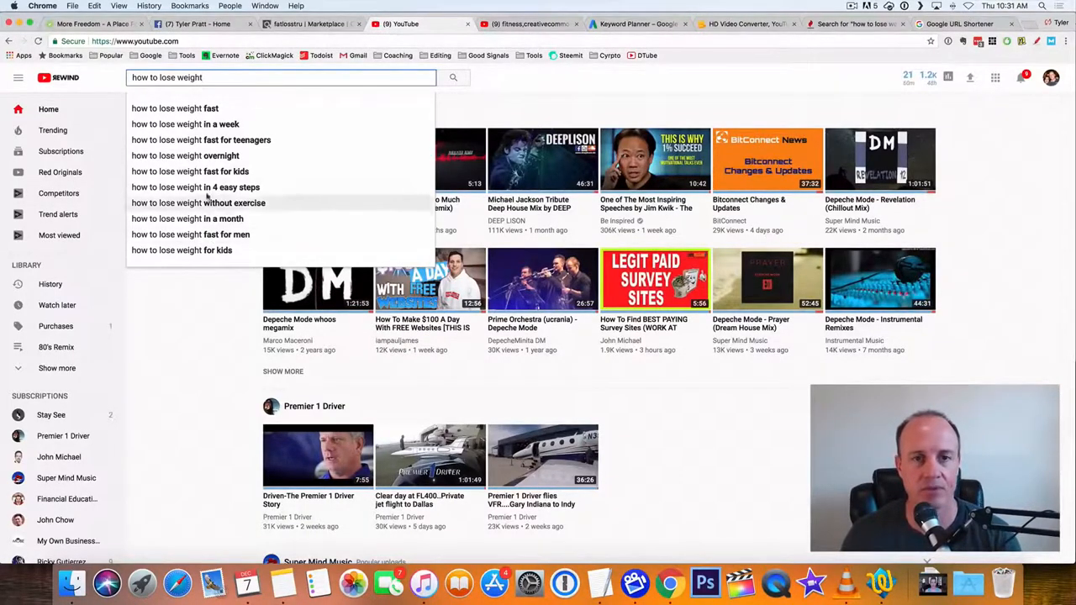
{"action": "type", "text": "wo"}
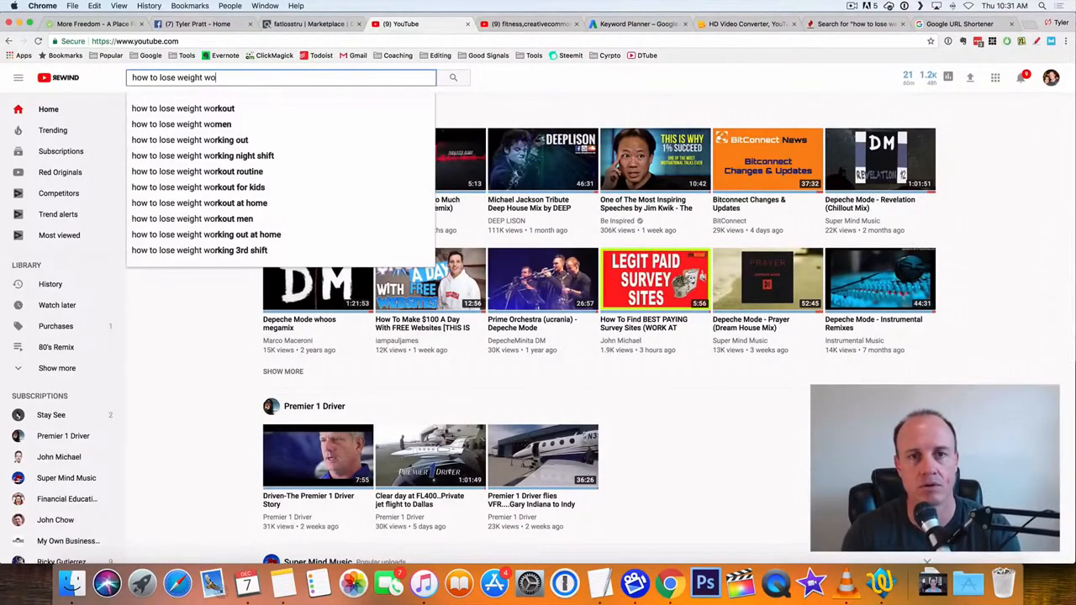
{"action": "type", "text": "m"}
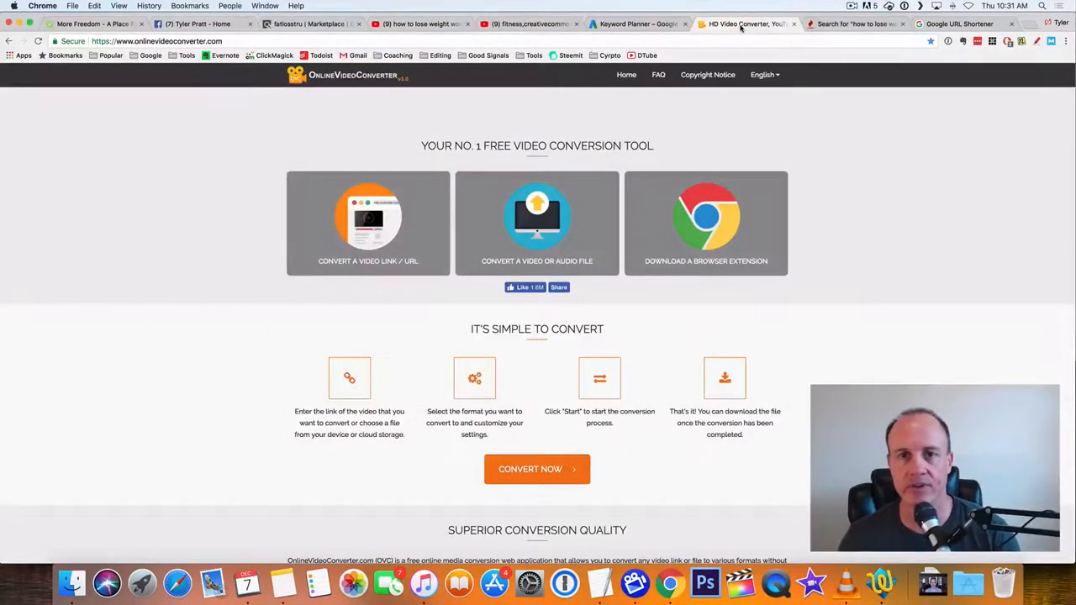
Show the Keyword Tool results of 344 YouTube keyword ideas for 'how to lose weight'.
{"action": "left_click", "coordinate": [635, 23]}
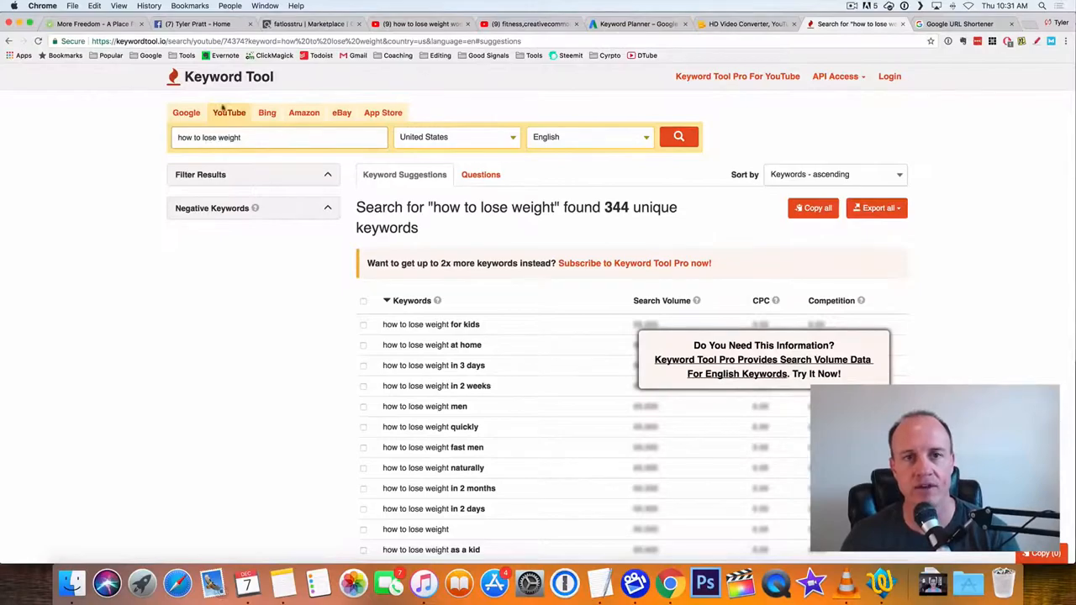
Scroll through the 344 'how to lose weight' keyword suggestions to review them.
{"action": "scroll", "scroll_direction": "down", "scroll_amount": 3}
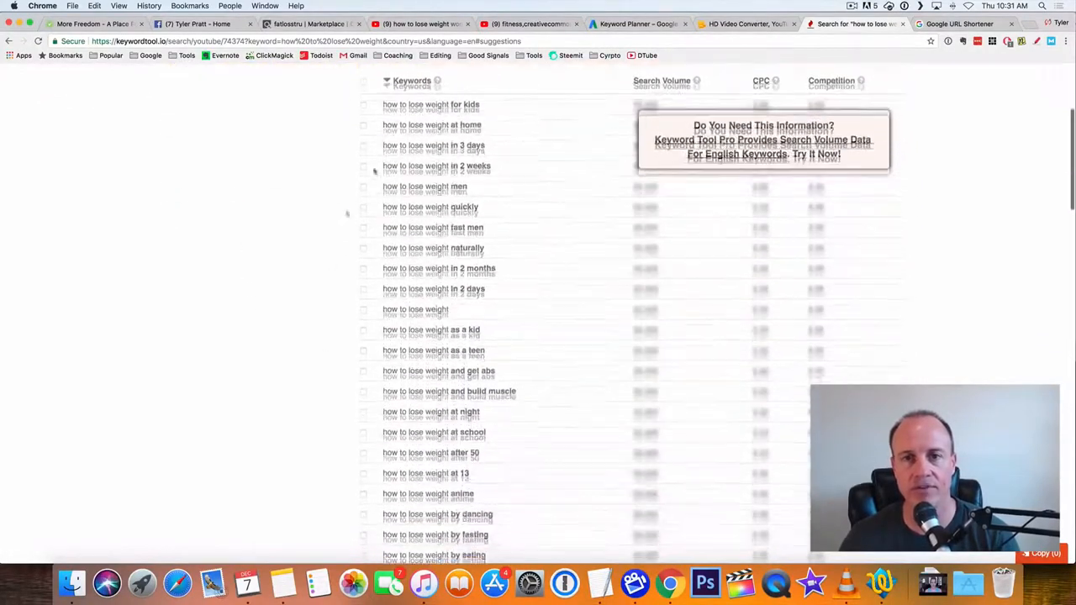
{"action": "scroll", "scroll_direction": "down", "scroll_amount": 3}
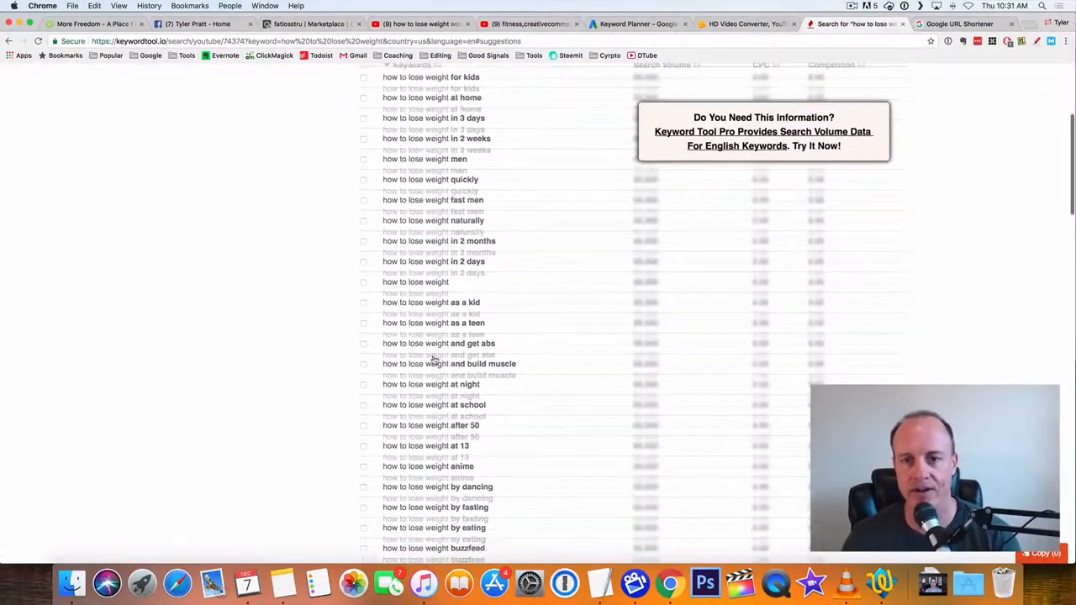
{"action": "scroll", "scroll_direction": "down", "scroll_amount": 3}
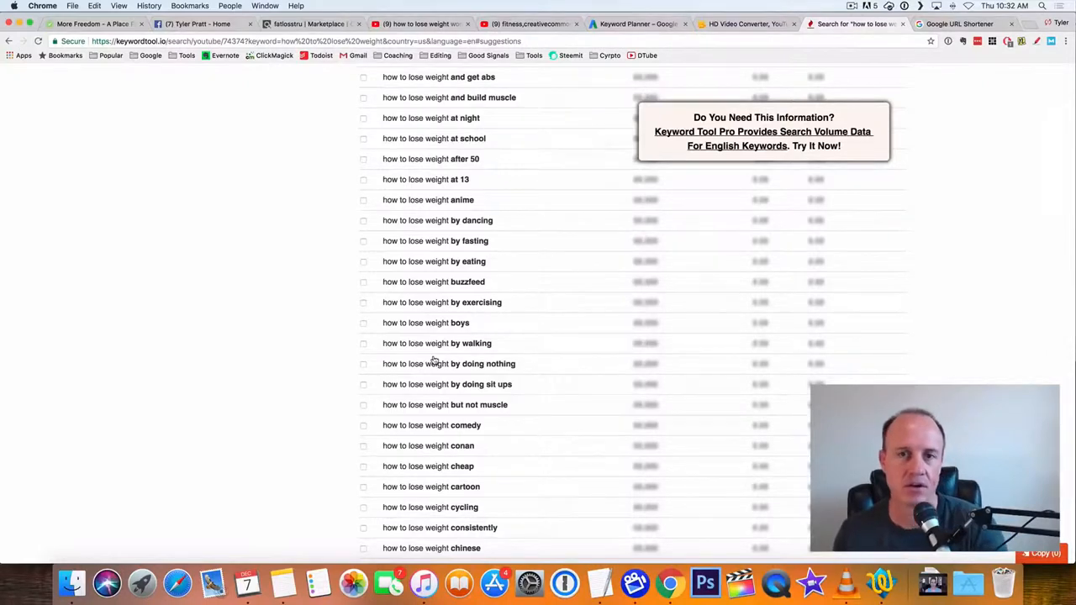
{"action": "scroll", "scroll_direction": "up", "scroll_amount": 3}
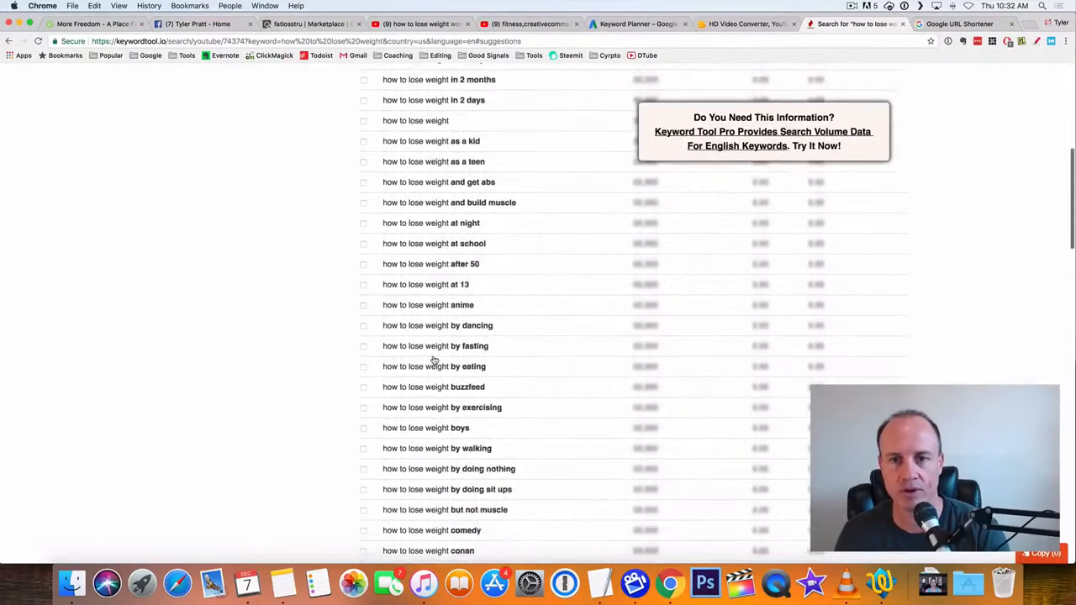
{"action": "scroll", "scroll_direction": "down", "scroll_amount": 3}
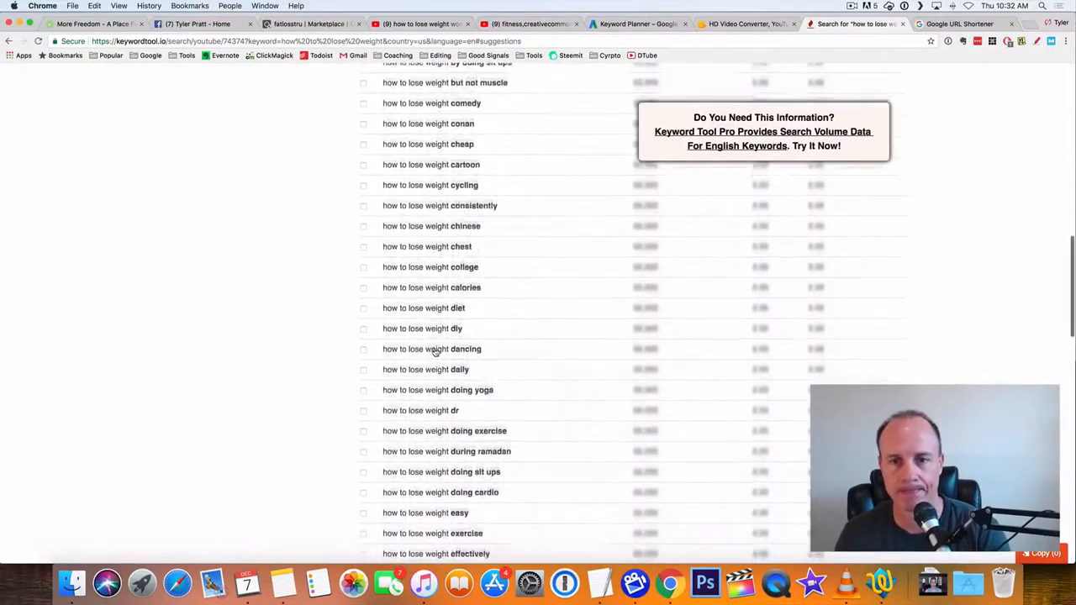
{"action": "scroll", "scroll_direction": "up", "scroll_amount": 3}
{"action": "type", "text": "how to lose weight w"}
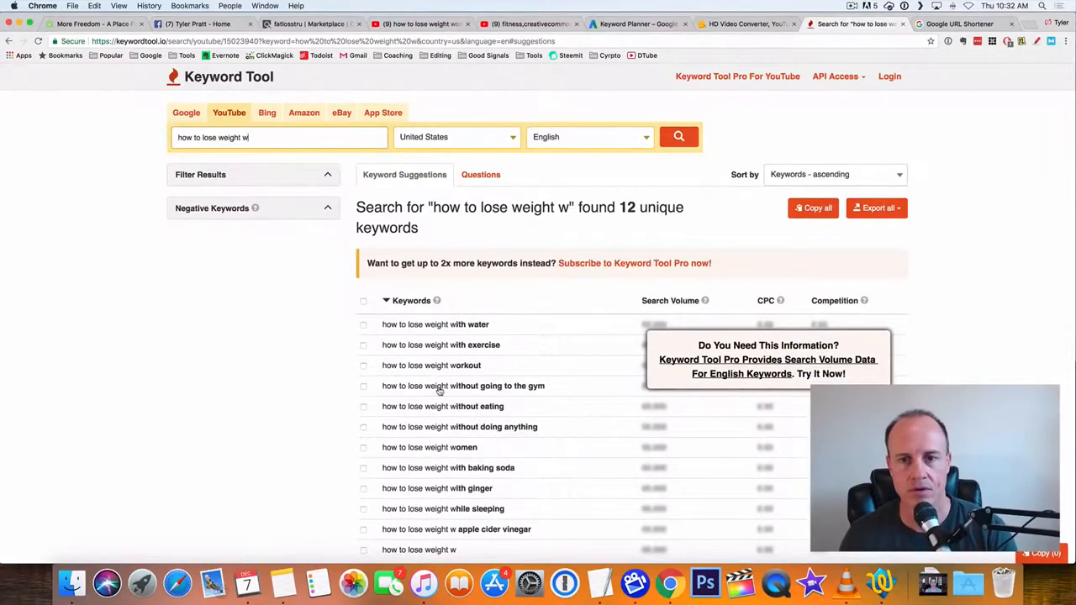
{"action": "scroll", "scroll_direction": "up", "scroll_amount": 3}
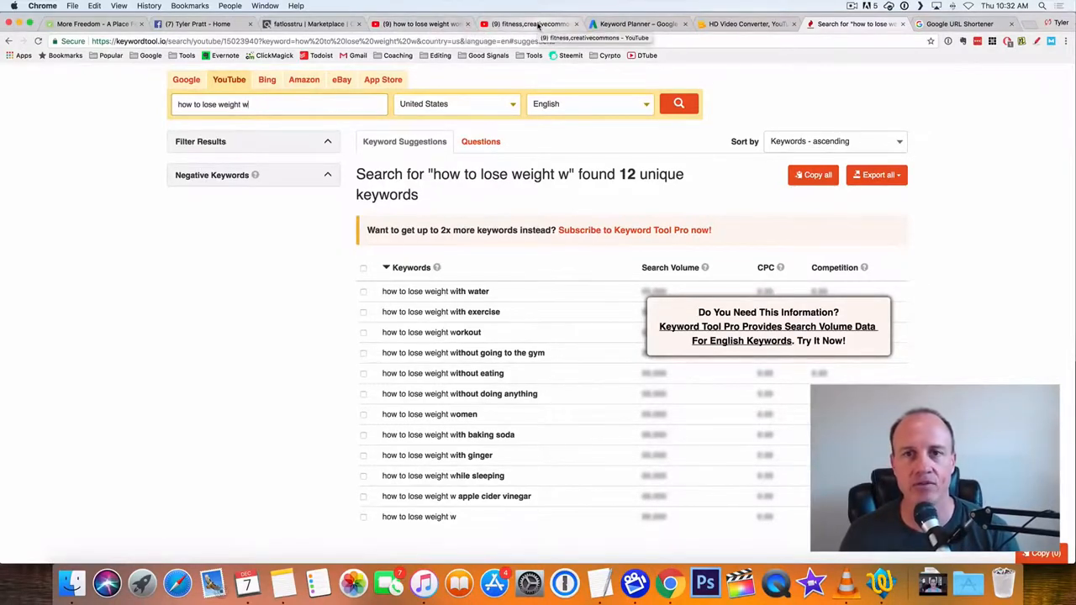
Check the Female Fitness Motivation video's Creative Commons license and tags, then return to the results.
{"action": "left_click", "coordinate": [528, 24]}
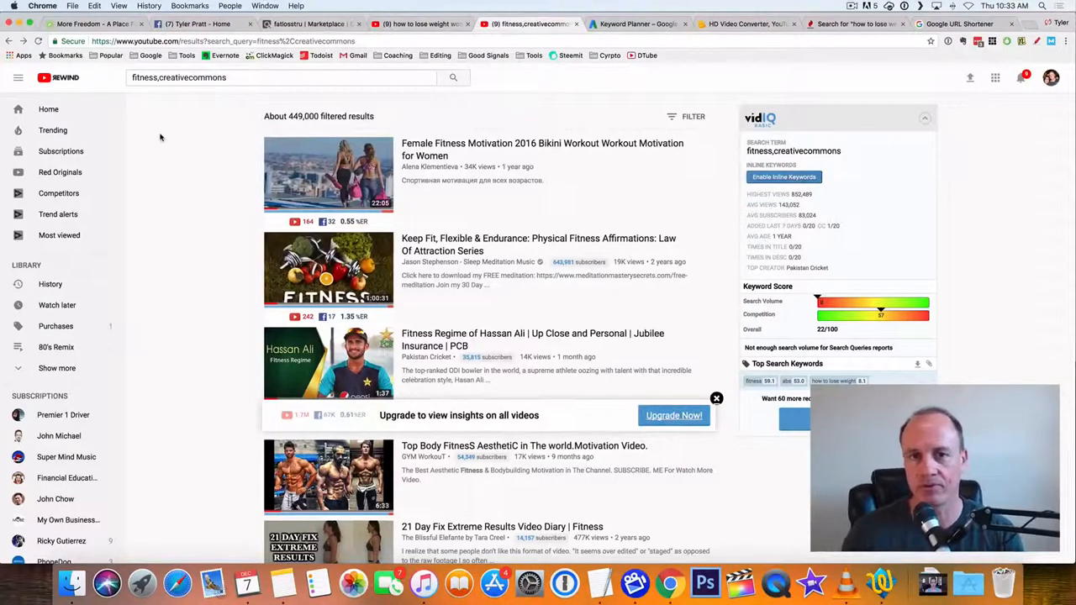
{"action": "mouse_move", "coordinate": [575, 148]}
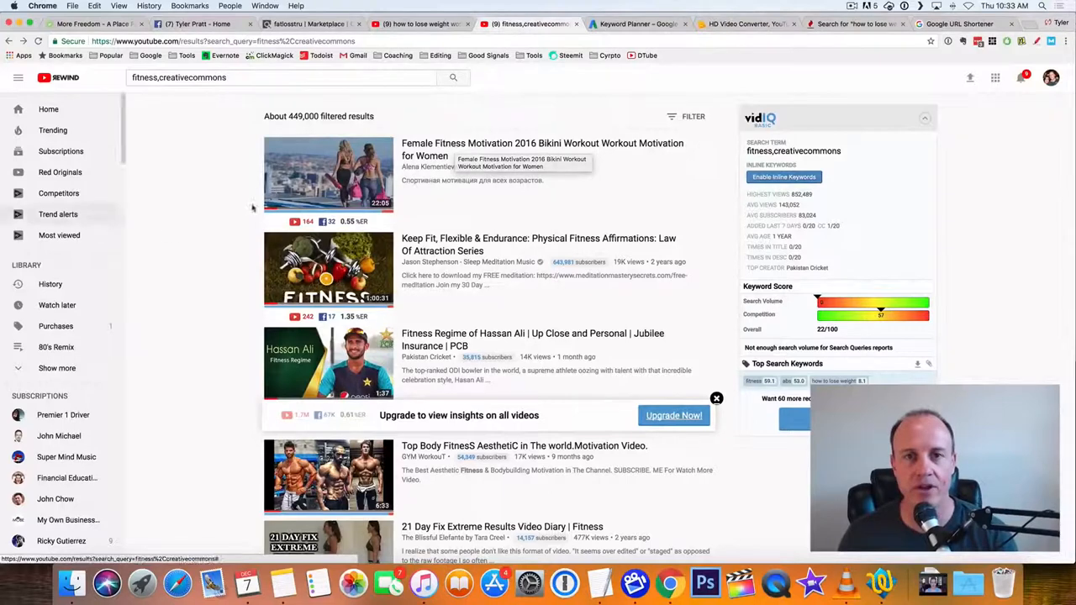
{"action": "left_click", "coordinate": [328, 173]}
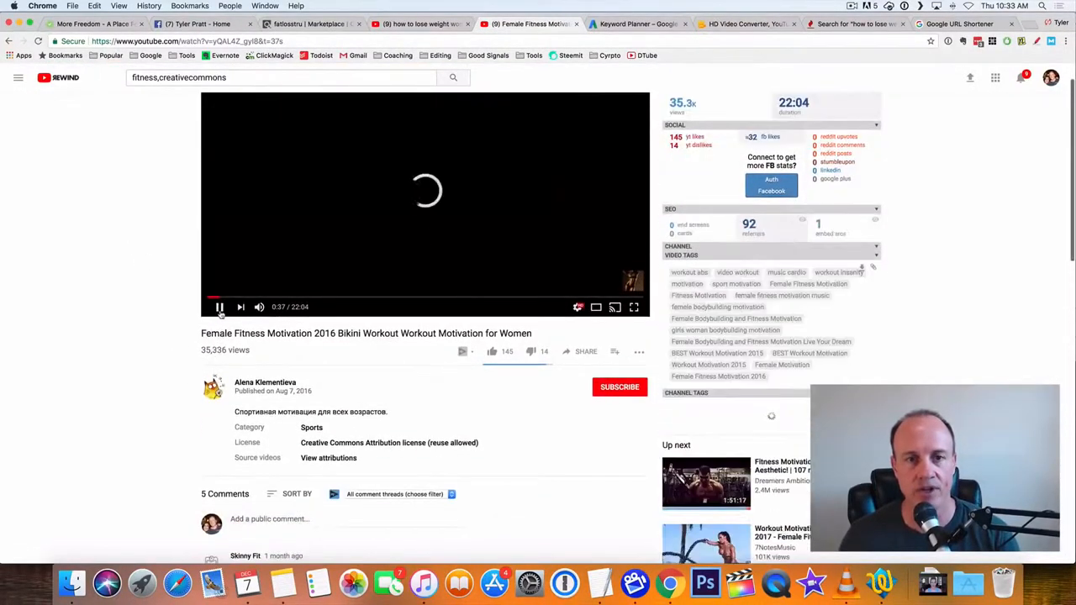
{"action": "scroll", "scroll_direction": "down", "scroll_amount": 3}
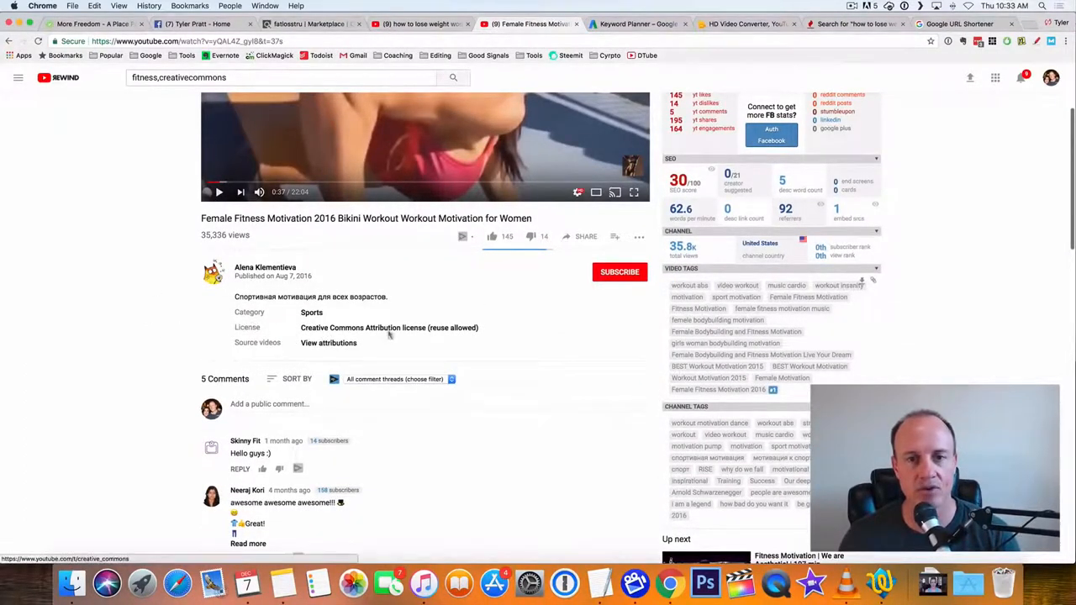
{"action": "mouse_move", "coordinate": [438, 333]}
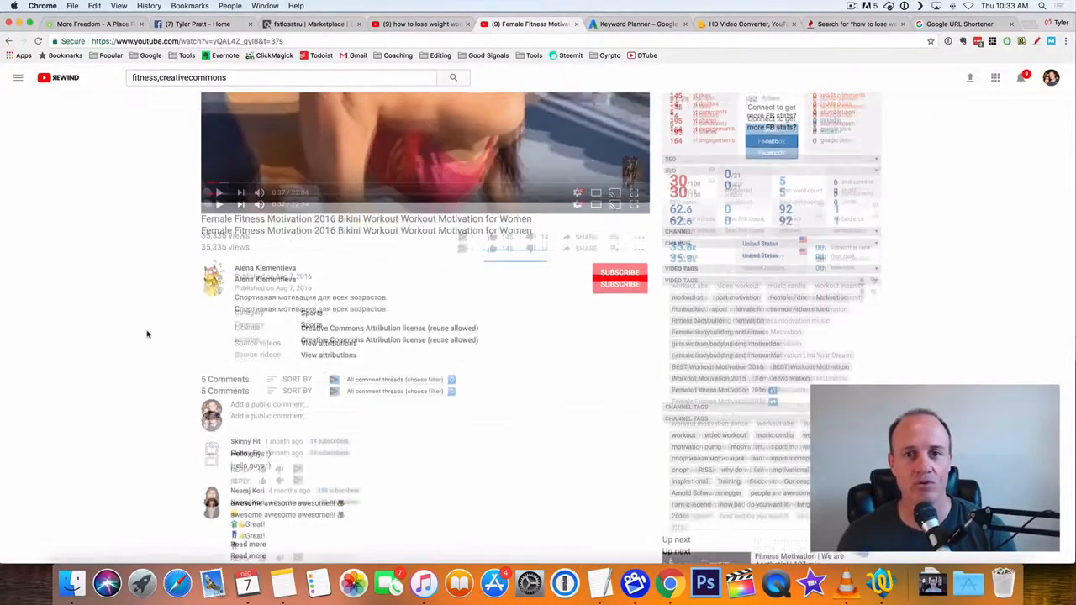
{"action": "scroll", "scroll_direction": "up", "scroll_amount": 3}
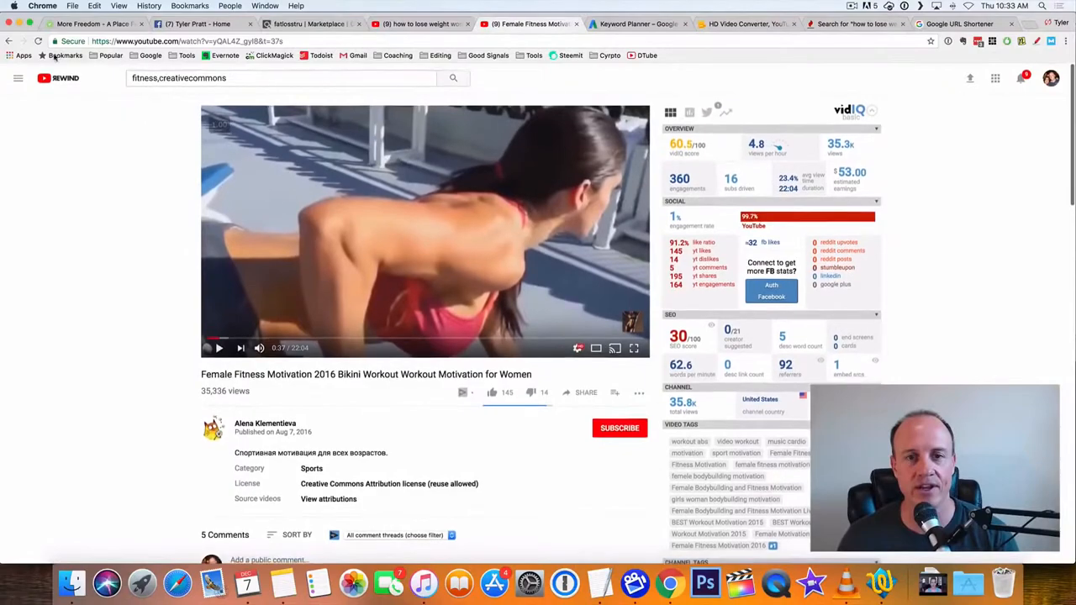
{"action": "left_click", "coordinate": [453, 77]}
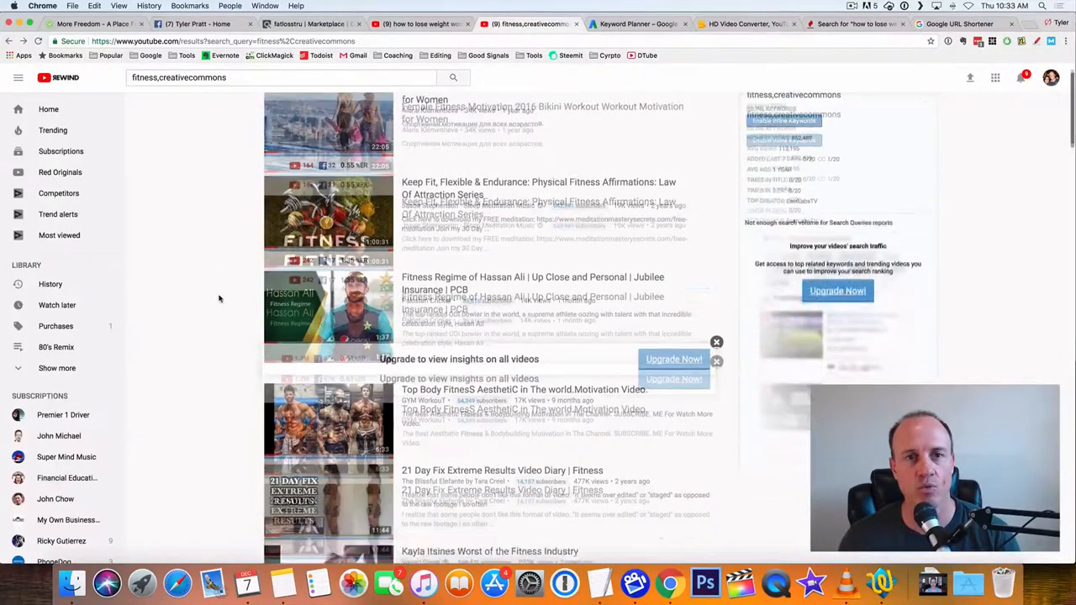
{"action": "scroll", "scroll_direction": "down", "scroll_amount": 3}
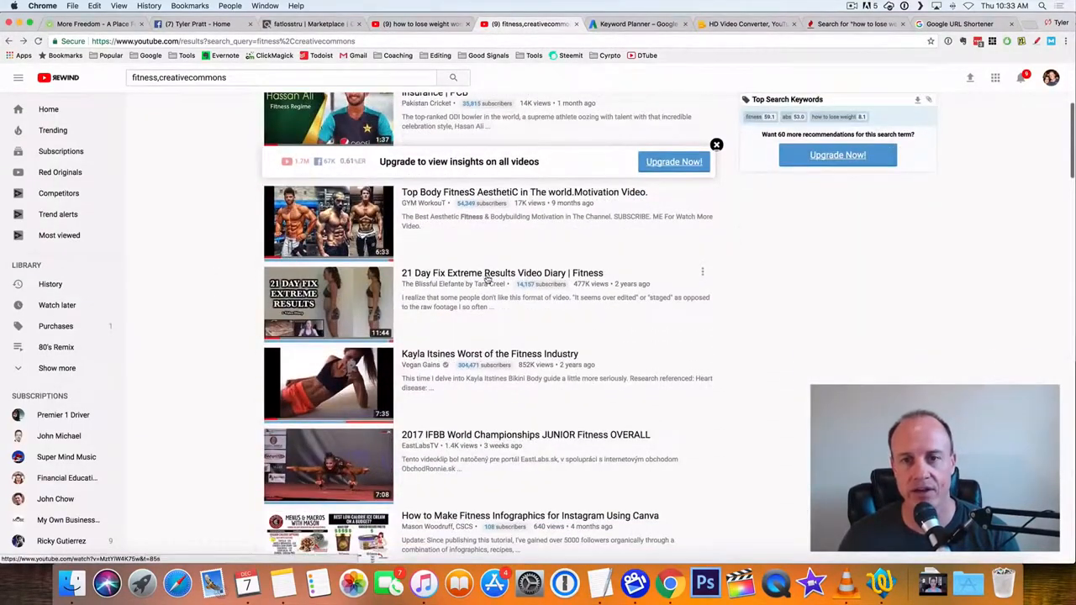
View the 21 Day Fix Extreme Results video and confirm its Creative Commons Attribution license.
{"action": "left_click", "coordinate": [328, 302]}
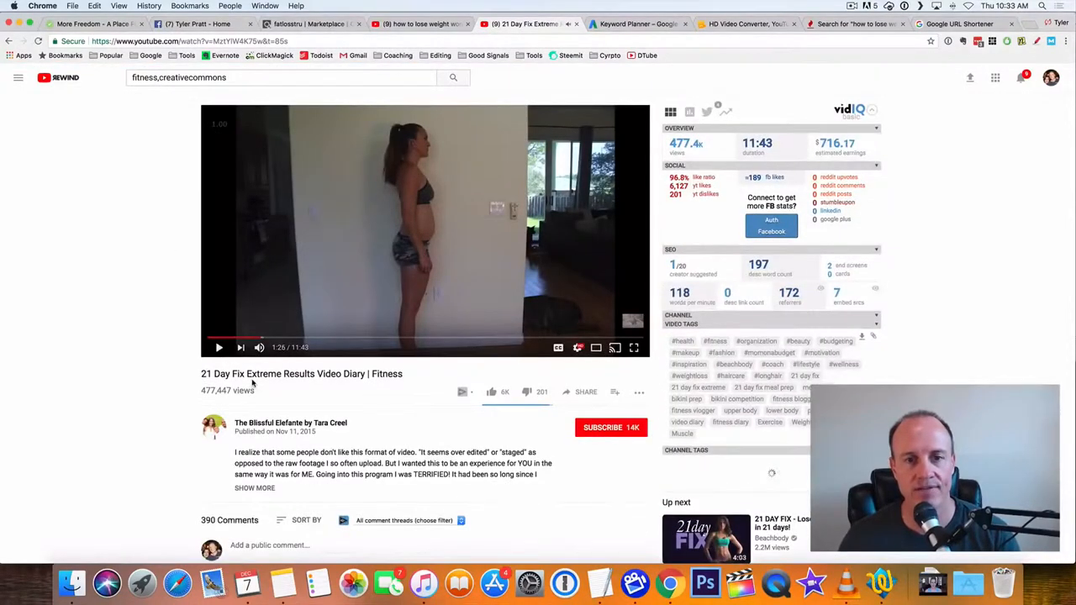
{"action": "scroll", "scroll_direction": "down", "scroll_amount": 3}
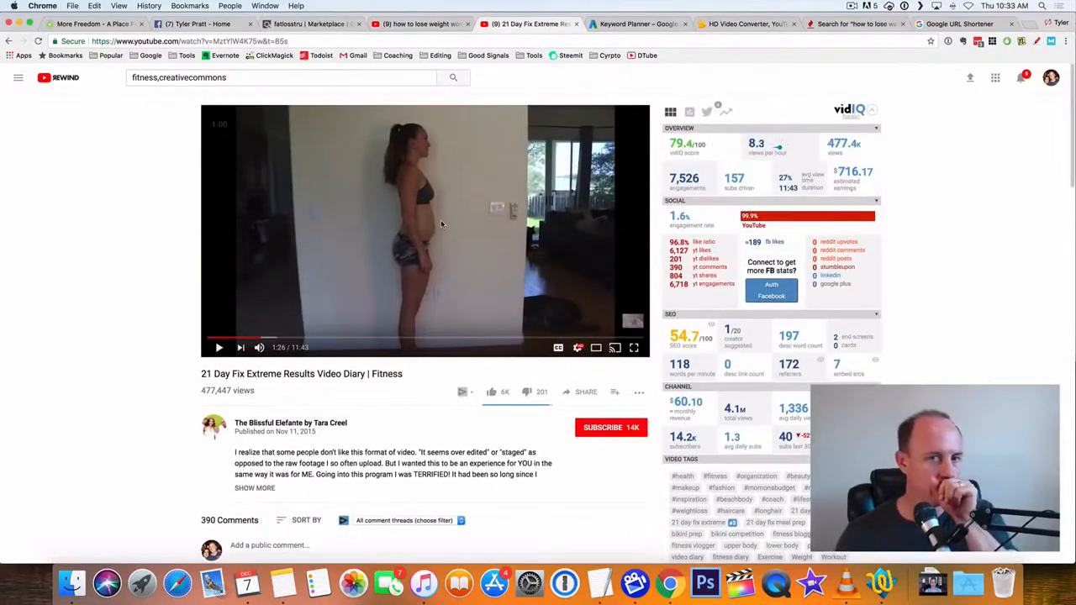
{"action": "scroll", "scroll_direction": "down", "scroll_amount": 3}
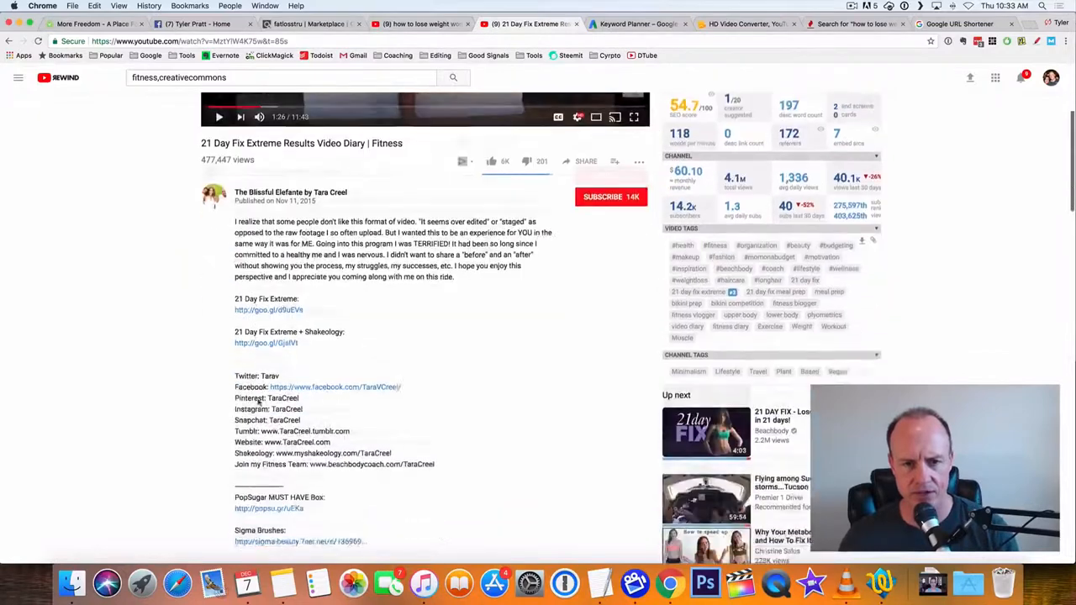
{"action": "scroll", "scroll_direction": "down", "scroll_amount": 3}
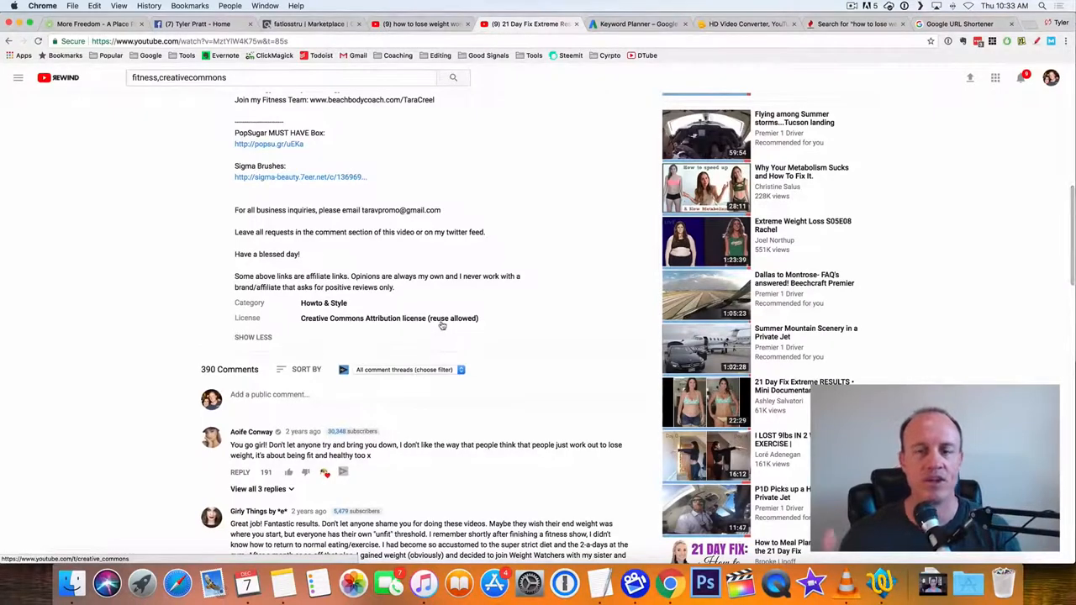
{"action": "scroll", "scroll_direction": "up", "scroll_amount": 3}
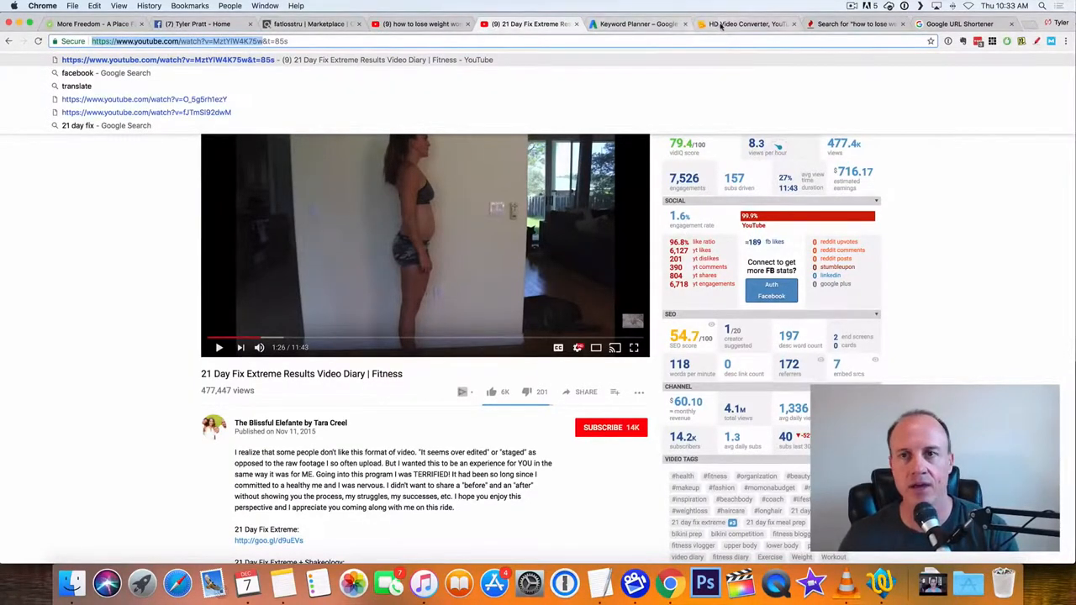
{"action": "left_click", "coordinate": [743, 24]}
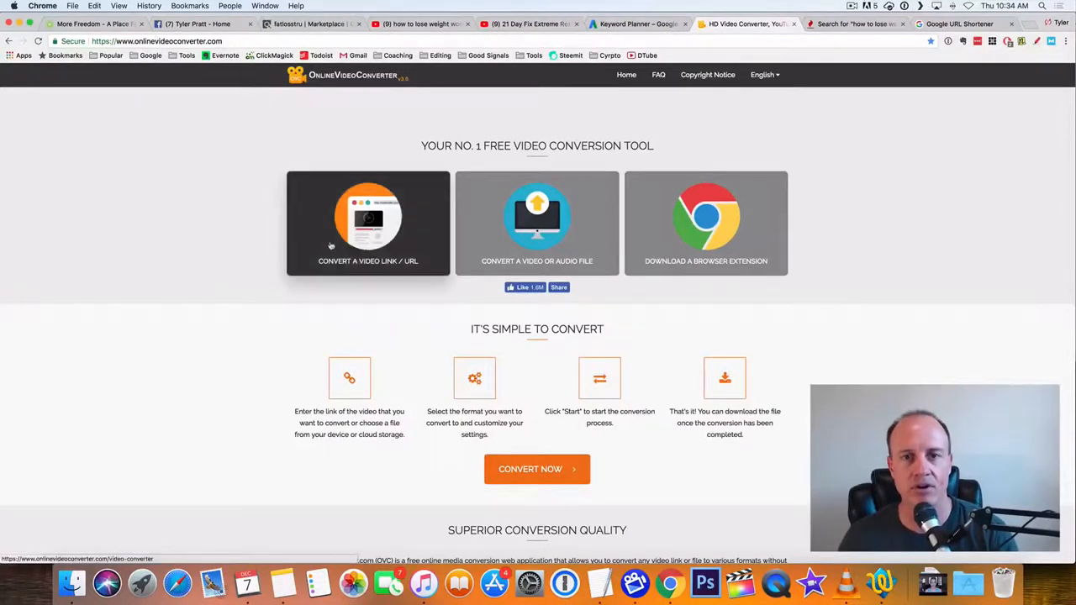
{"action": "left_click", "coordinate": [367, 222]}
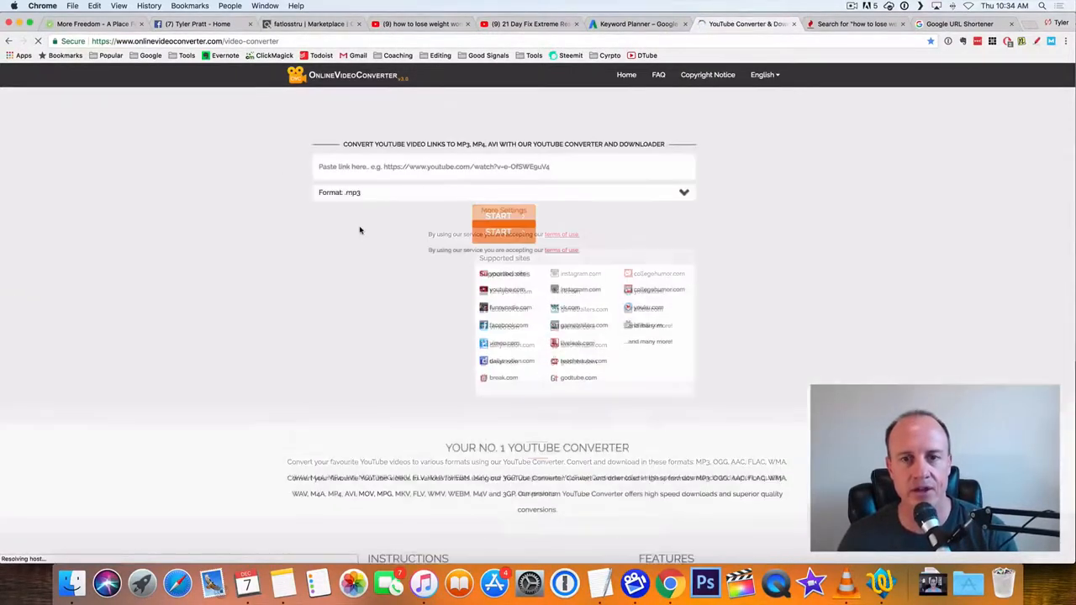
{"action": "type", "text": "https://www.youtube.com/watch?v=MztYlW4K75w"}
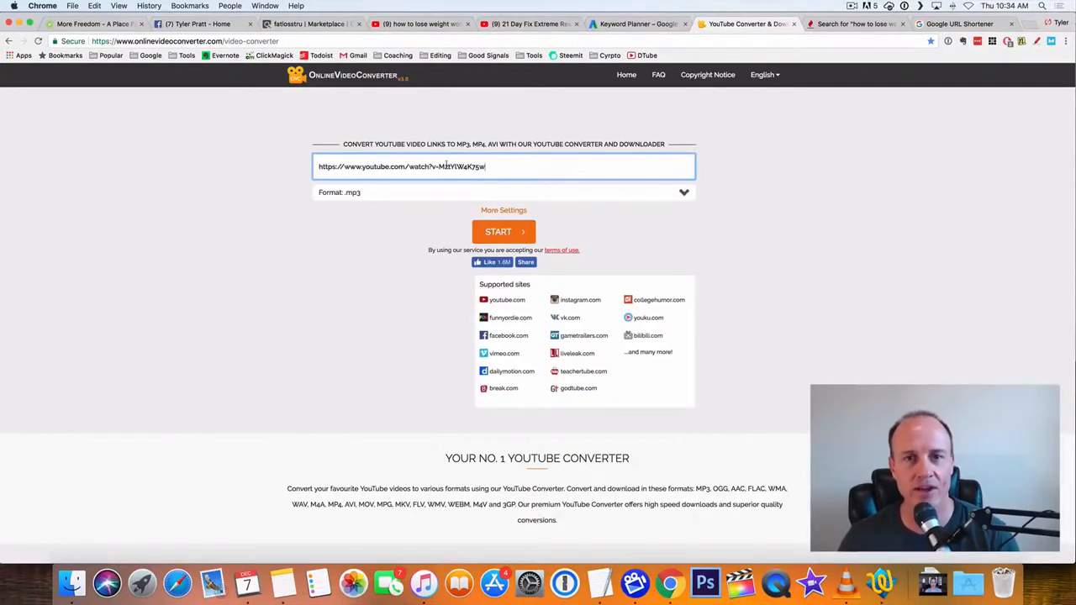
{"action": "left_click", "coordinate": [682, 191]}
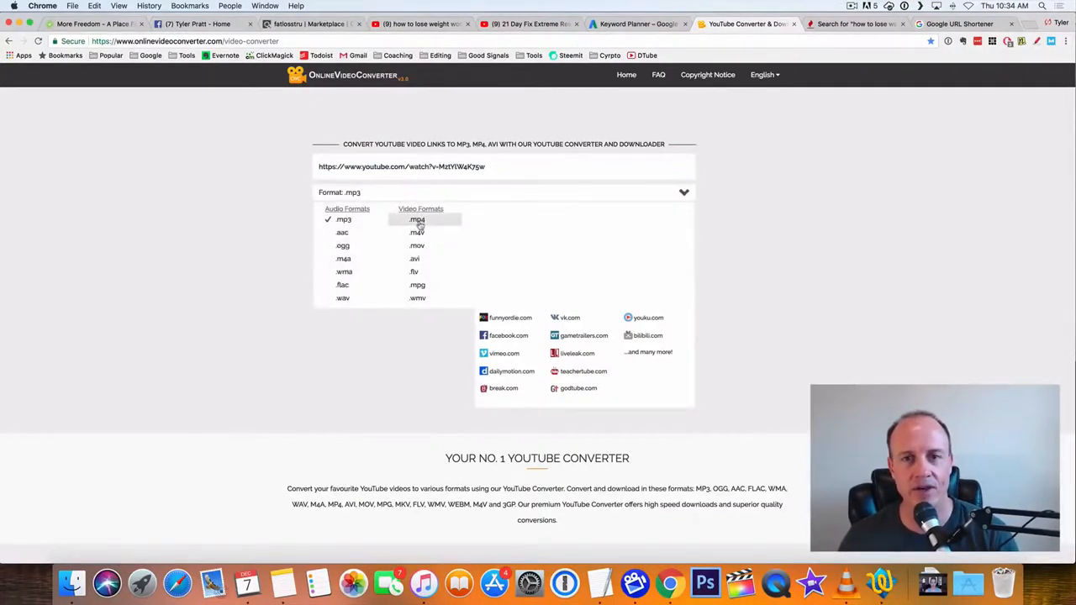
{"action": "left_click", "coordinate": [417, 219]}
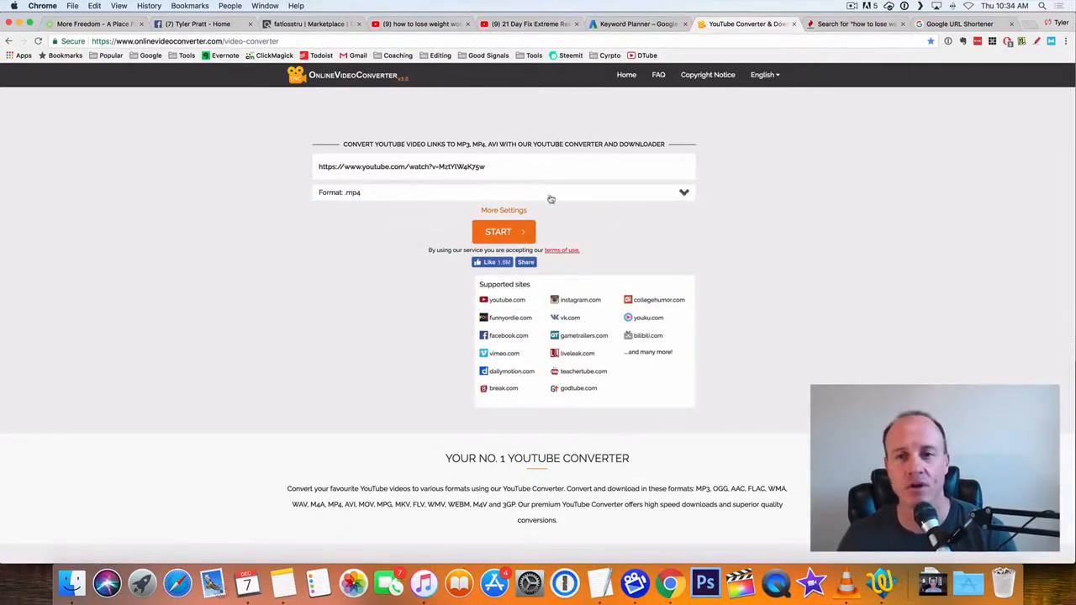
{"action": "left_click", "coordinate": [504, 232]}
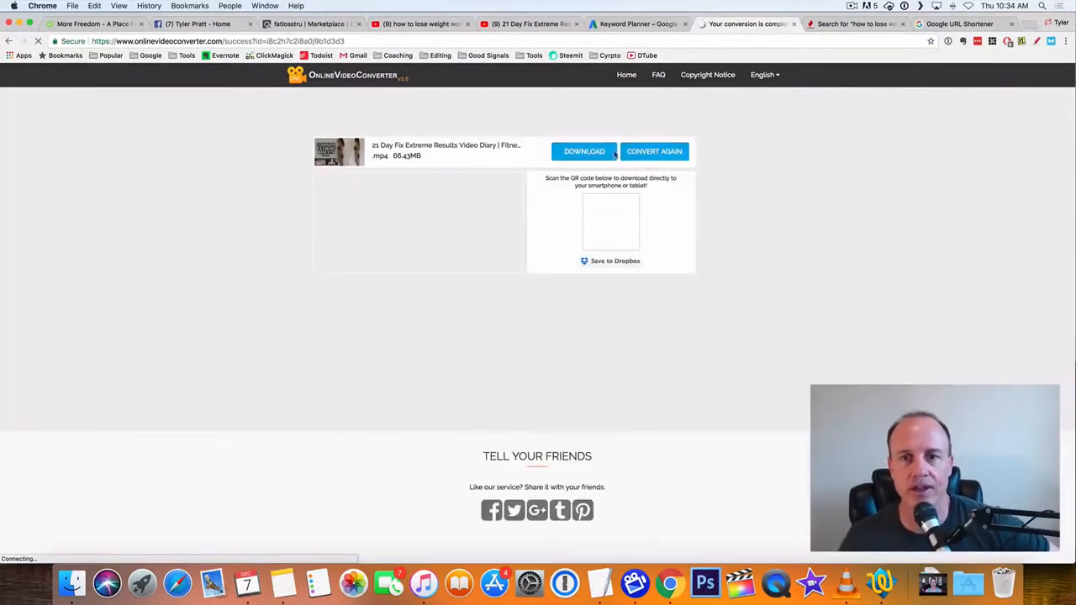
{"action": "left_click", "coordinate": [584, 152]}
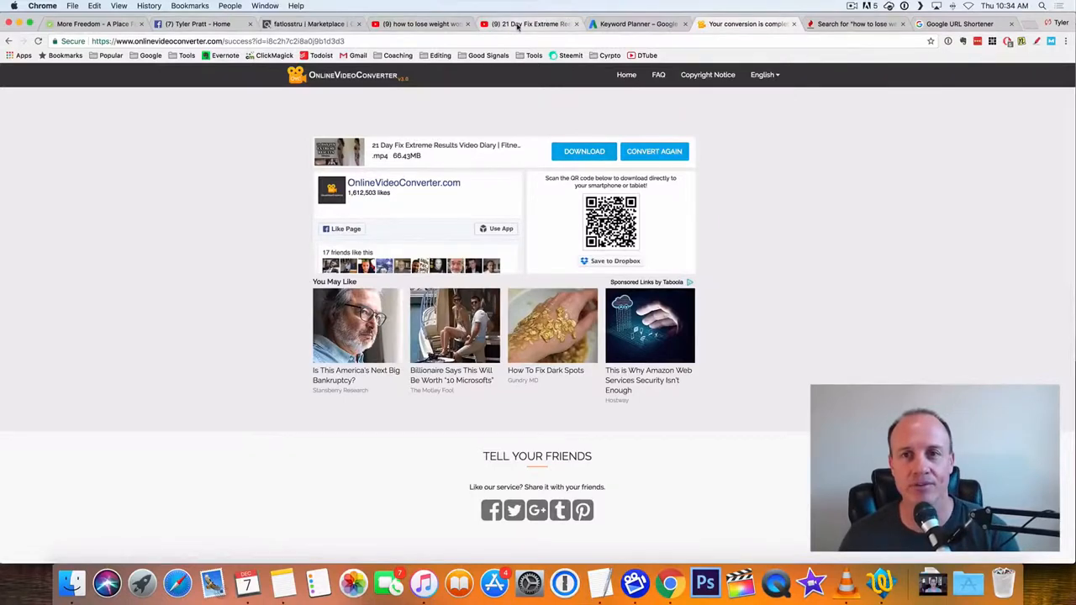
From the YouTube weight-loss search results, start uploading a new video with default details.
{"action": "left_click", "coordinate": [420, 23]}
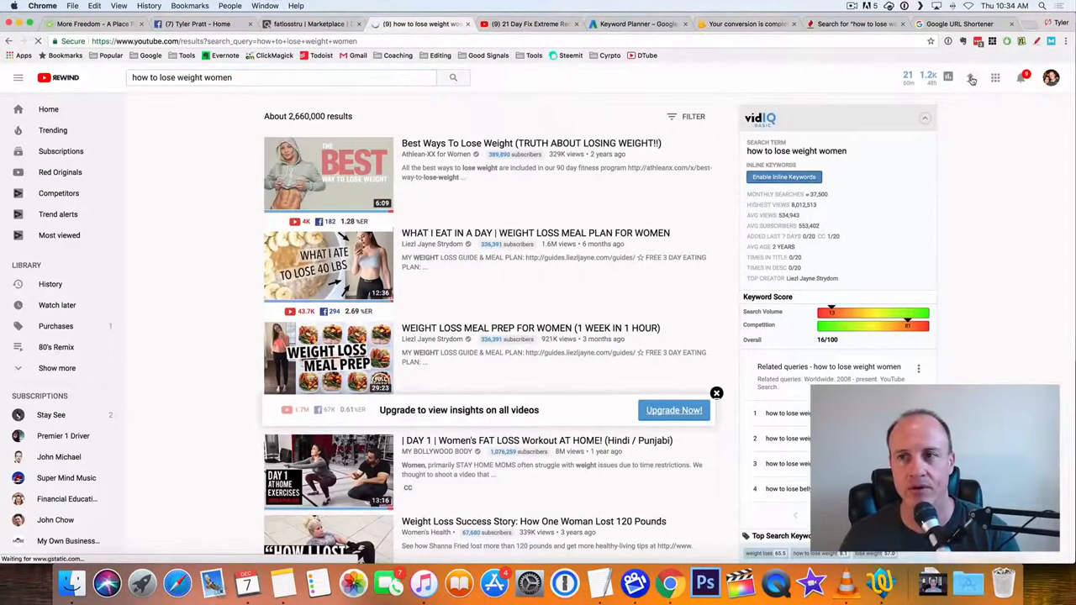
{"action": "left_click", "coordinate": [997, 76]}
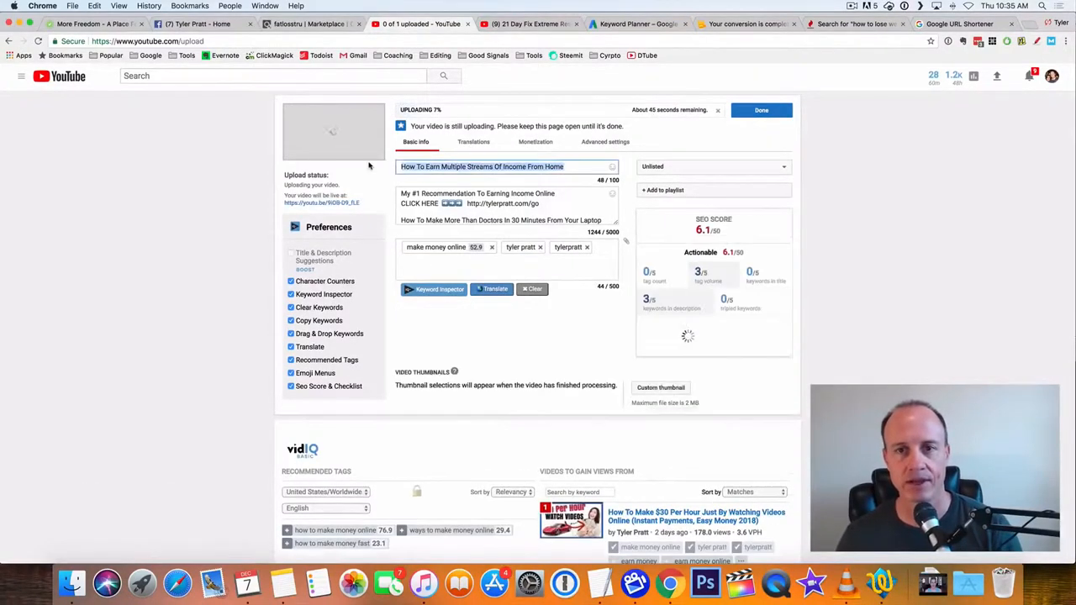
Set the upload's visibility to Unlisted and begin the title 'How To Lose Weight Wo'.
{"action": "left_click", "coordinate": [713, 166]}
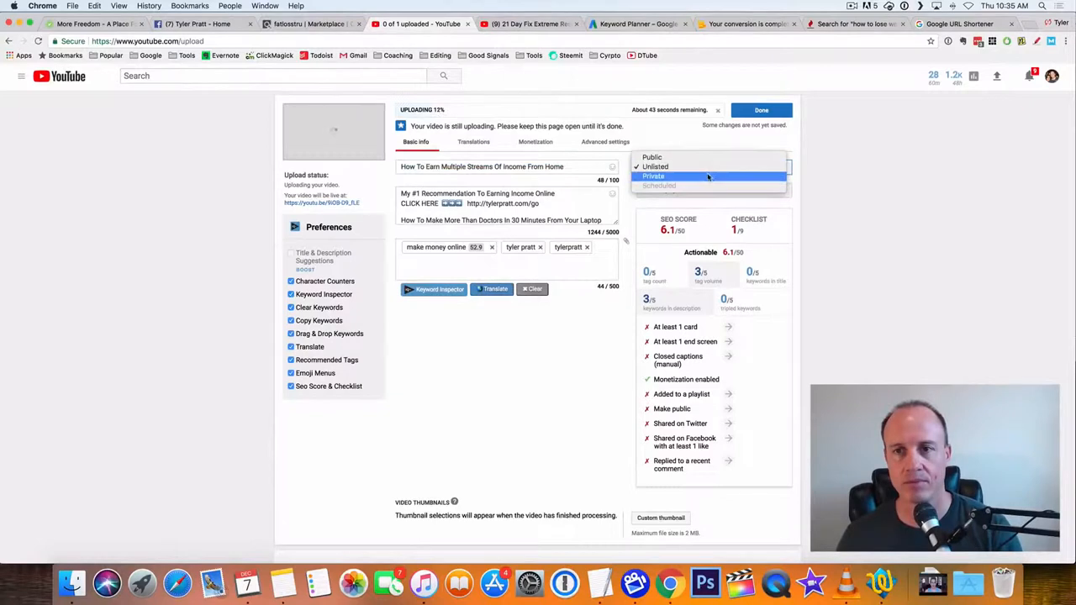
{"action": "left_click", "coordinate": [654, 166]}
{"action": "type", "text": "0"}
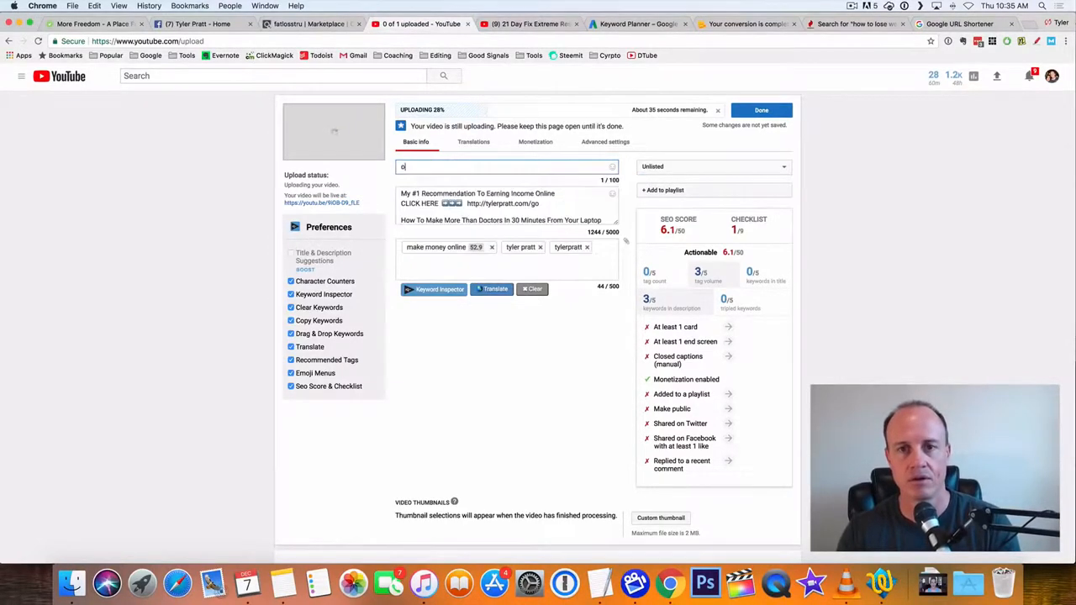
{"action": "type", "text": "How To Lose"}
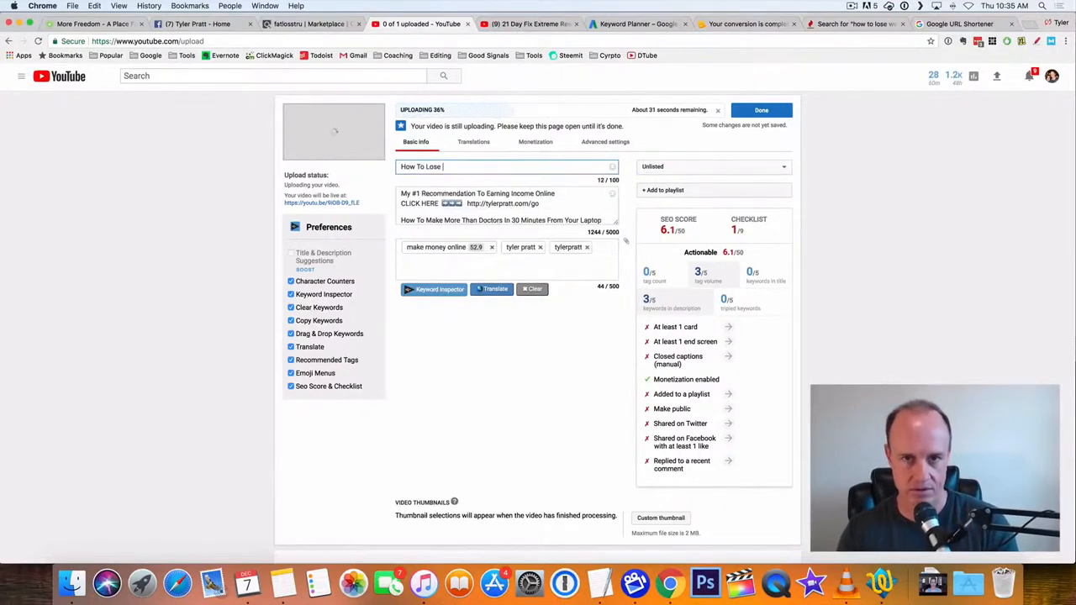
{"action": "type", "text": "Weight"}
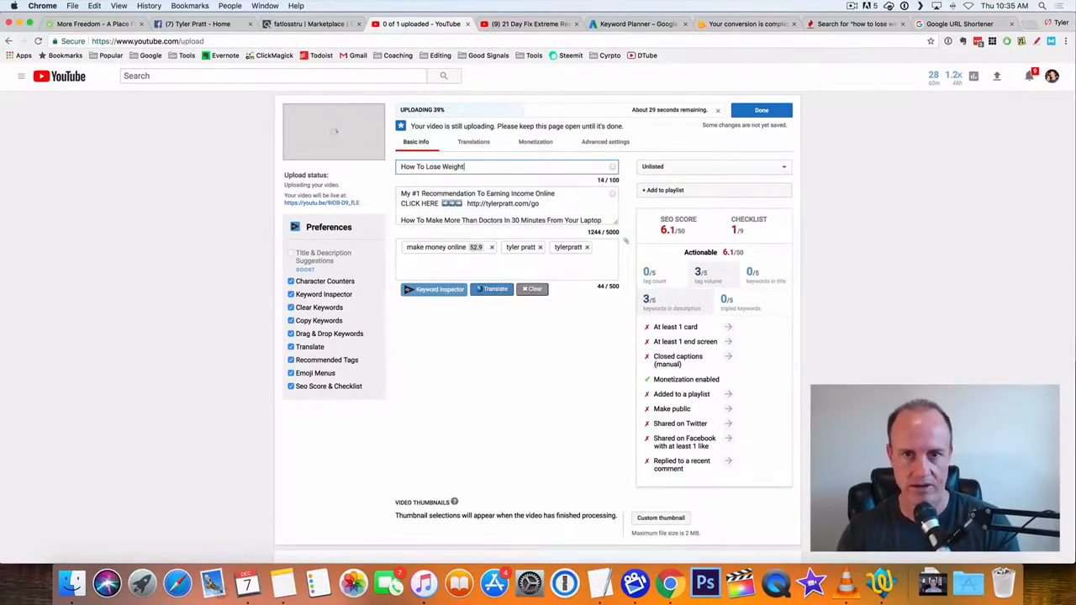
{"action": "type", "text": "W"}
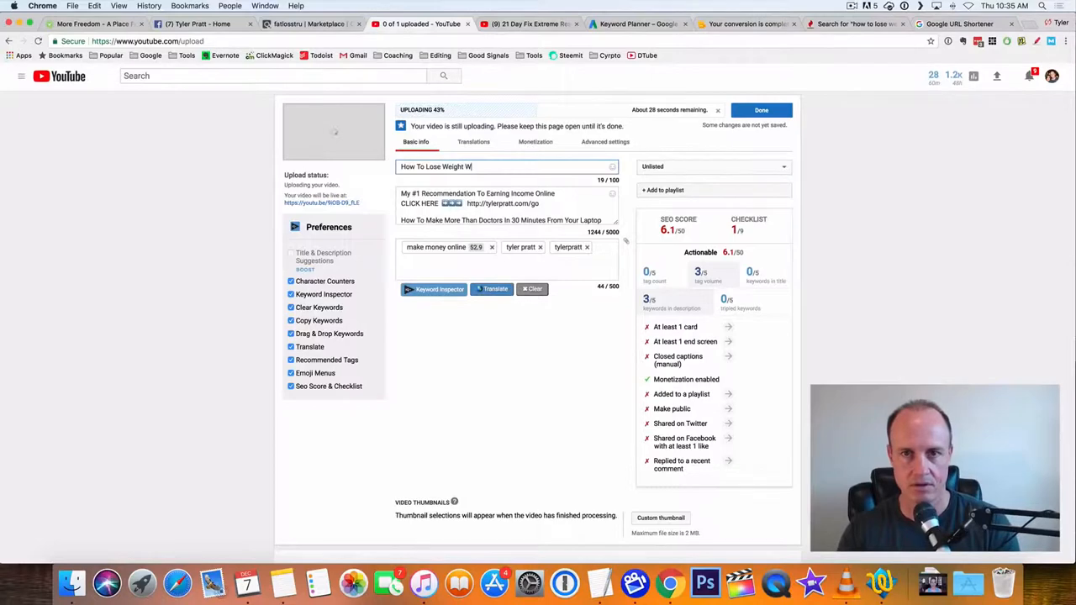
{"action": "type", "text": "o"}
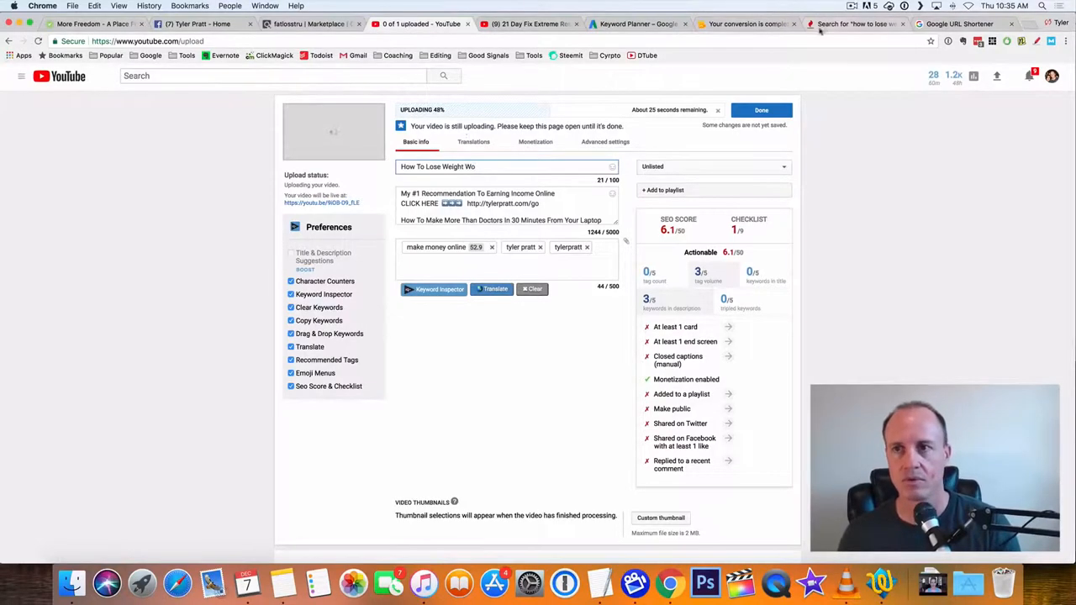
Check Keyword Tool suggestions, then finish the title 'How To Lose Weight Women (my story here)'.
{"action": "left_click", "coordinate": [855, 23]}
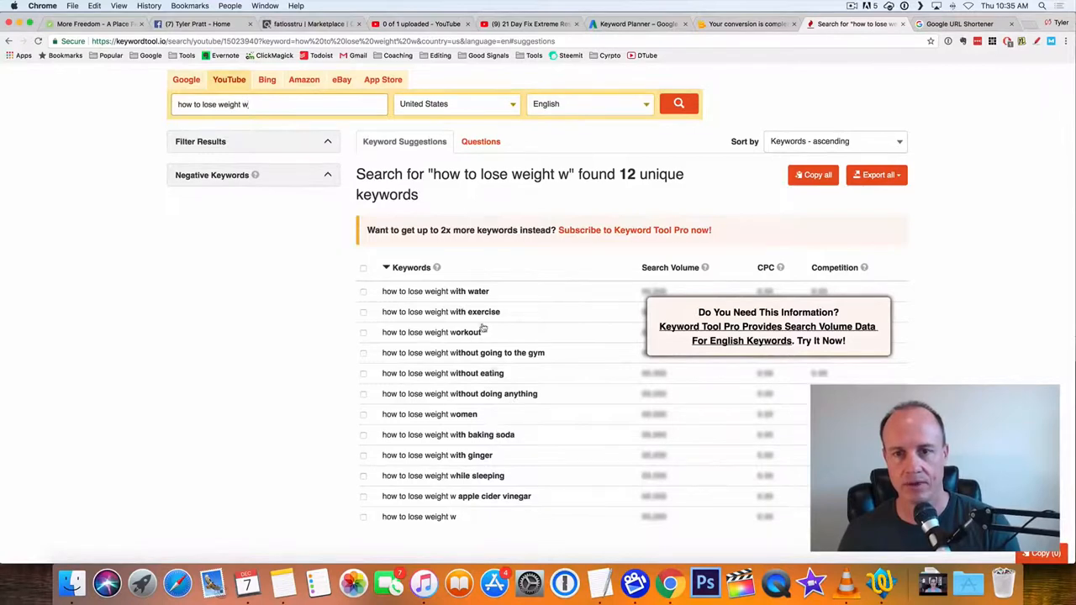
{"action": "mouse_move", "coordinate": [461, 423]}
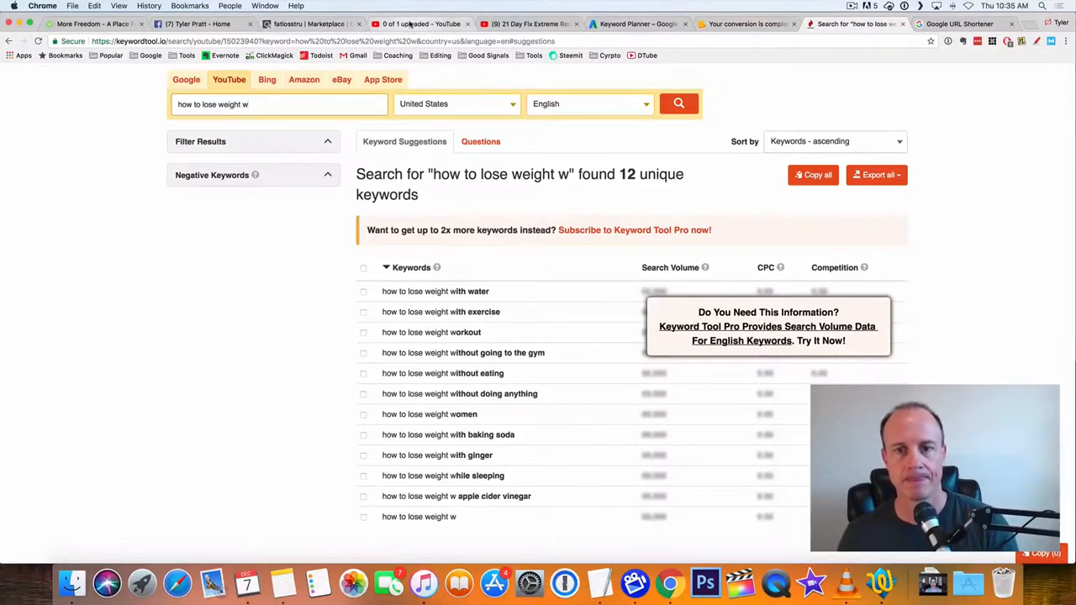
{"action": "left_click", "coordinate": [421, 24]}
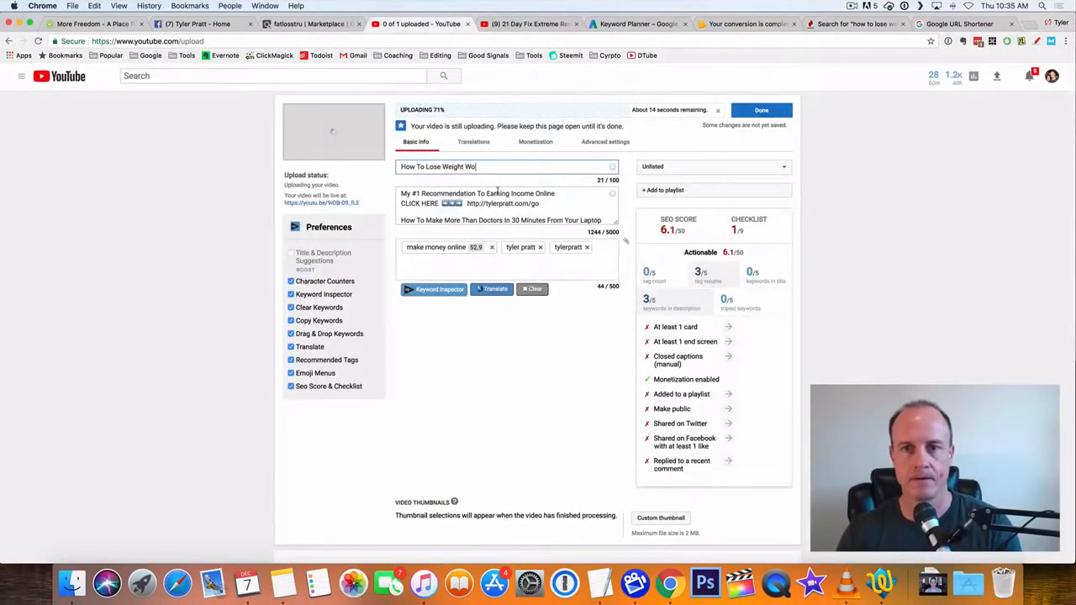
{"action": "type", "text": "men"}
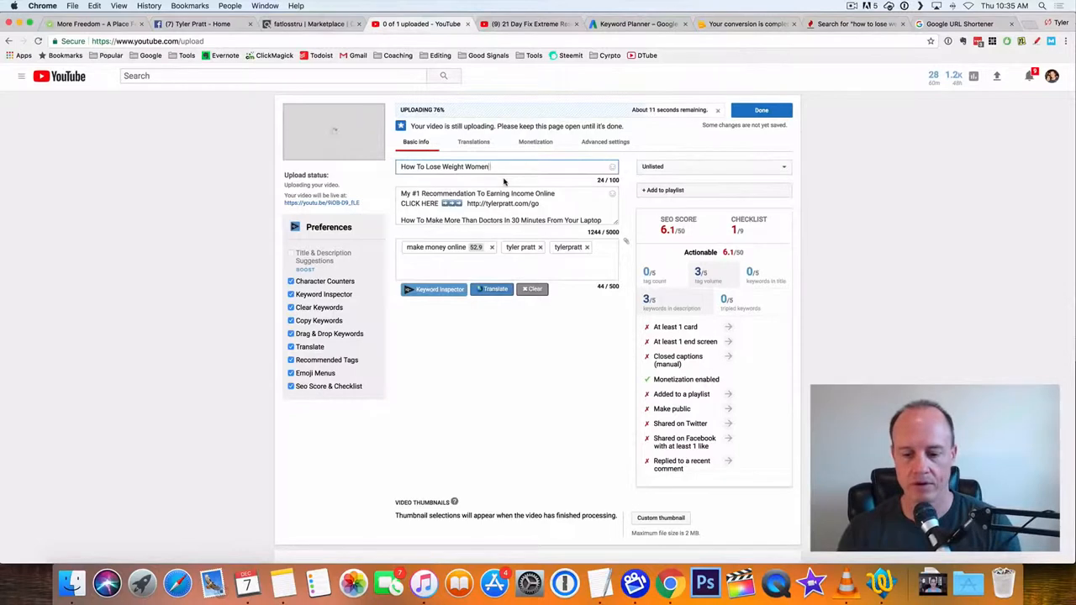
{"action": "type", "text": "("}
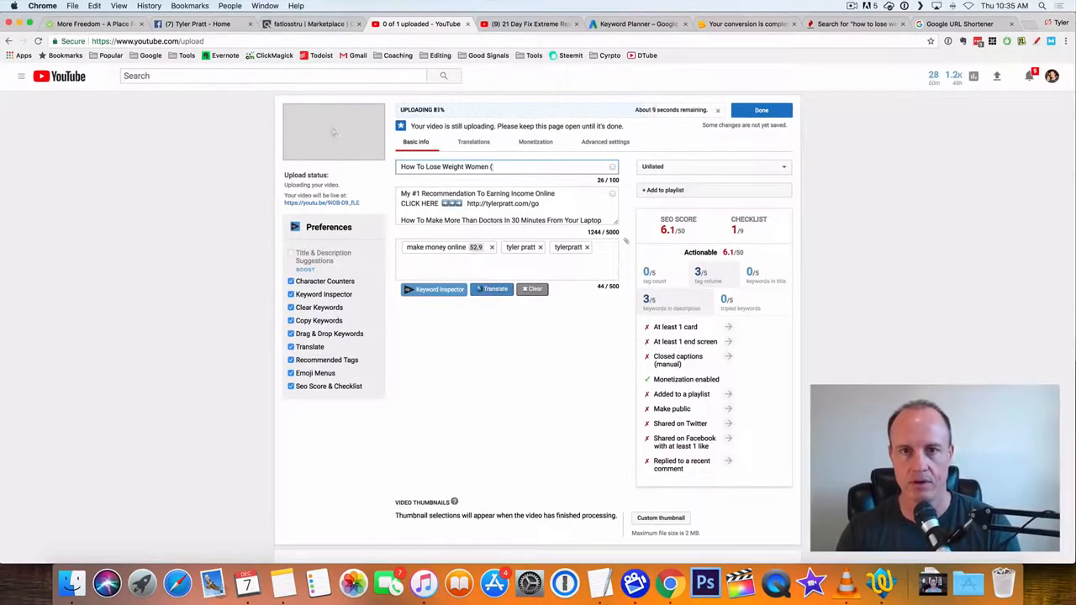
{"action": "type", "text": "he"}
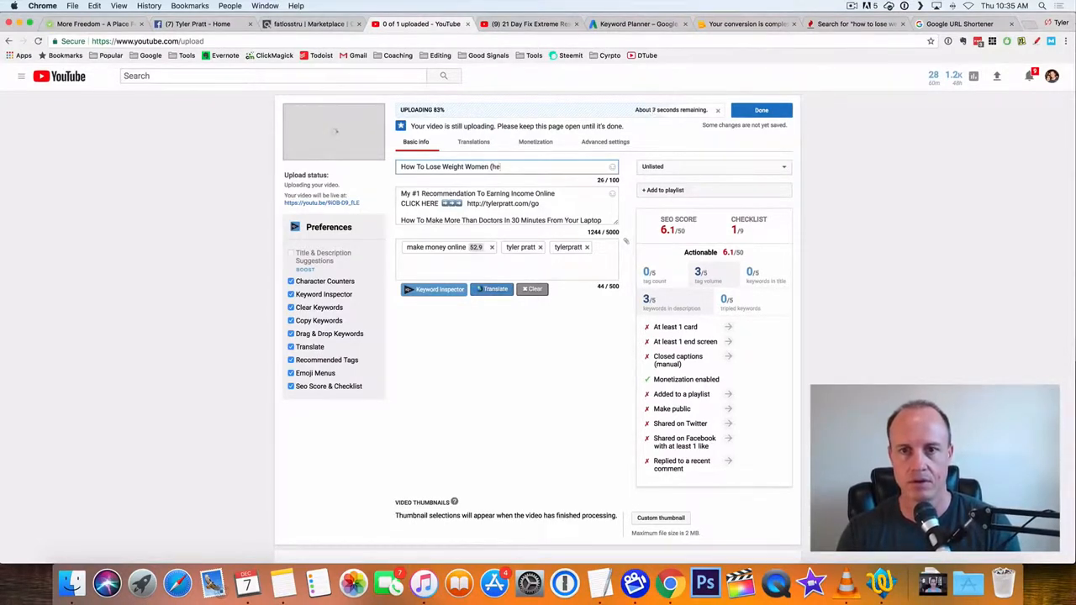
{"action": "type", "text": "my"}
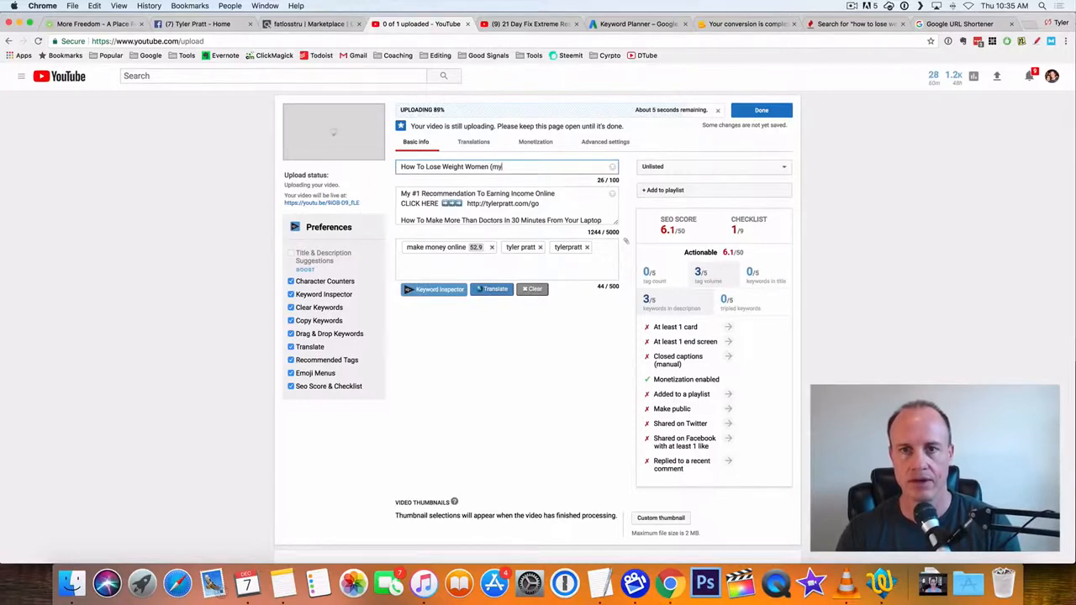
{"action": "type", "text": "st"}
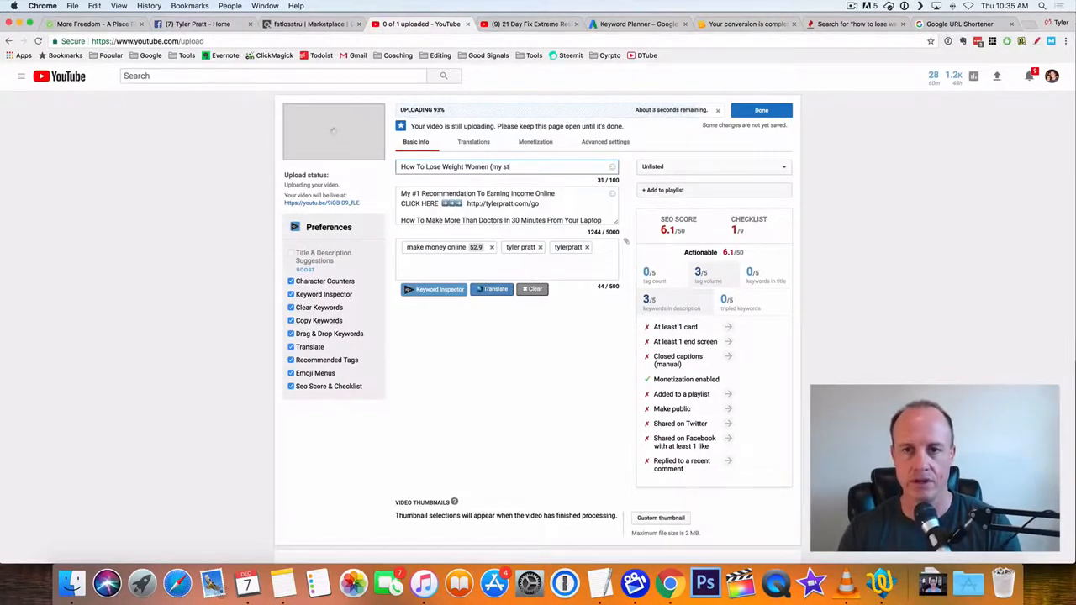
{"action": "type", "text": "story here"}
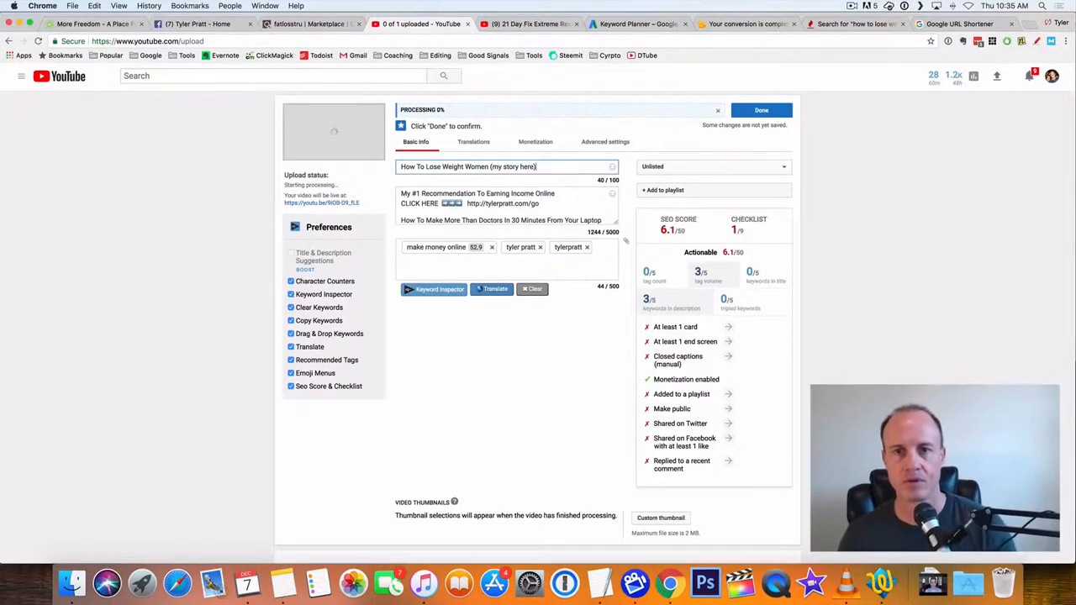
Replace the old description with just 'How To Lose Weight Women'.
{"action": "left_click", "coordinate": [760, 109]}
{"action": "type", "text": "How To Lose Weight Women"}
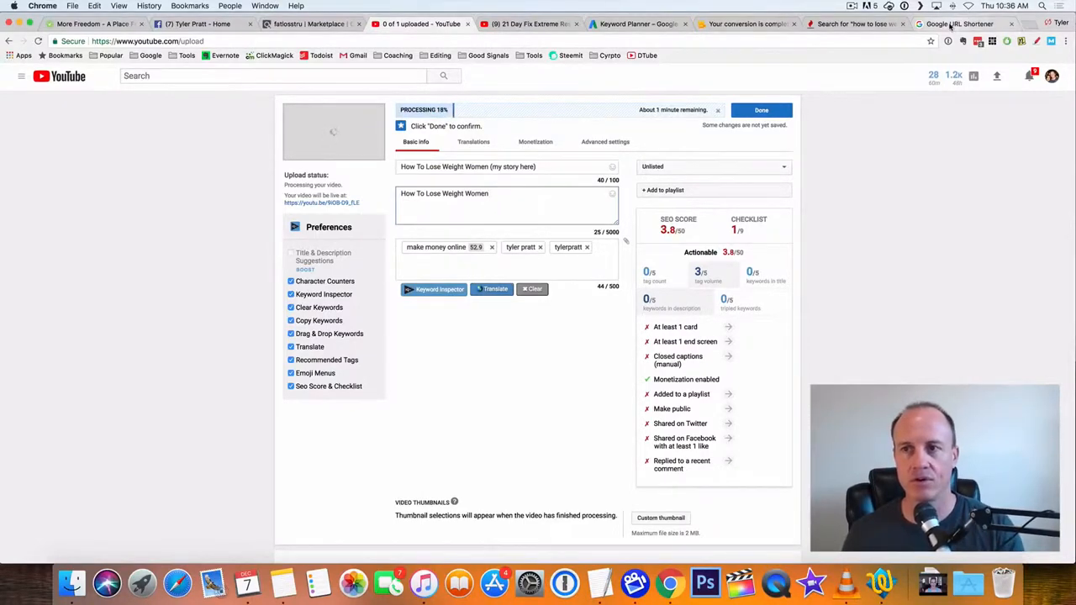
Copy and test the goo.gl shortlink, find it disabled, and head to TinyURL in the address bar.
{"action": "left_click", "coordinate": [958, 24]}
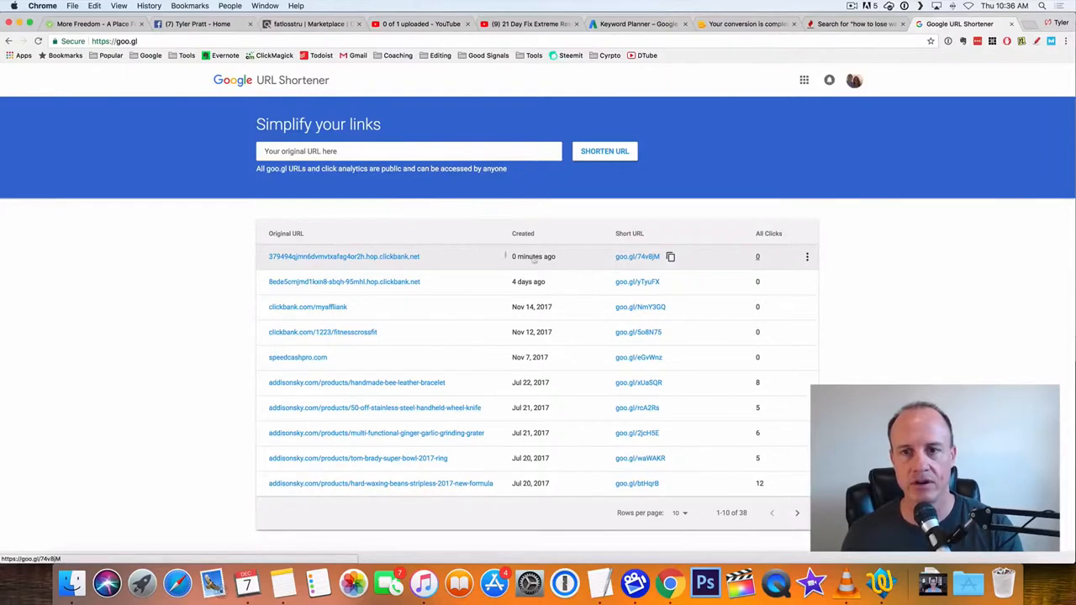
{"action": "mouse_move", "coordinate": [669, 255]}
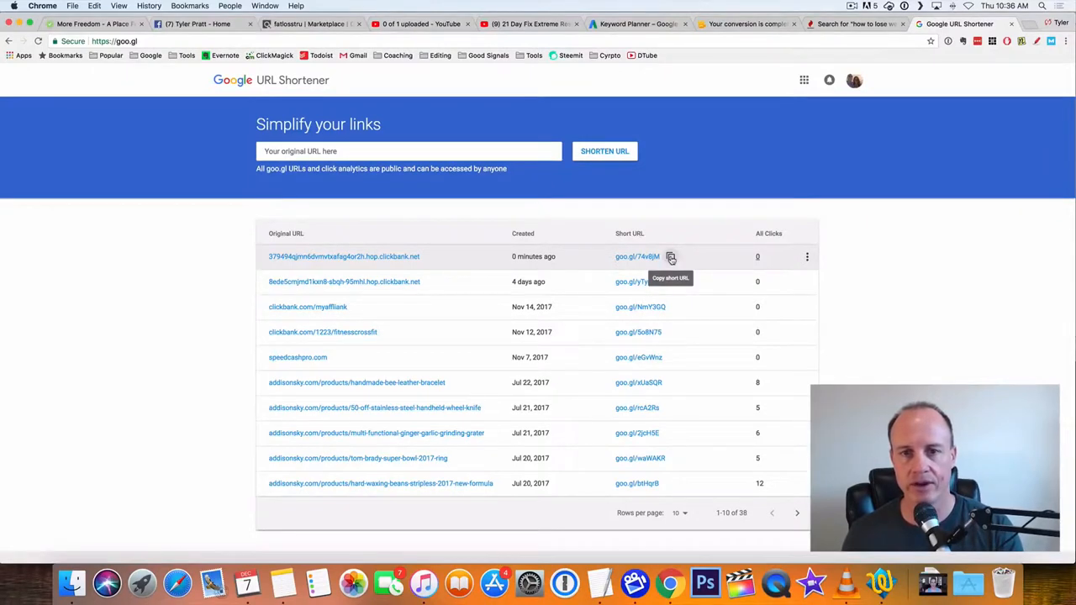
{"action": "left_click", "coordinate": [671, 255]}
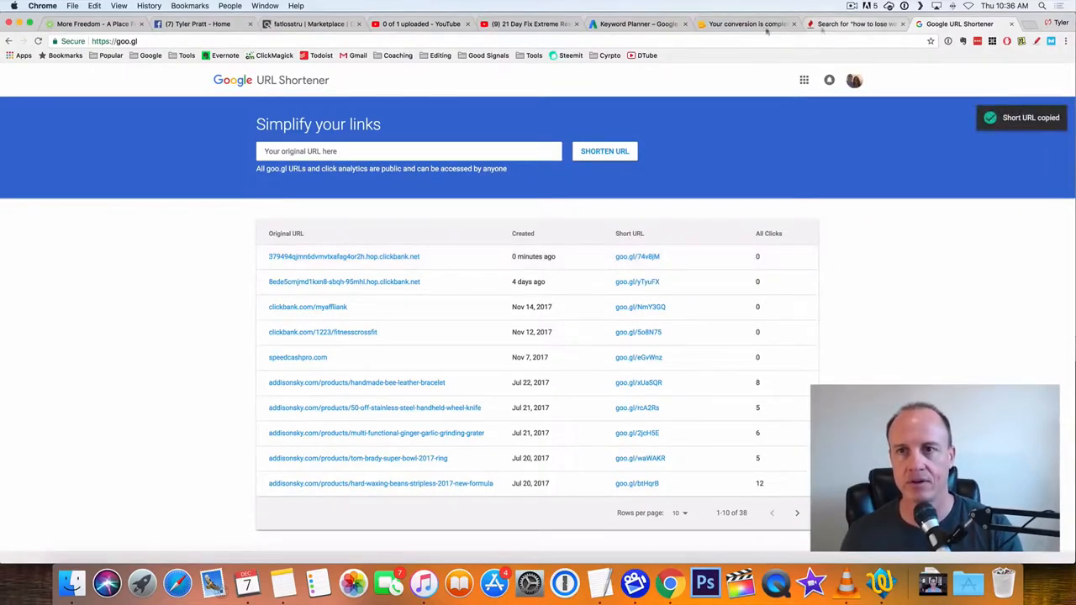
{"action": "left_click", "coordinate": [417, 23]}
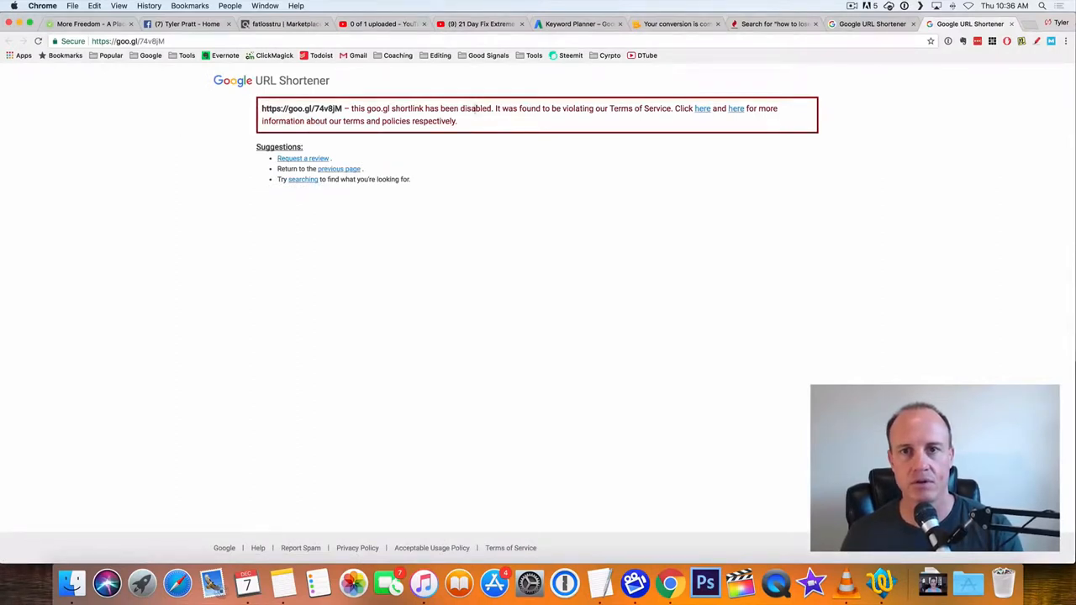
{"action": "mouse_move", "coordinate": [210, 138]}
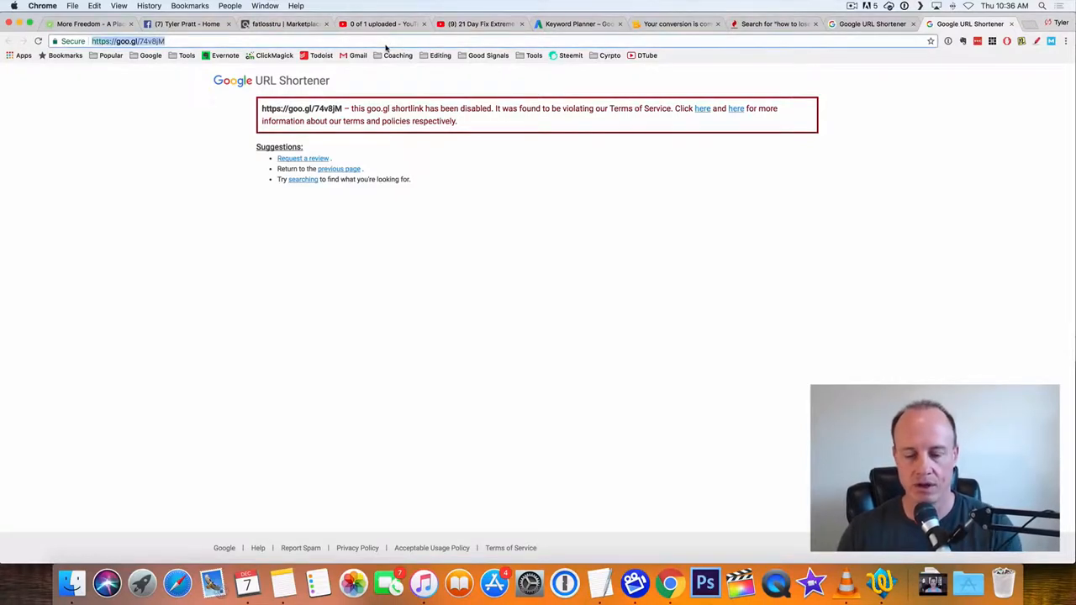
{"action": "type", "text": "tinyurl.com"}
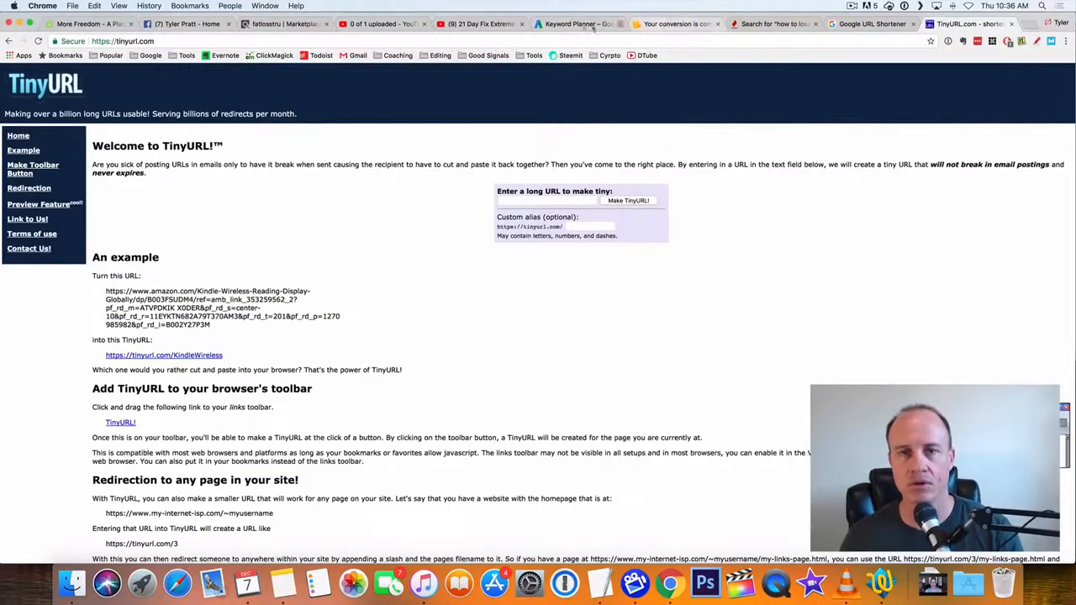
{"action": "mouse_move", "coordinate": [575, 23]}
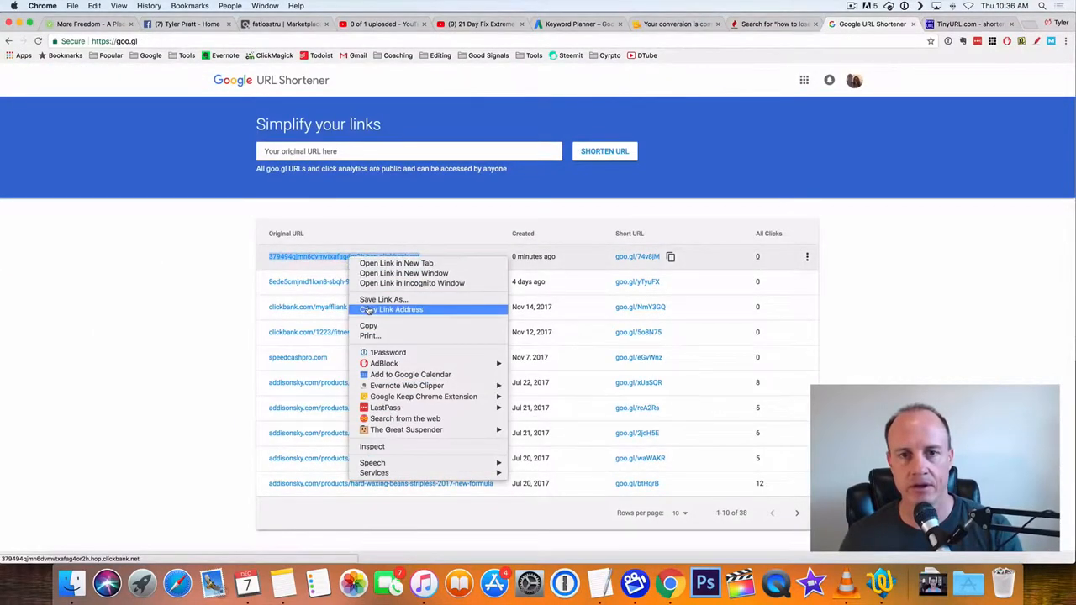
Shorten the ClickBank HopLink vmvtxafag4or2h.hop.clickbank.net into a tinyurl.com address.
{"action": "left_click", "coordinate": [967, 23]}
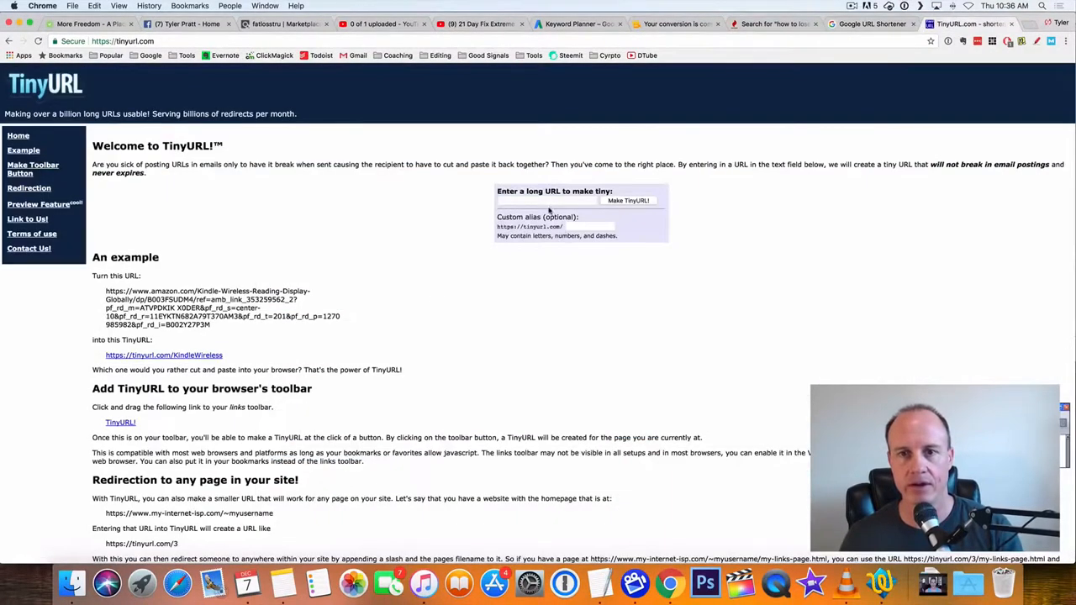
{"action": "type", "text": "vmvtxafag4or2h.hop.clickbank.net/"}
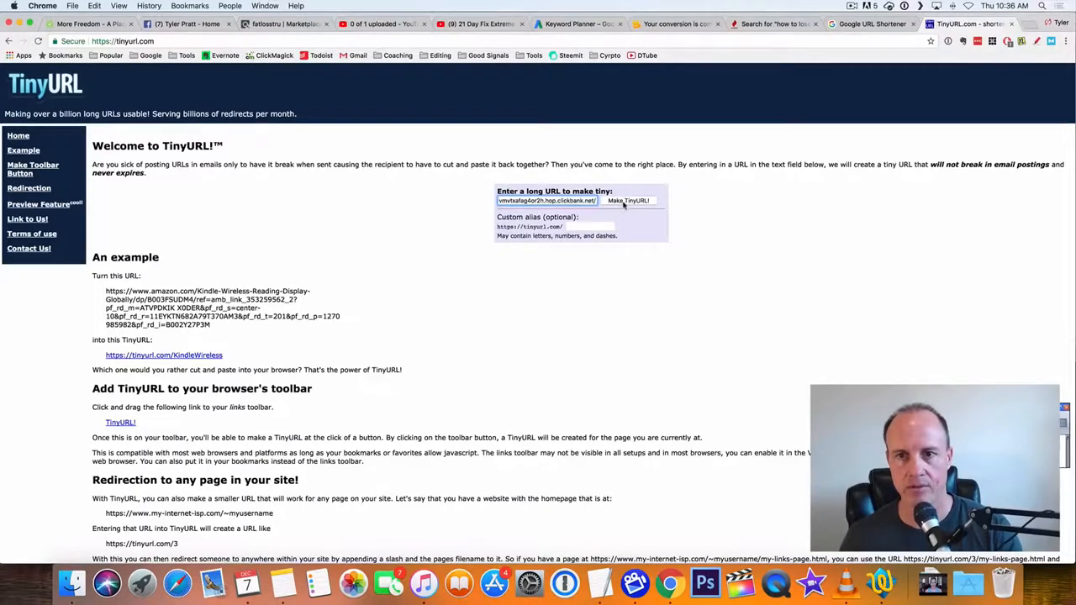
{"action": "left_click", "coordinate": [629, 200]}
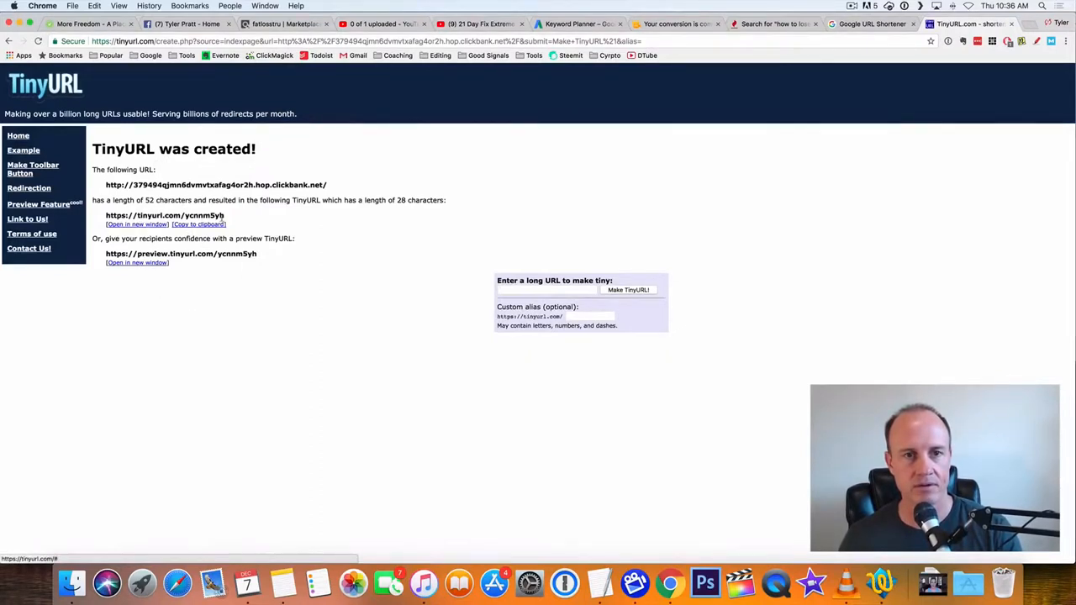
Copy tinyurl.com/ycnmm5yh, test that it opens the 2 Week Diet page, then close the test tab.
{"action": "double_click", "coordinate": [164, 215]}
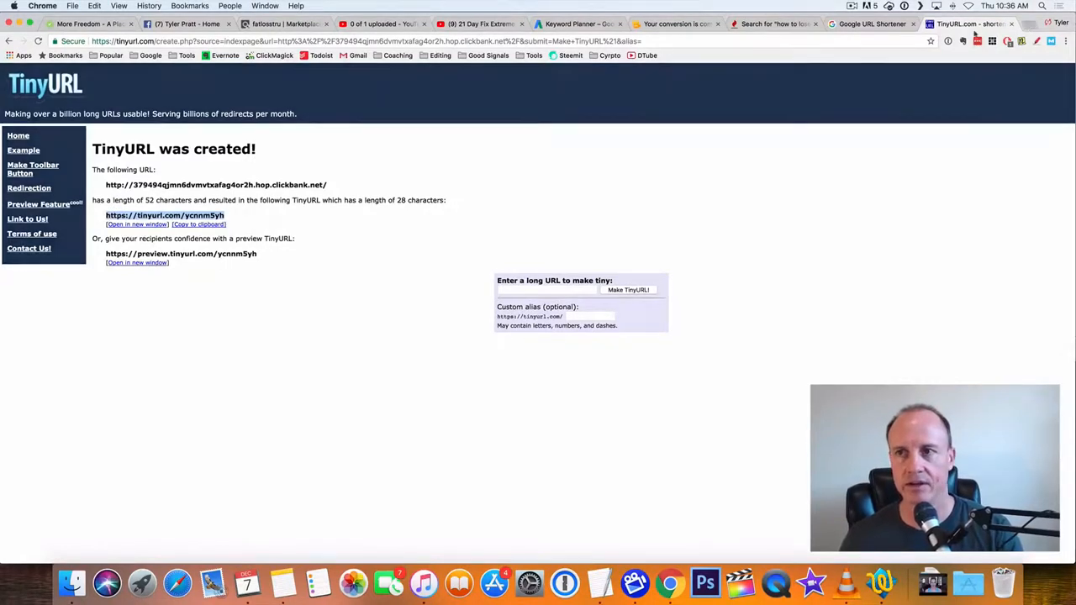
{"action": "left_click", "coordinate": [164, 215]}
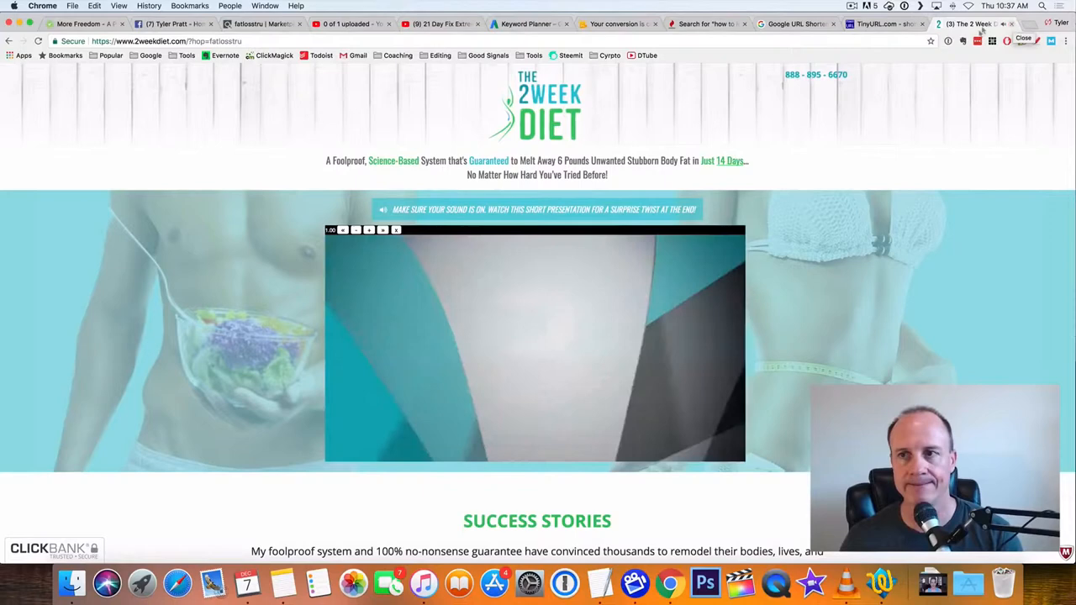
{"action": "left_click", "coordinate": [967, 24]}
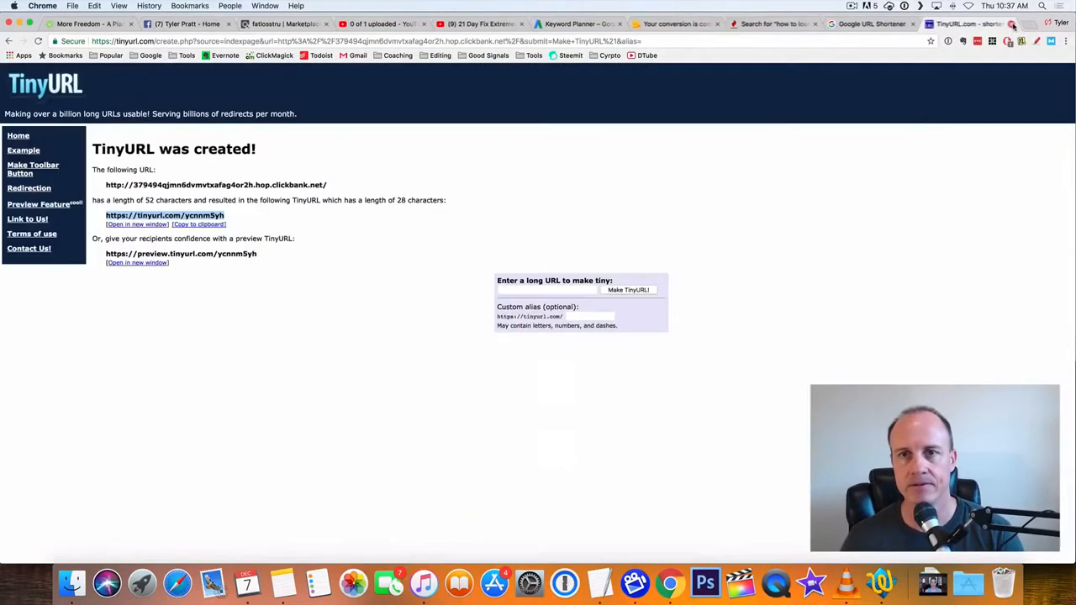
Append '- Click Here Now' after 'How To Lose Weight Women' in the upload description.
{"action": "left_click", "coordinate": [378, 23]}
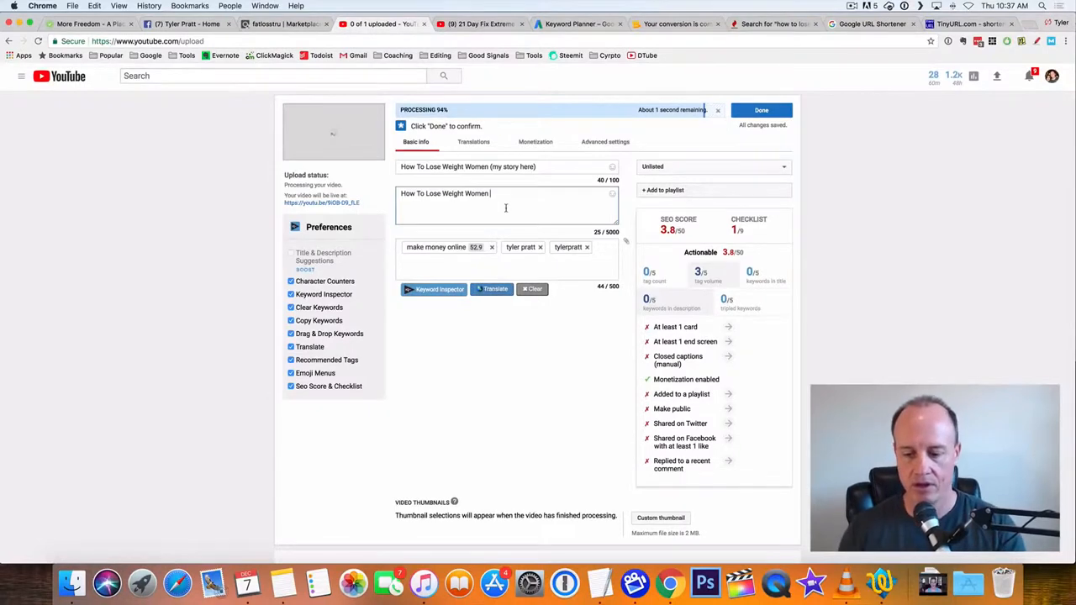
{"action": "type", "text": "- C"}
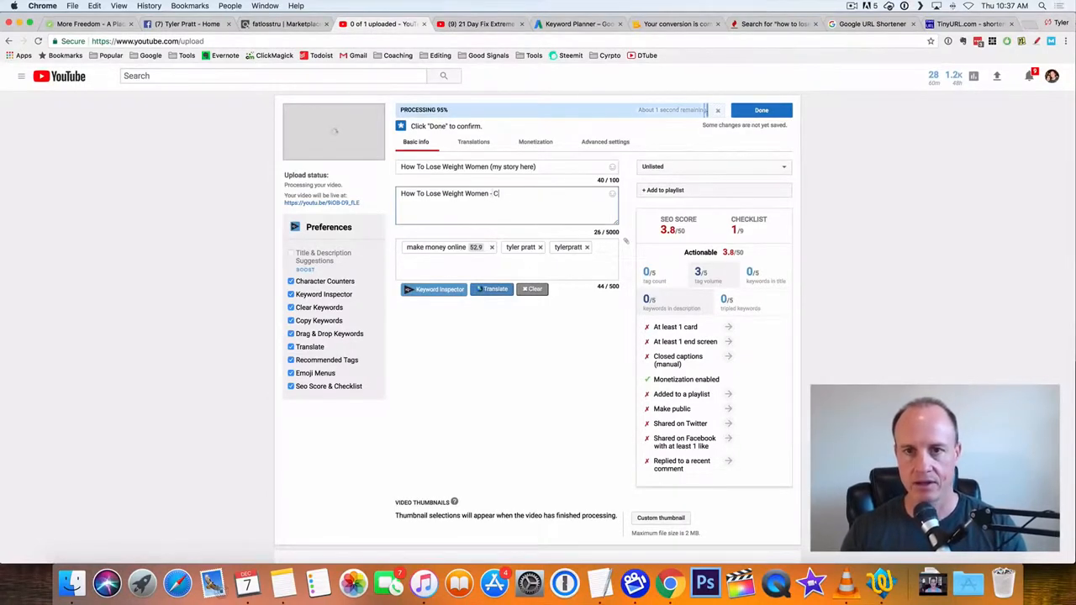
{"action": "type", "text": "lick"}
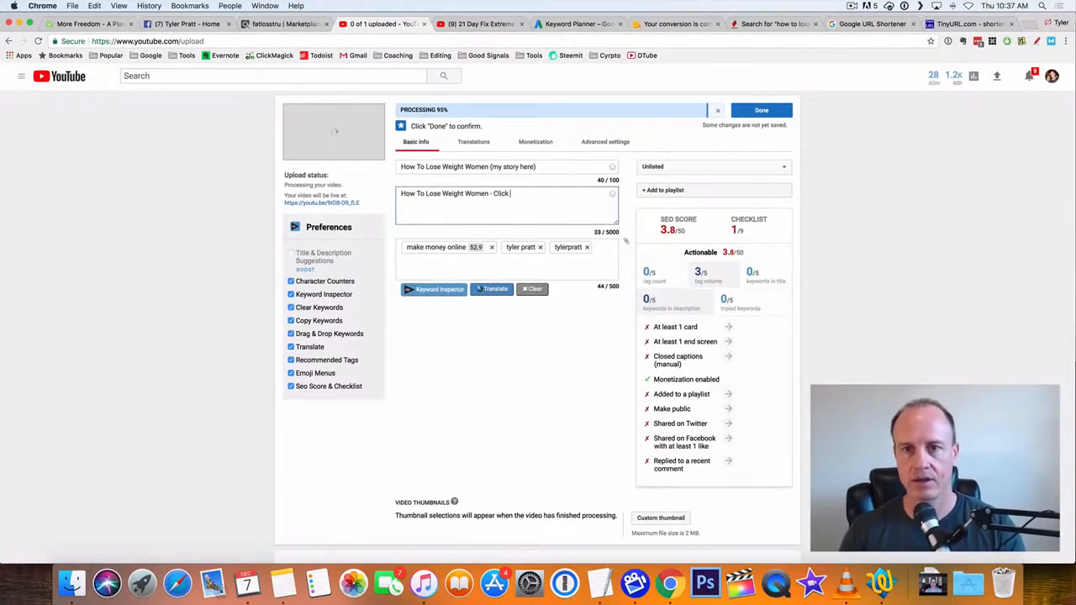
{"action": "type", "text": "Here"}
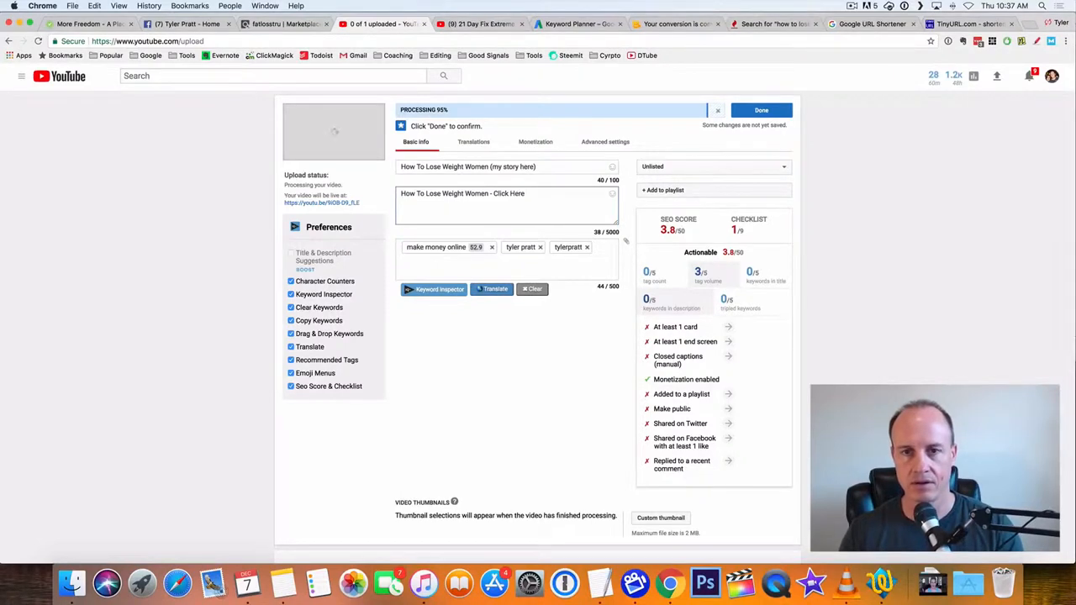
{"action": "type", "text": "Now"}
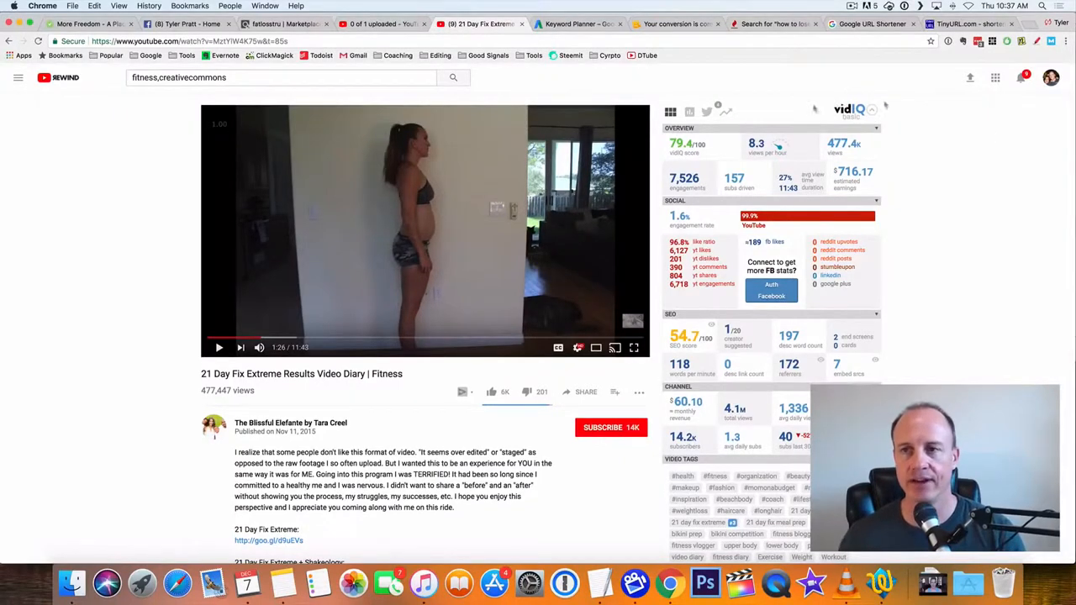
{"action": "scroll", "scroll_direction": "down", "scroll_amount": 3}
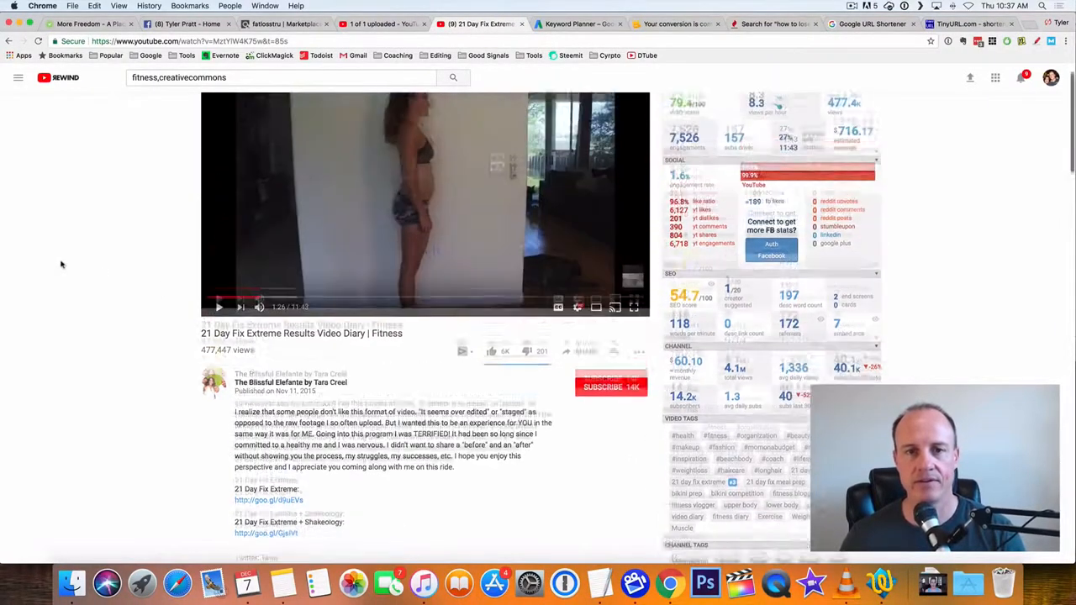
{"action": "scroll", "scroll_direction": "down", "scroll_amount": 3}
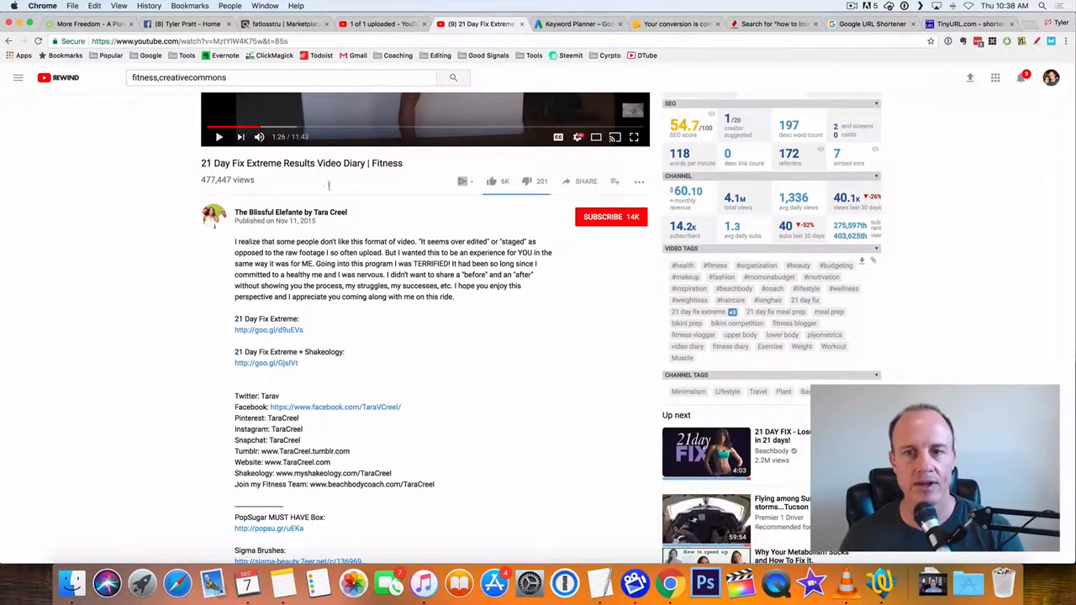
{"action": "mouse_move", "coordinate": [782, 304]}
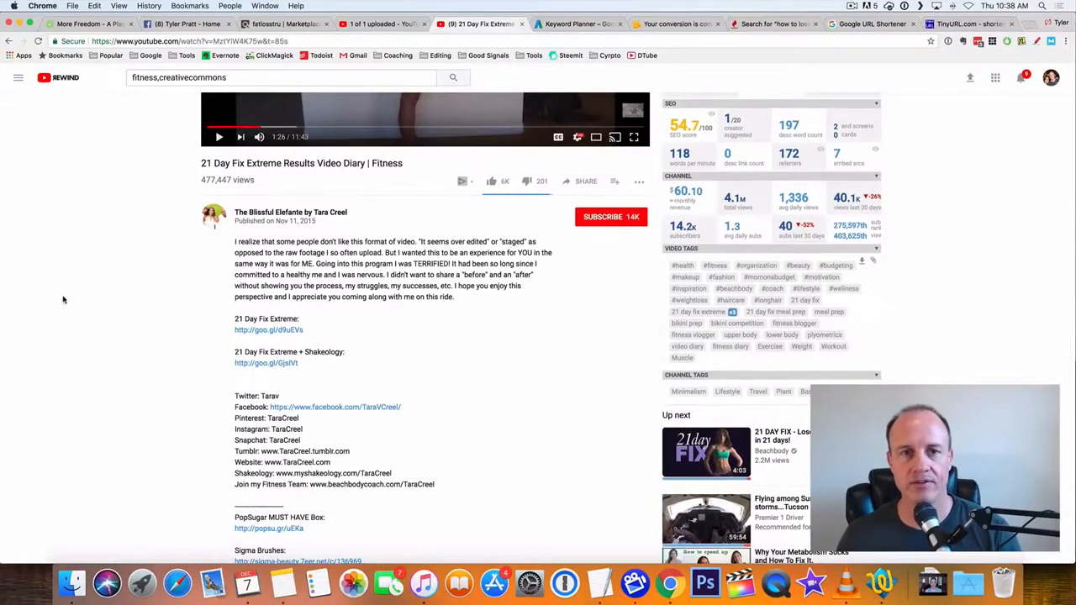
{"action": "scroll", "scroll_direction": "up", "scroll_amount": 3}
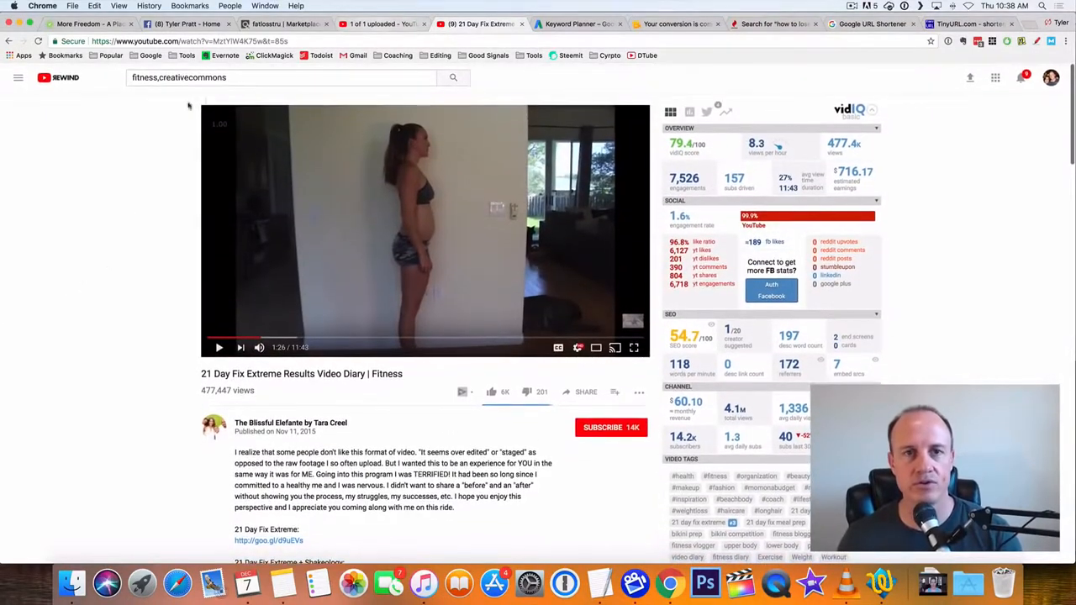
Search YouTube for 'how to lose weight women' and look through the results.
{"action": "type", "text": "how to lose"}
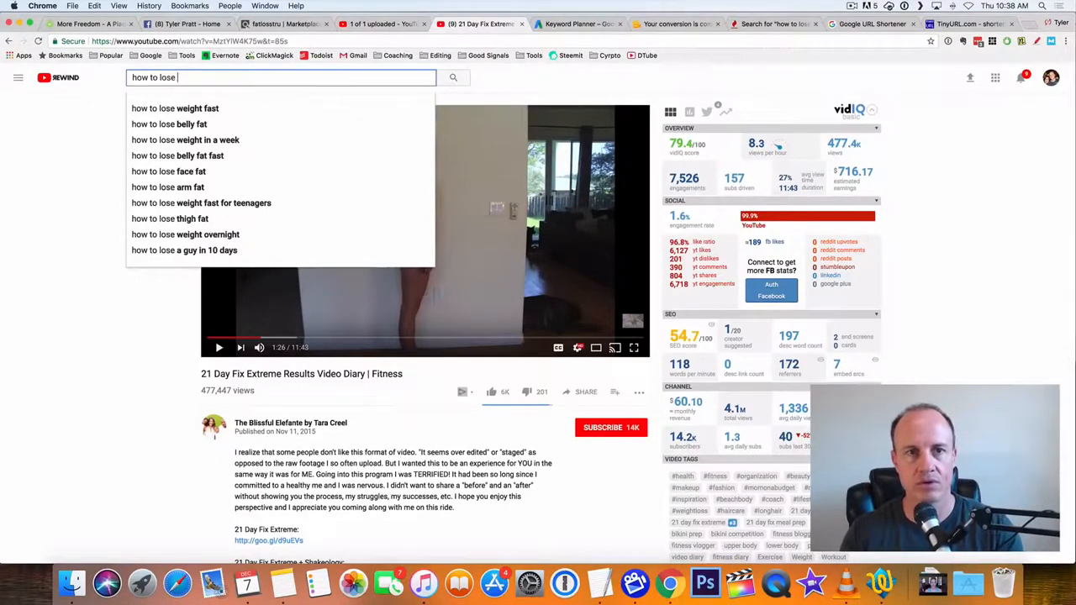
{"action": "type", "text": "weight wo"}
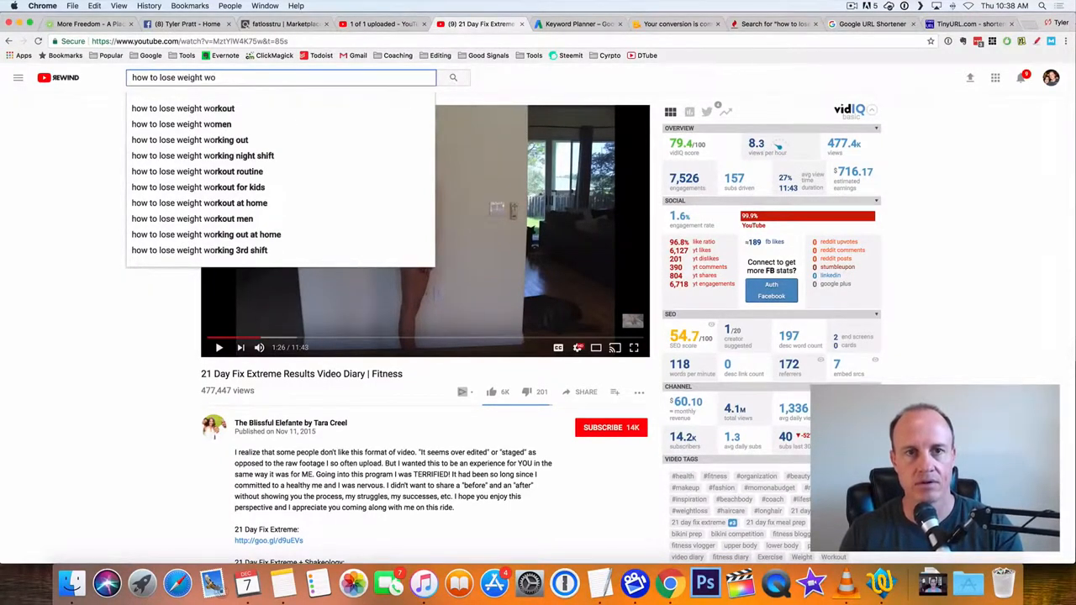
{"action": "left_click", "coordinate": [182, 125]}
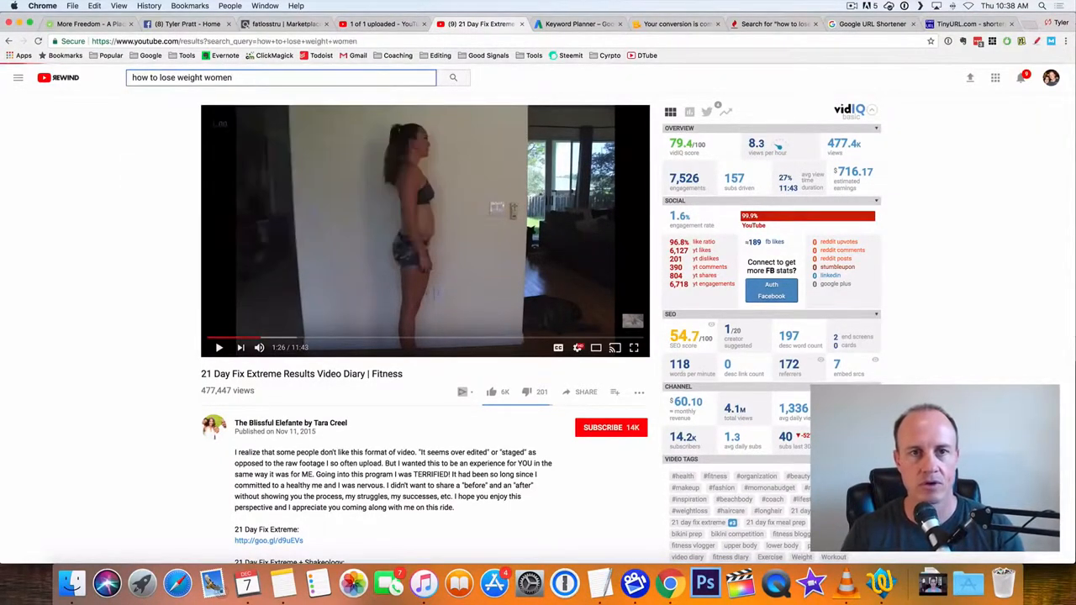
{"action": "key", "text": "Return"}
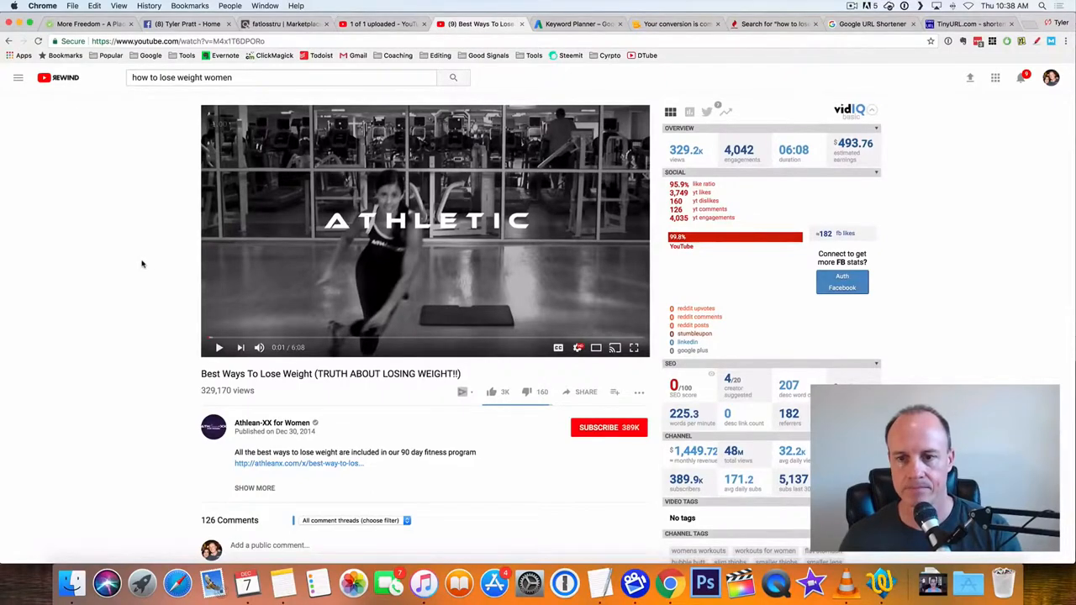
{"action": "scroll", "scroll_direction": "down", "scroll_amount": 3}
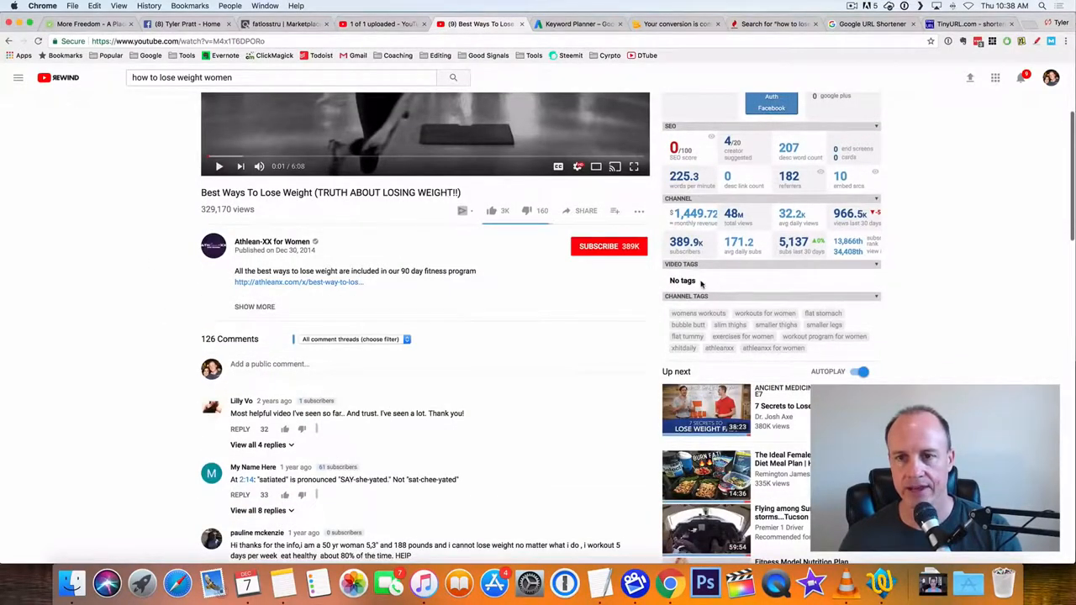
Open the WHAT I EAT IN A DAY weight loss meal plan video and scroll to its tags.
{"action": "left_click", "coordinate": [454, 77]}
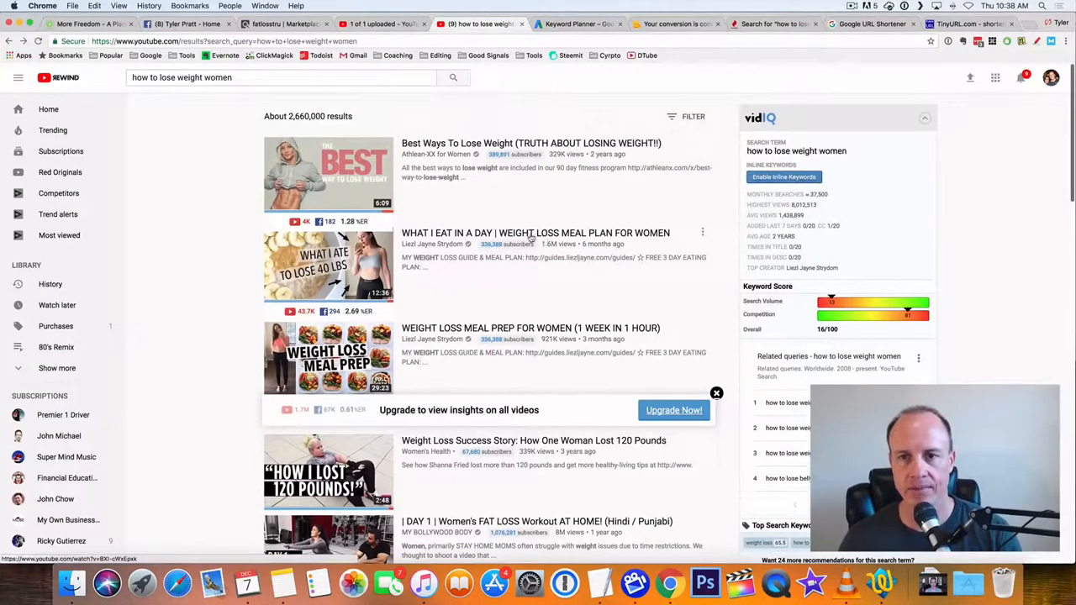
{"action": "left_click", "coordinate": [328, 266]}
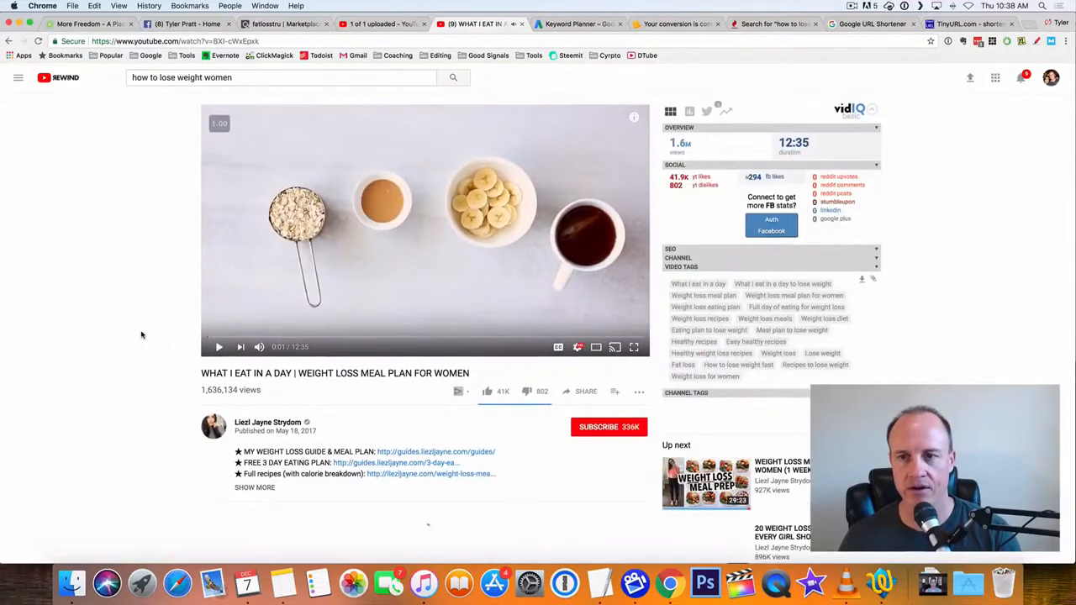
{"action": "scroll", "scroll_direction": "down", "scroll_amount": 3}
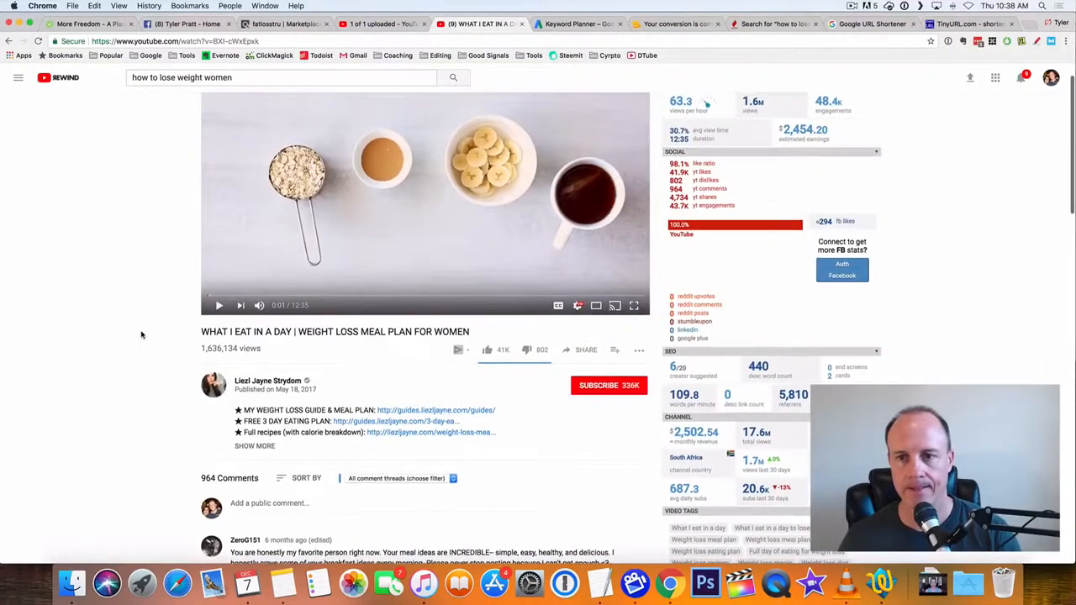
{"action": "scroll", "scroll_direction": "down", "scroll_amount": 3}
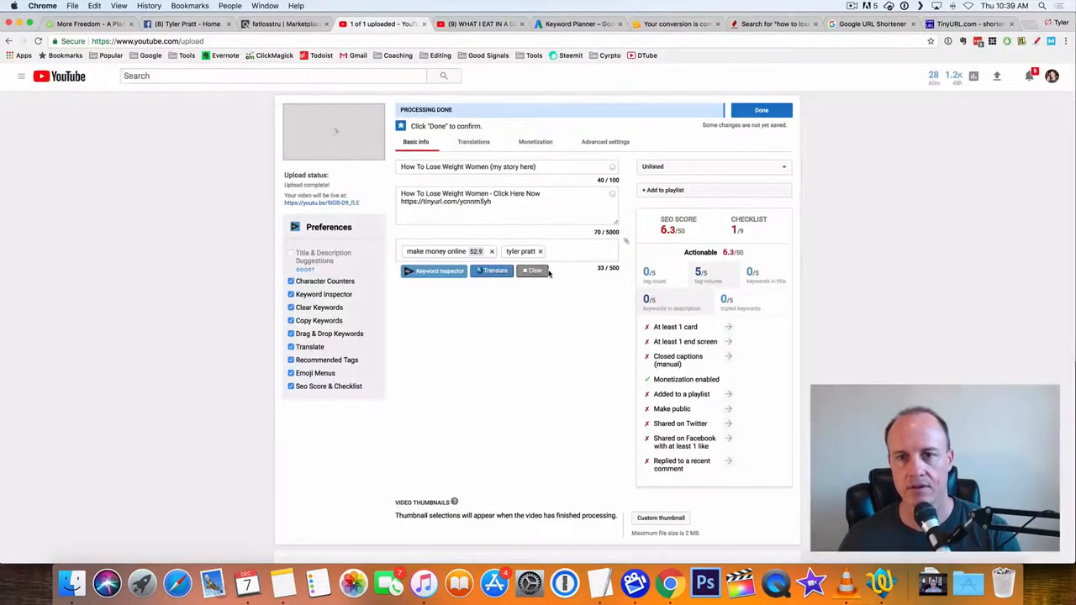
{"action": "left_click", "coordinate": [540, 252]}
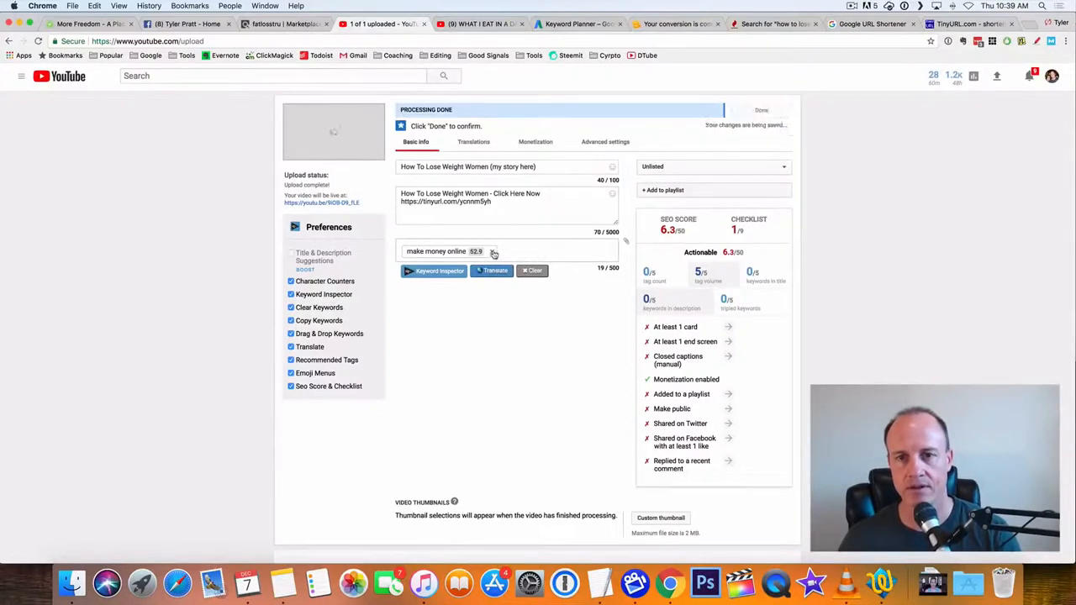
{"action": "left_click", "coordinate": [535, 271]}
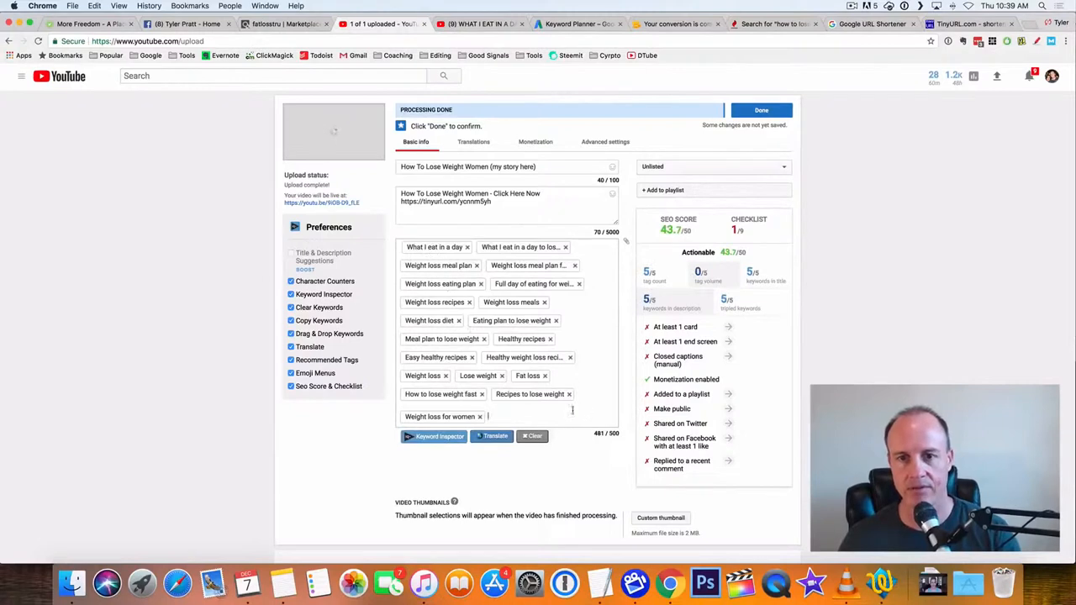
{"action": "left_click", "coordinate": [760, 109]}
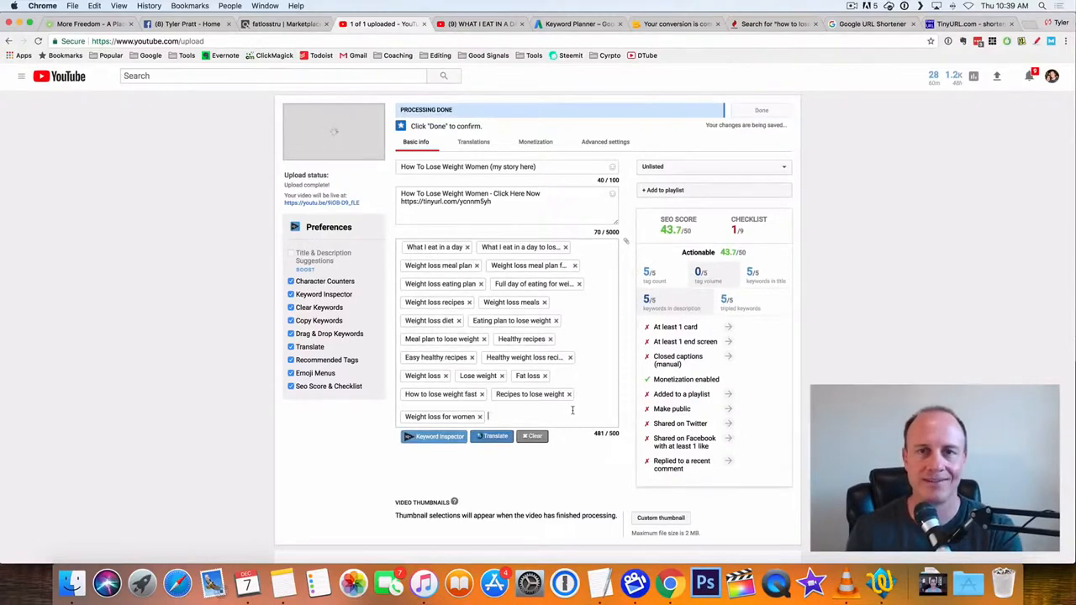
{"action": "left_click", "coordinate": [760, 111]}
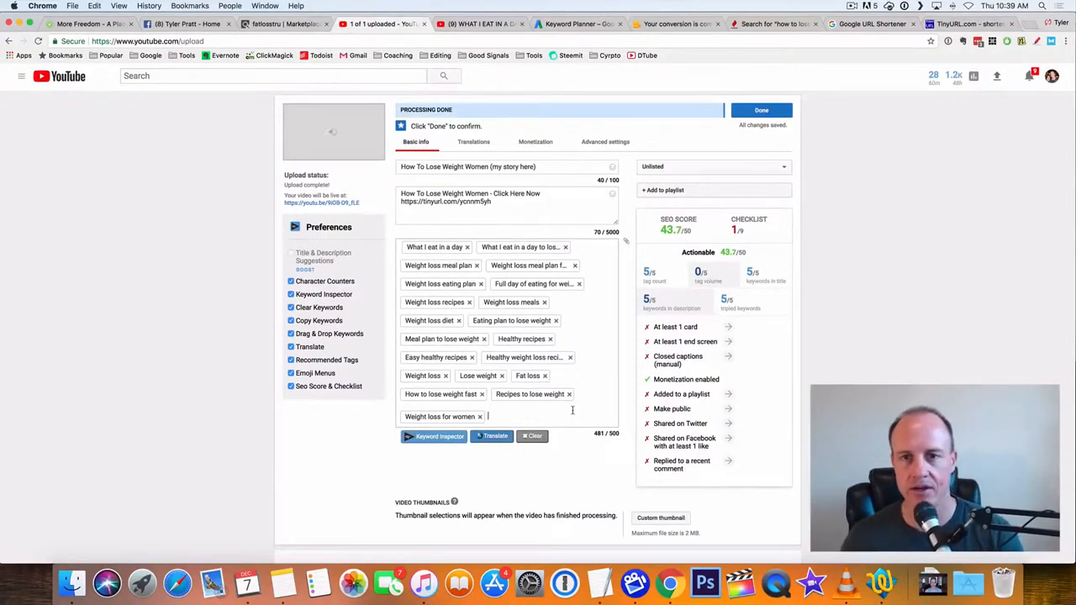
{"action": "mouse_move", "coordinate": [182, 242]}
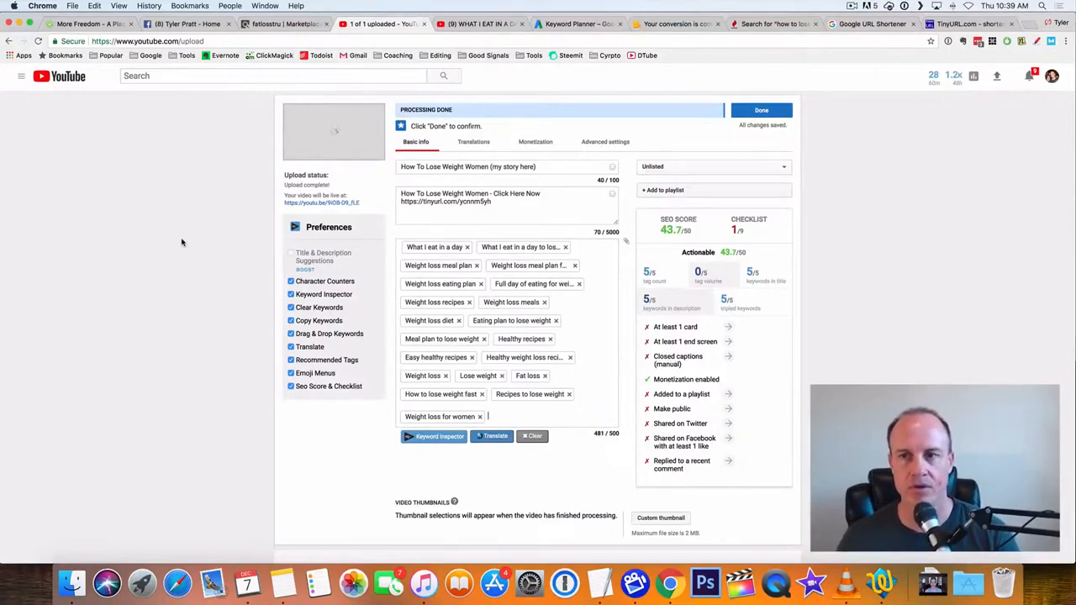
{"action": "scroll", "scroll_direction": "down", "scroll_amount": 3}
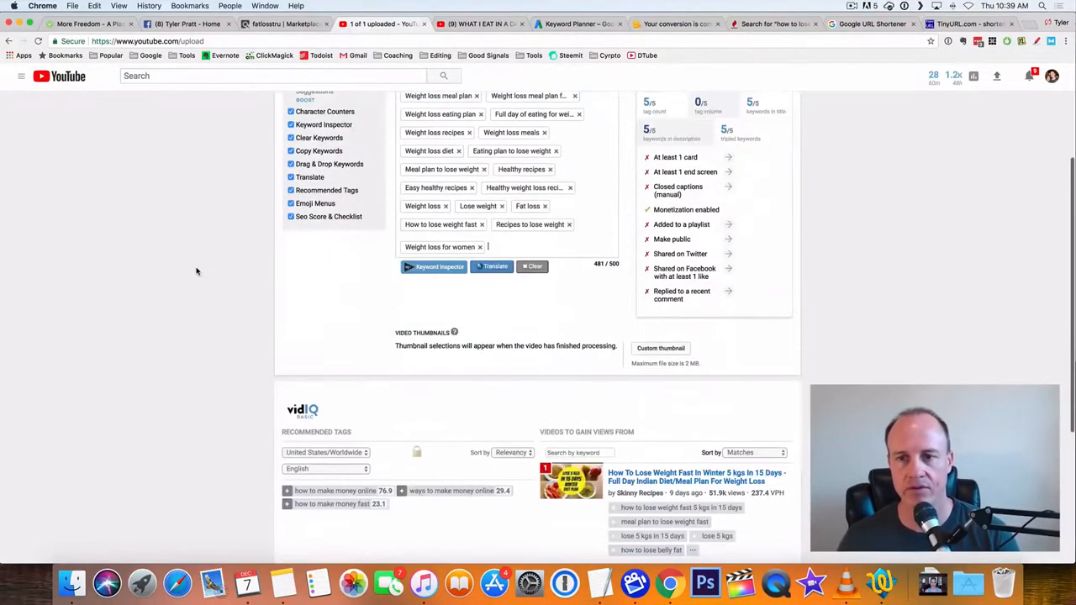
{"action": "scroll", "scroll_direction": "up", "scroll_amount": 3}
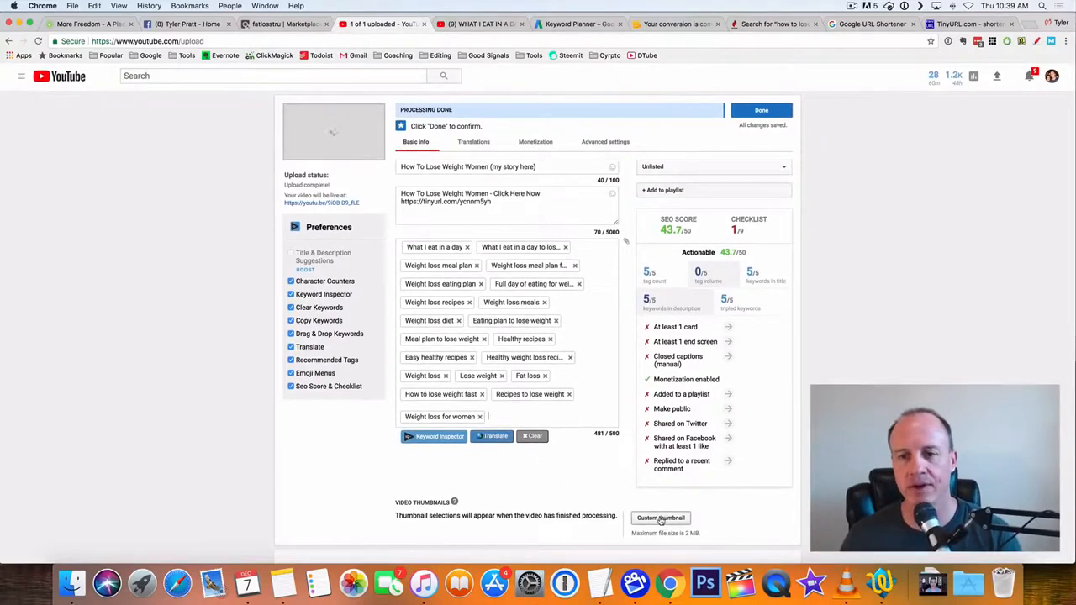
{"action": "mouse_move", "coordinate": [47, 154]}
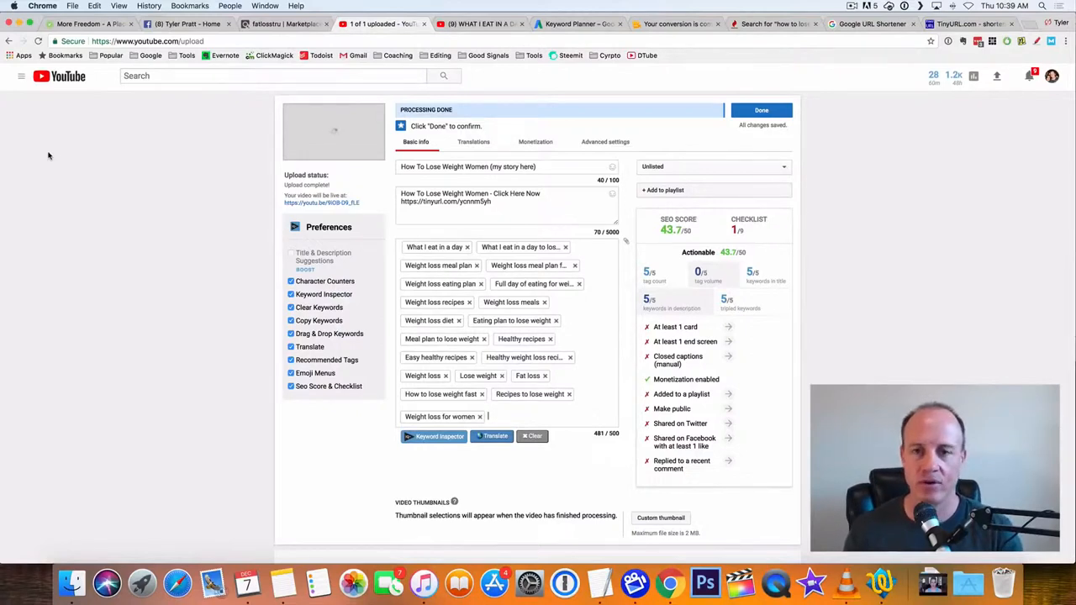
{"action": "mouse_move", "coordinate": [240, 175]}
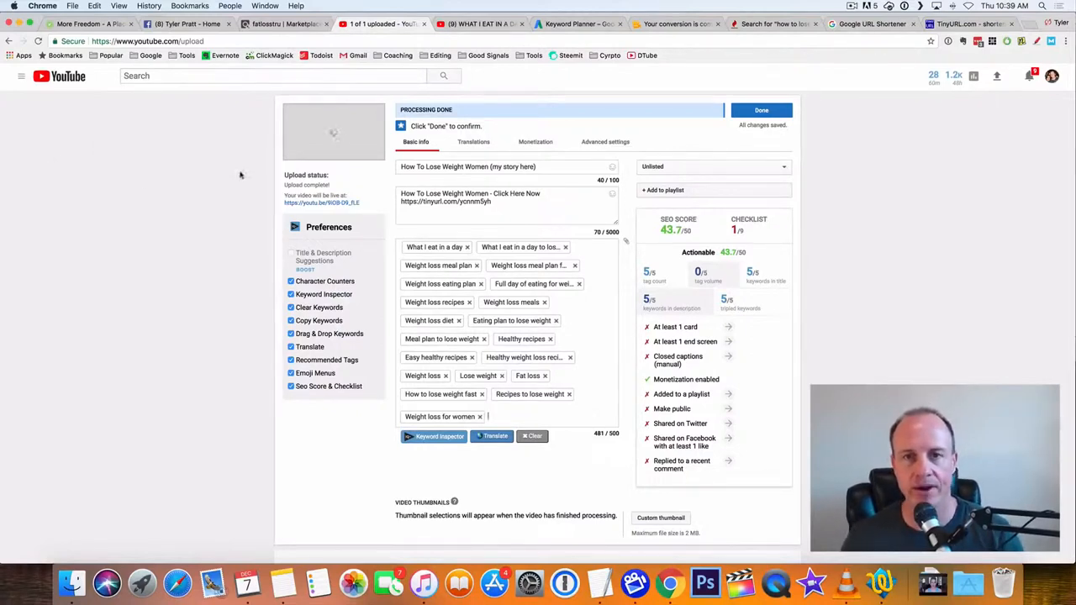
{"action": "mouse_move", "coordinate": [862, 212]}
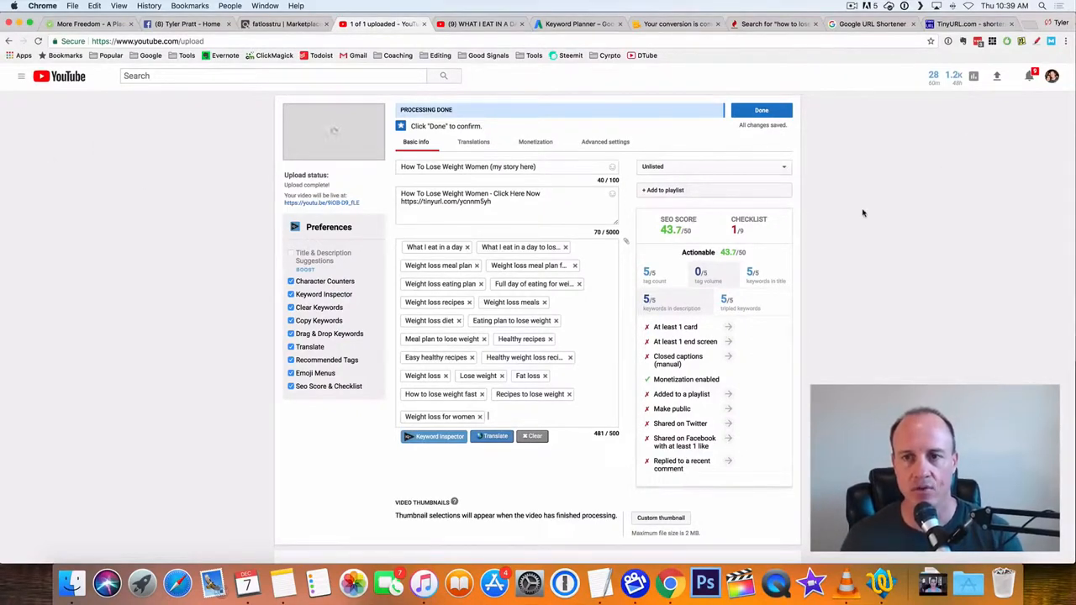
{"action": "scroll", "scroll_direction": "down", "scroll_amount": 3}
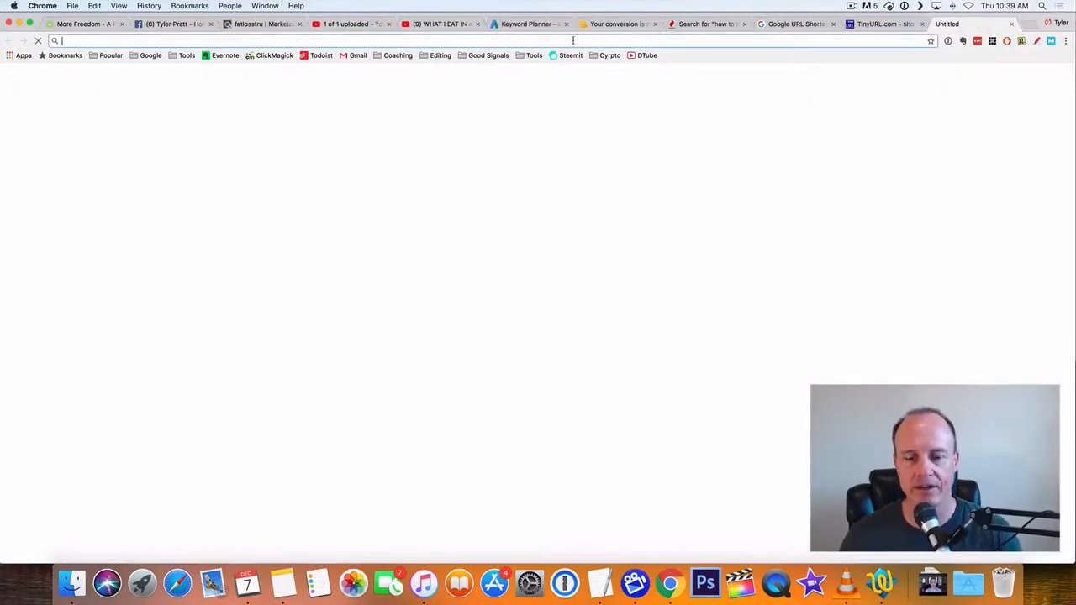
Go to seoclerks.com in a new tab and search the marketplace for 'social signals'.
{"action": "type", "text": "seoclerk.com"}
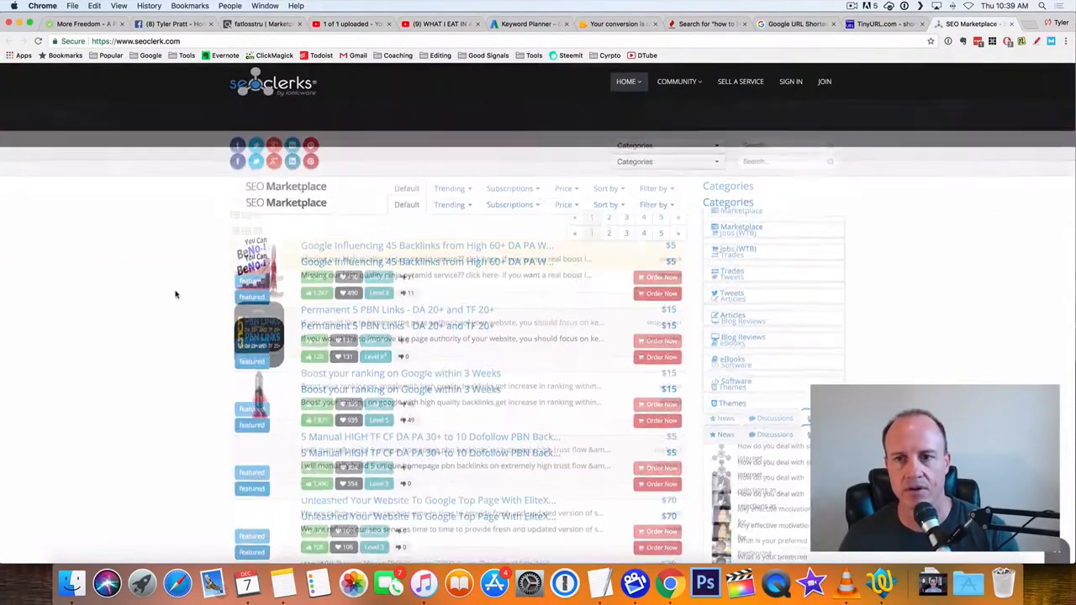
{"action": "scroll", "scroll_direction": "up", "scroll_amount": 3}
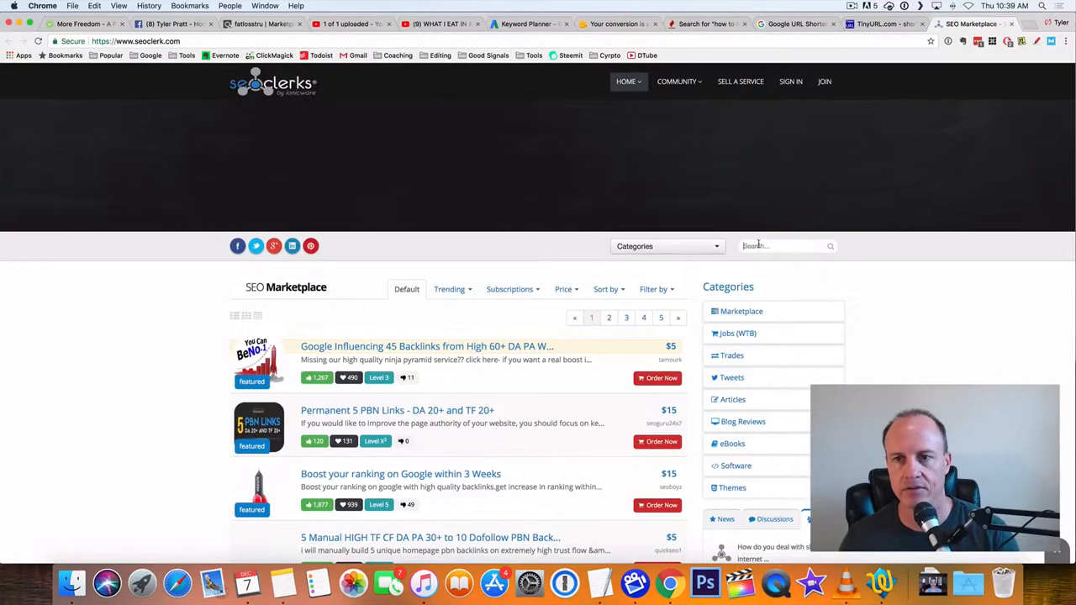
{"action": "type", "text": "social"}
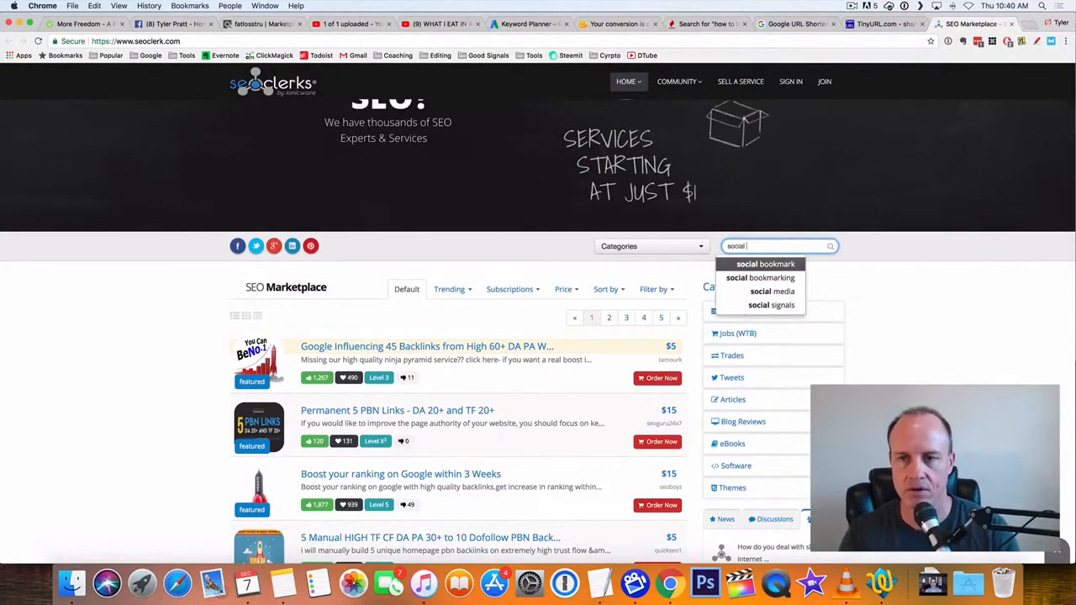
{"action": "type", "text": "signals"}
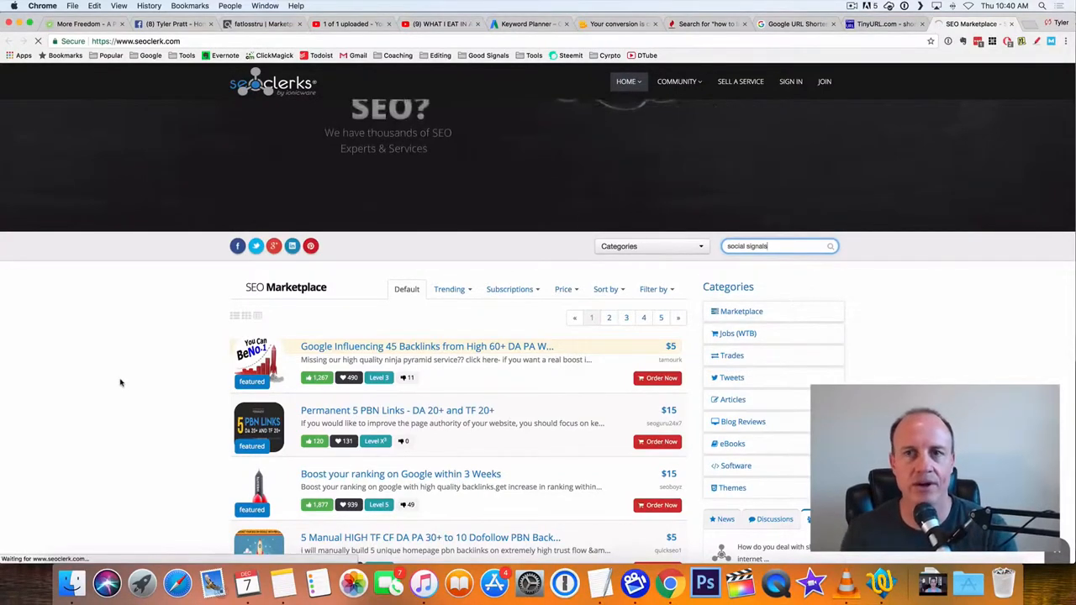
{"action": "key", "text": "Return"}
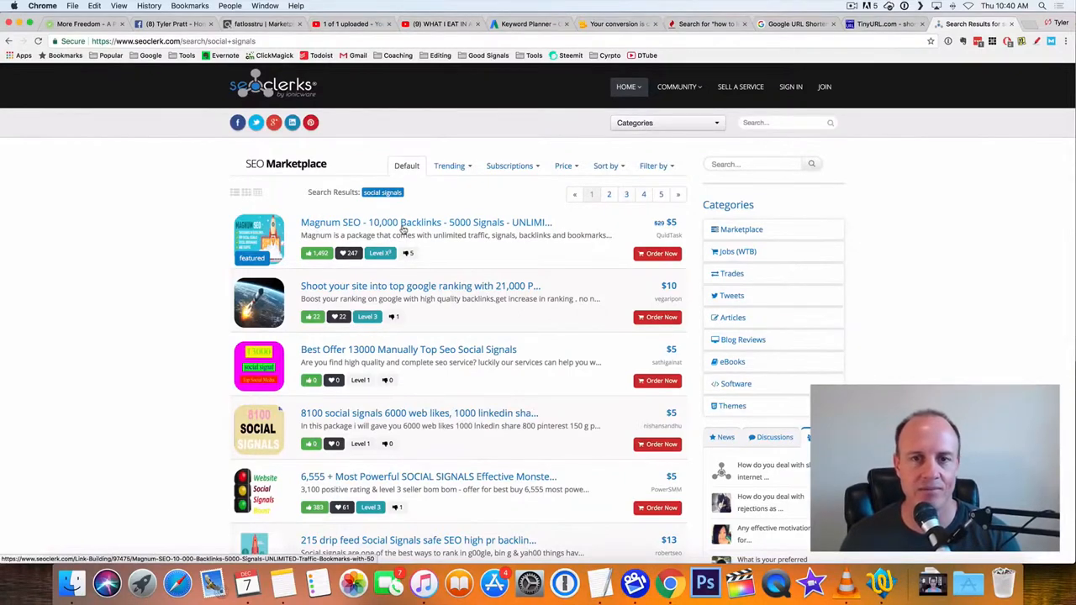
{"action": "mouse_move", "coordinate": [208, 252]}
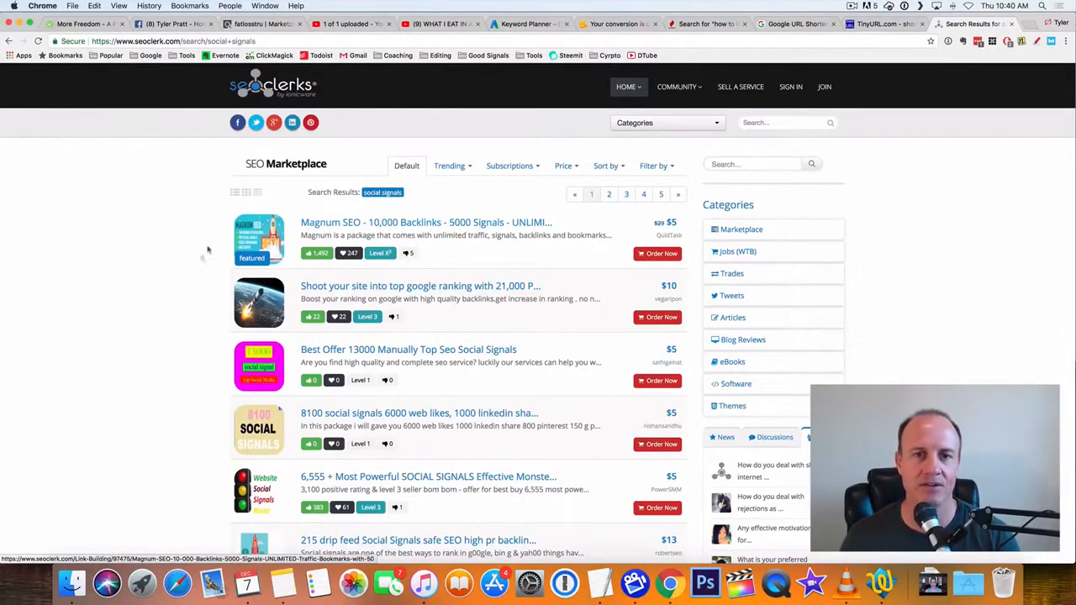
{"action": "mouse_move", "coordinate": [185, 273]}
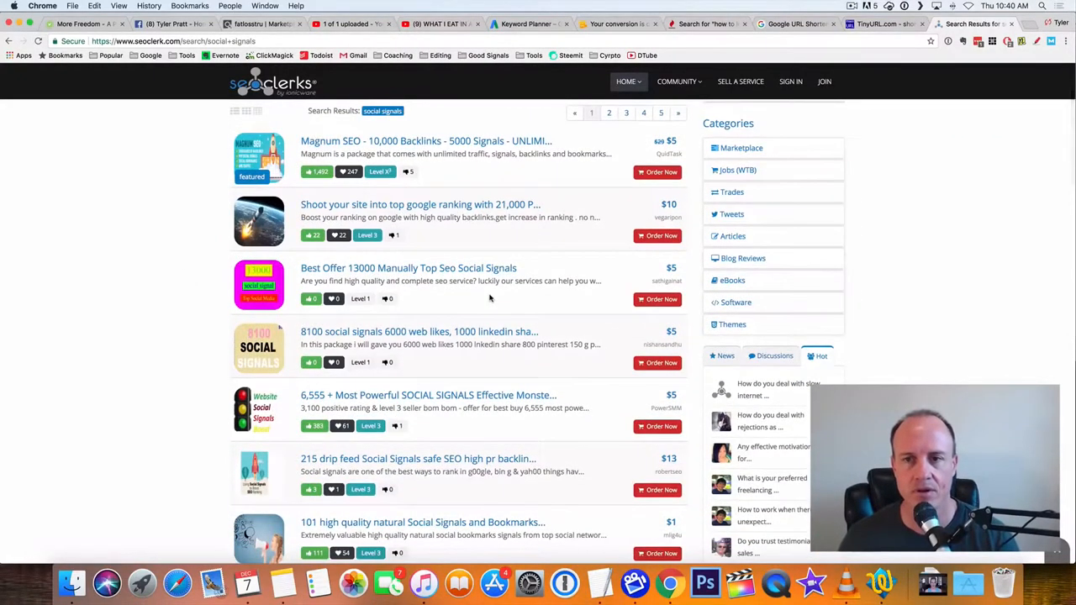
Scroll through the social signals offers, such as 101 high quality natural social signals for $1.
{"action": "scroll", "scroll_direction": "down", "scroll_amount": 3}
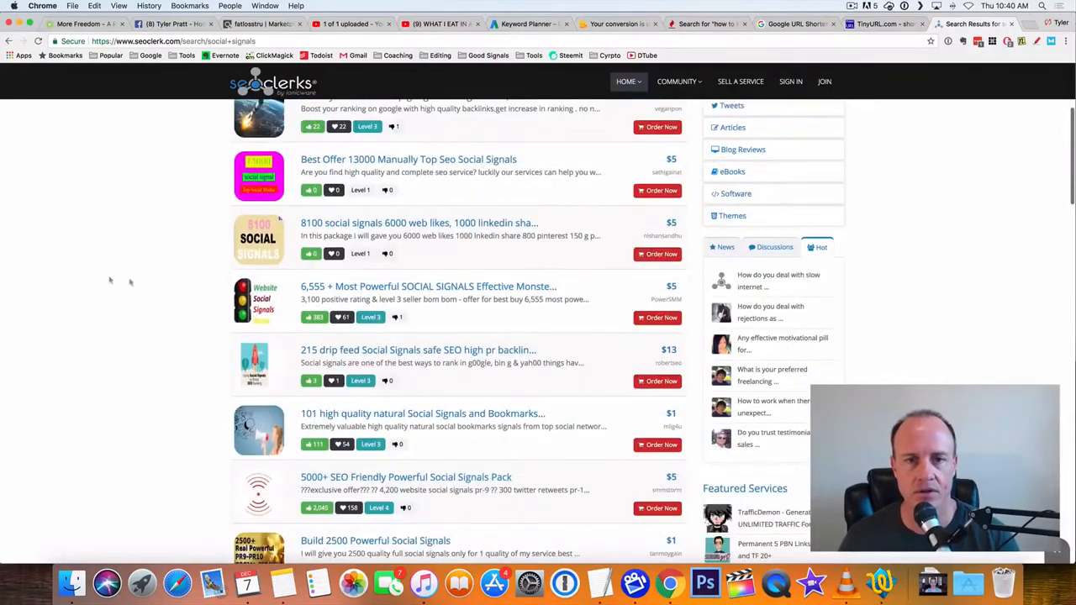
{"action": "scroll", "scroll_direction": "down", "scroll_amount": 3}
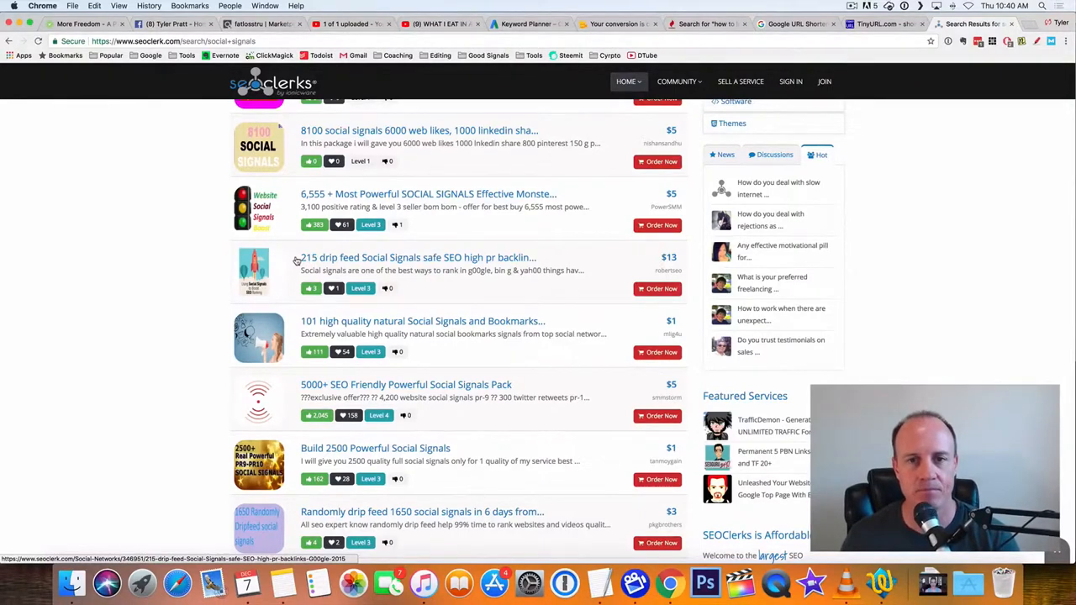
{"action": "scroll", "scroll_direction": "down", "scroll_amount": 3}
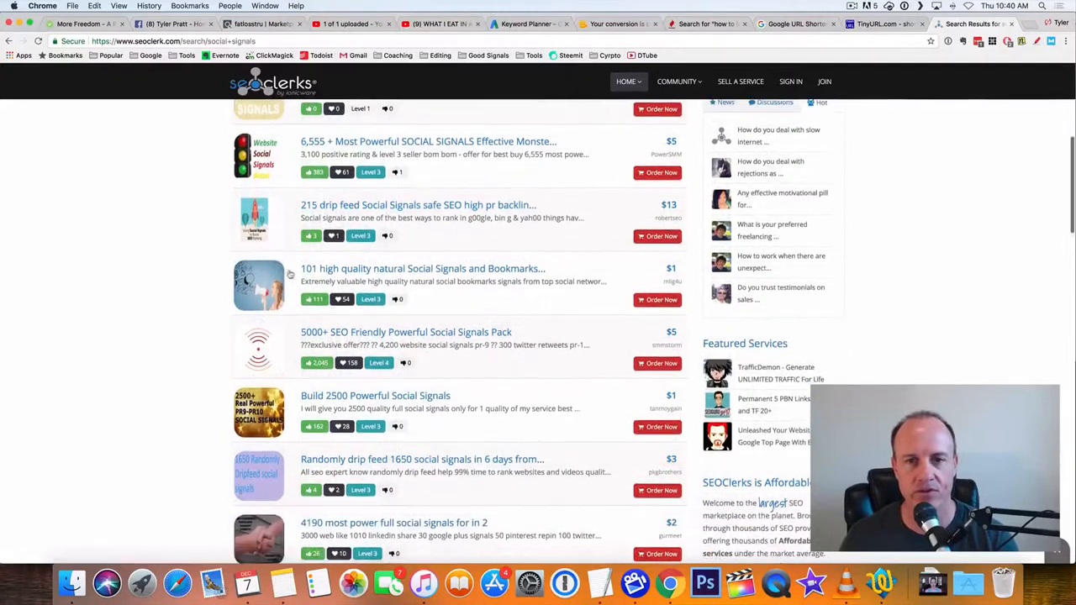
{"action": "mouse_move", "coordinate": [488, 276]}
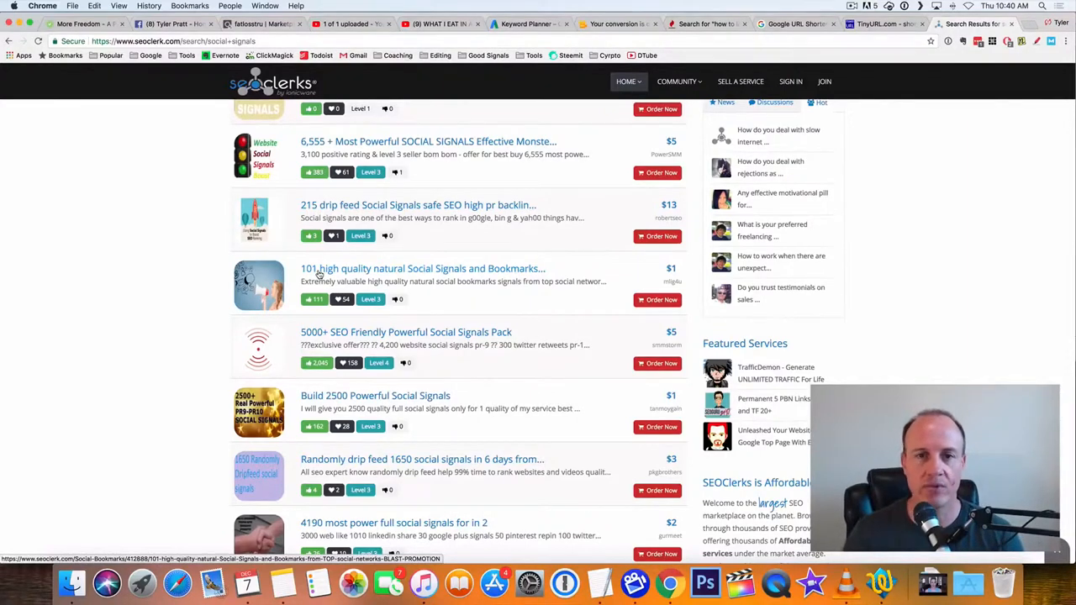
{"action": "mouse_move", "coordinate": [427, 271]}
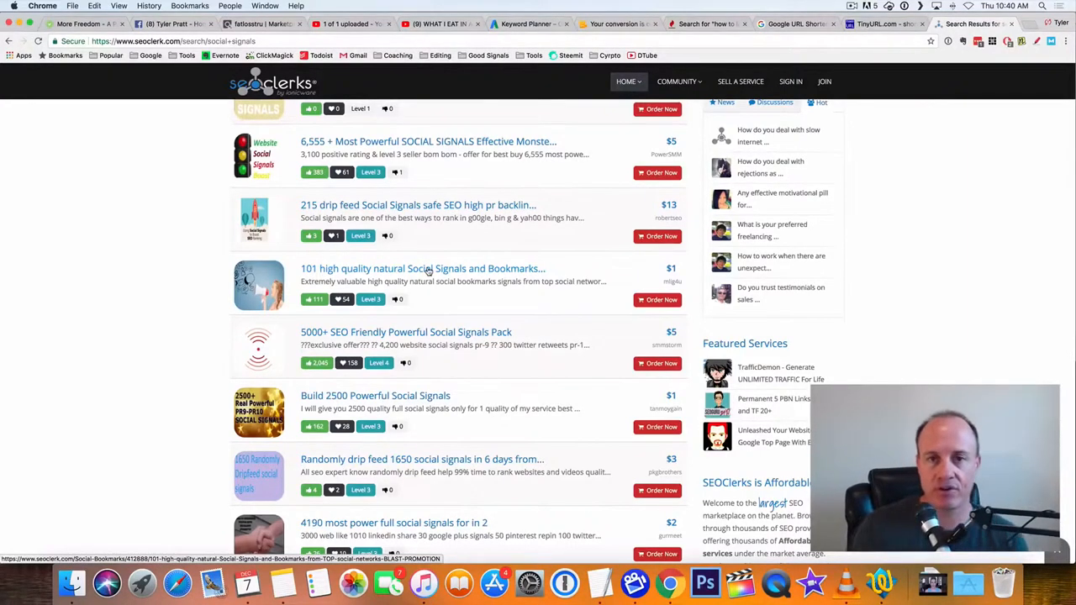
{"action": "scroll", "scroll_direction": "down", "scroll_amount": 3}
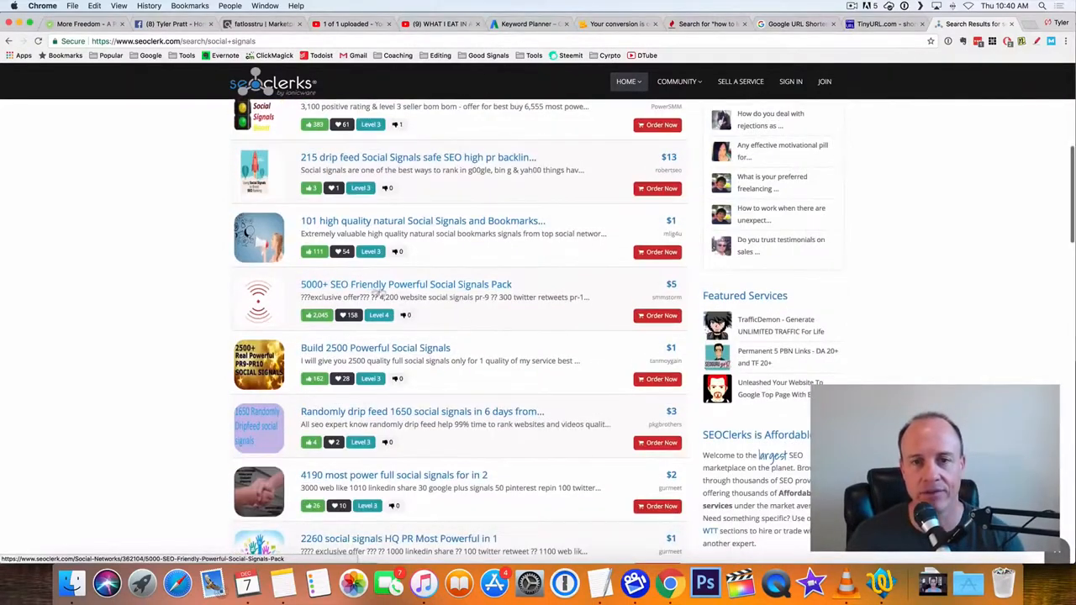
{"action": "scroll", "scroll_direction": "down", "scroll_amount": 3}
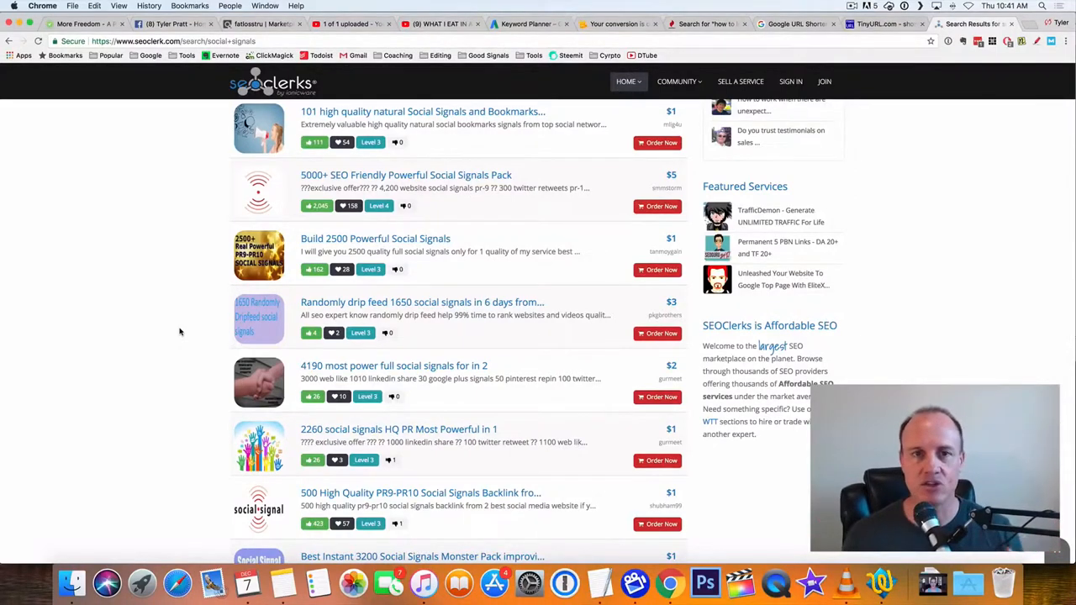
{"action": "scroll", "scroll_direction": "down", "scroll_amount": 3}
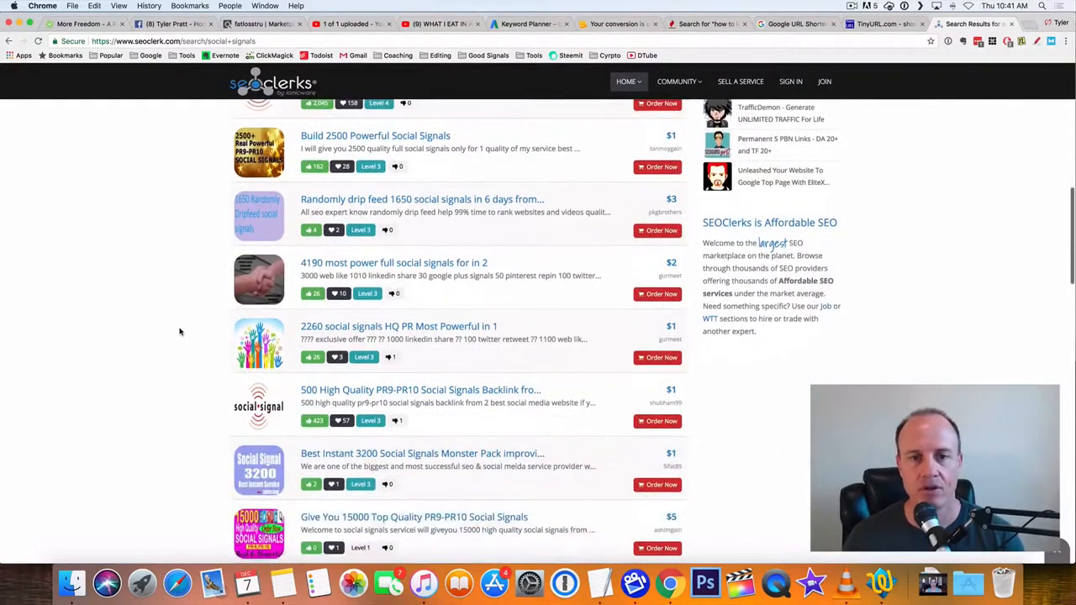
{"action": "scroll", "scroll_direction": "up", "scroll_amount": 3}
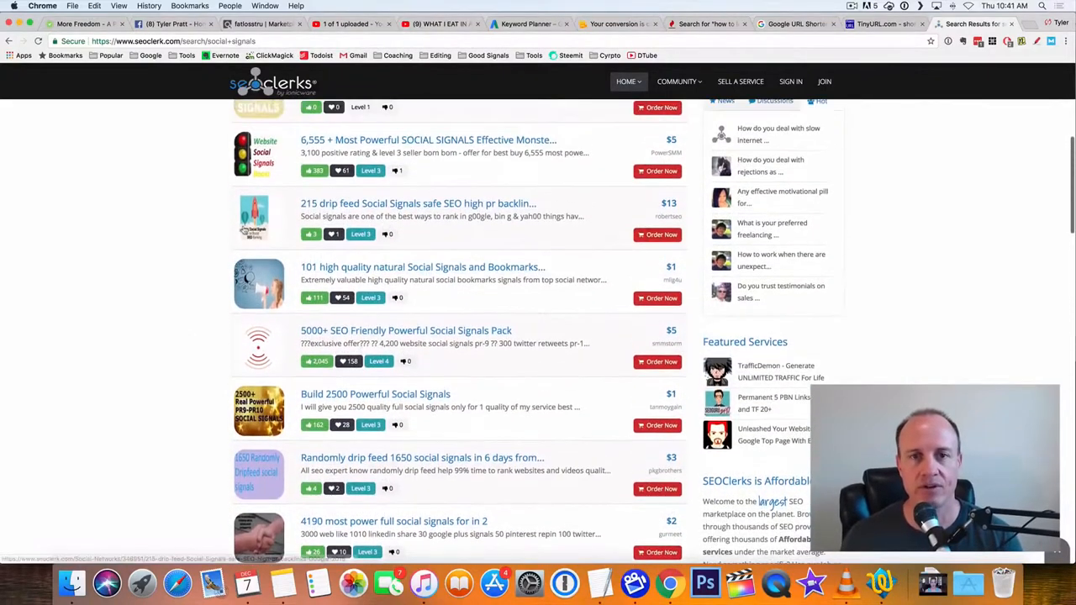